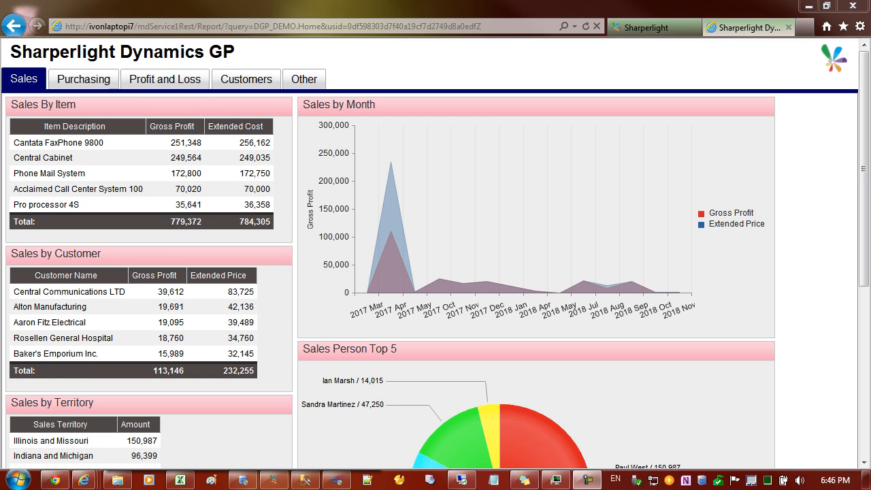
pyautogui.moveTo(142, 321)
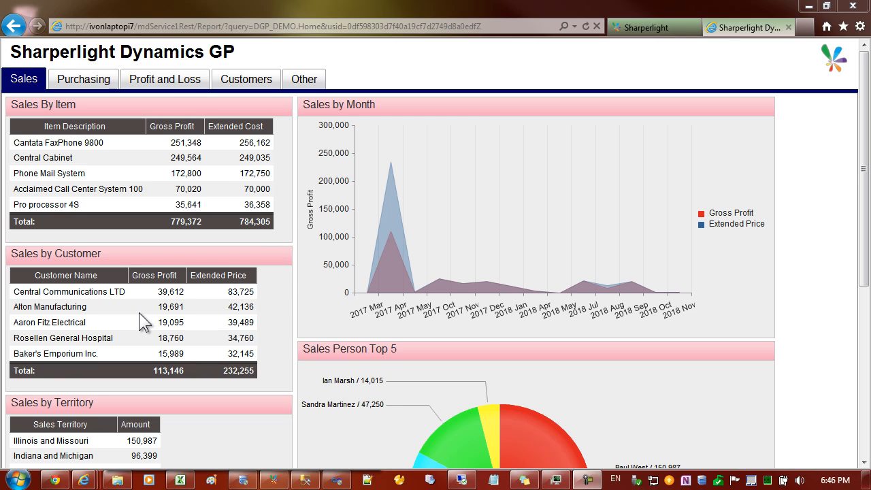
pyautogui.moveTo(187, 271)
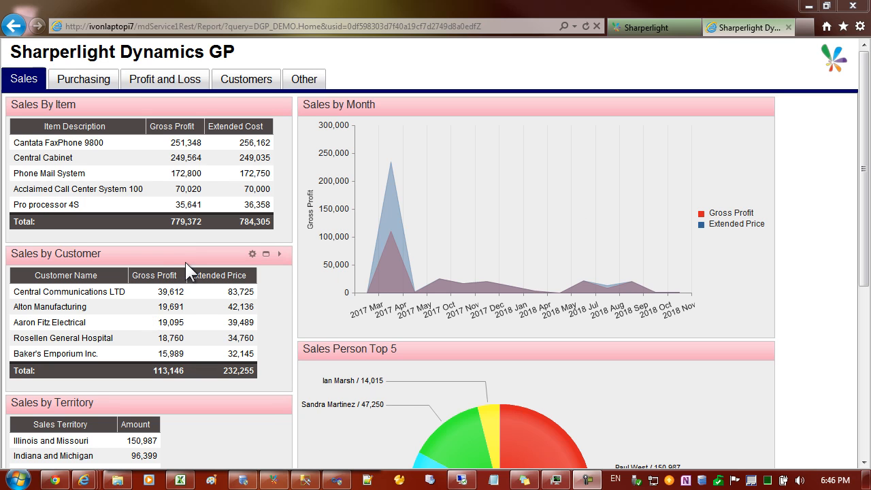
pyautogui.moveTo(196, 267)
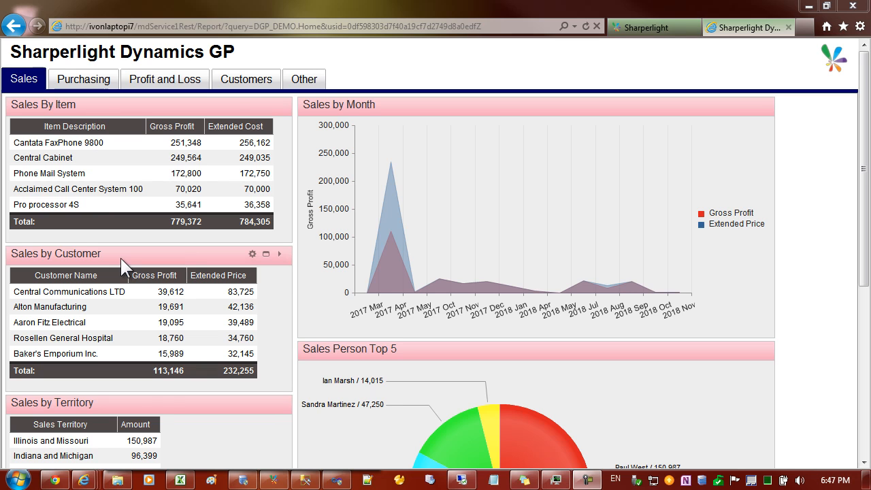
pyautogui.moveTo(157, 411)
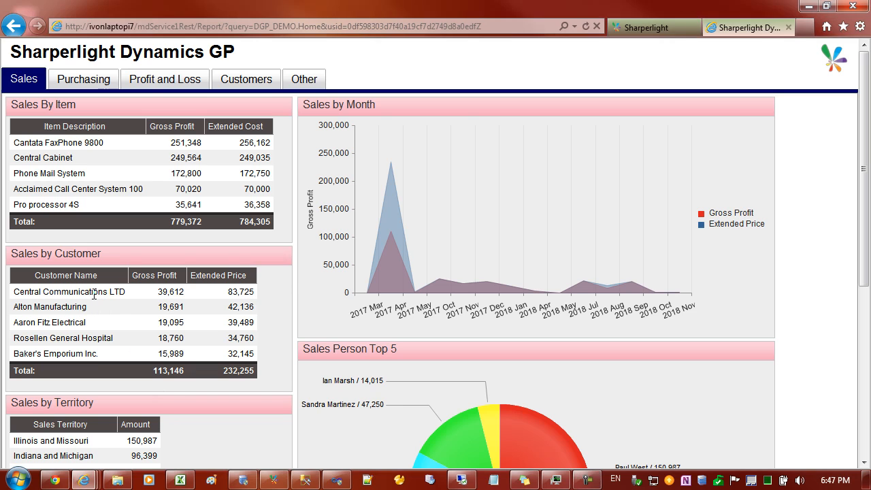
pyautogui.moveTo(157, 302)
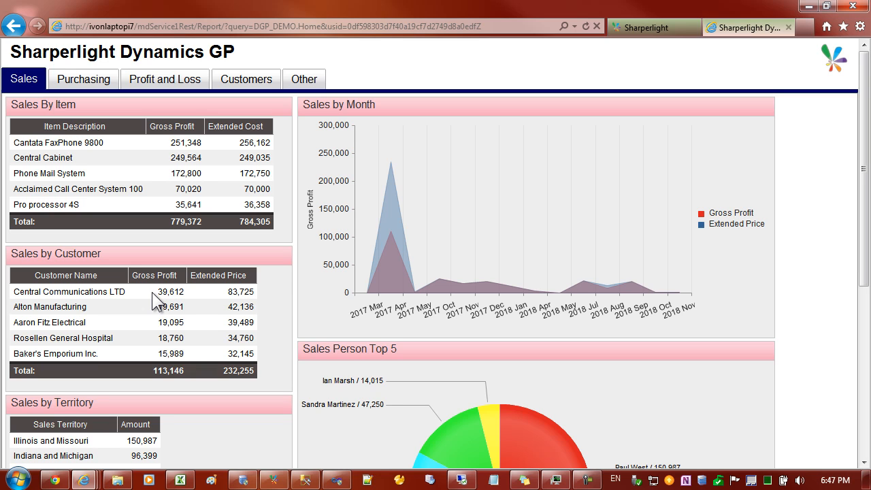
pyautogui.moveTo(168, 297)
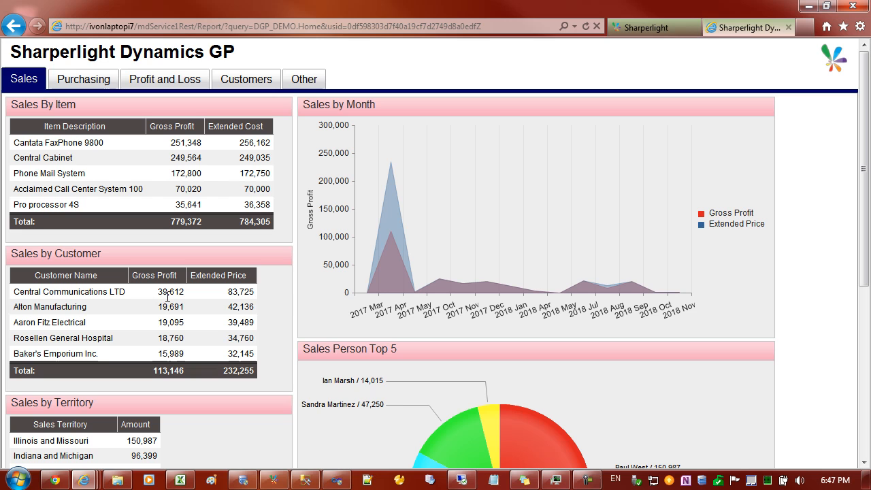
pyautogui.moveTo(166, 305)
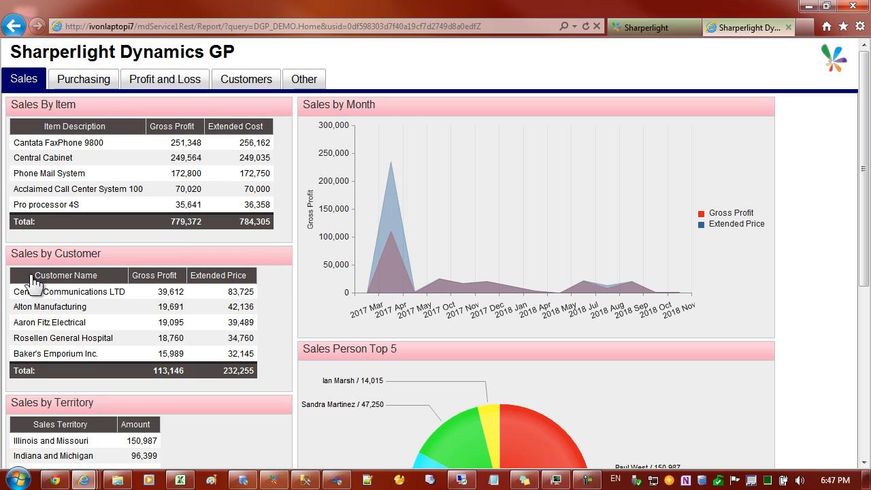
pyautogui.moveTo(104, 273)
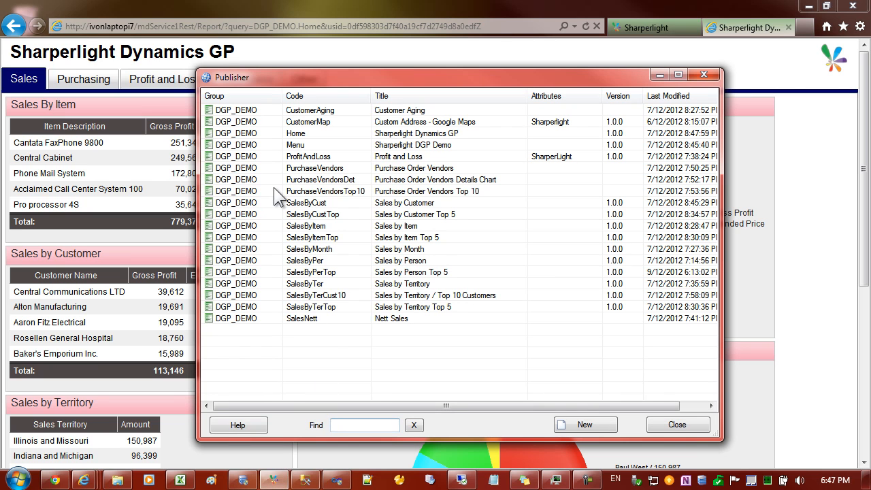
# Start a new published query from Publisher, getting an auto-generated code and blank title.
pyautogui.click(326, 191)
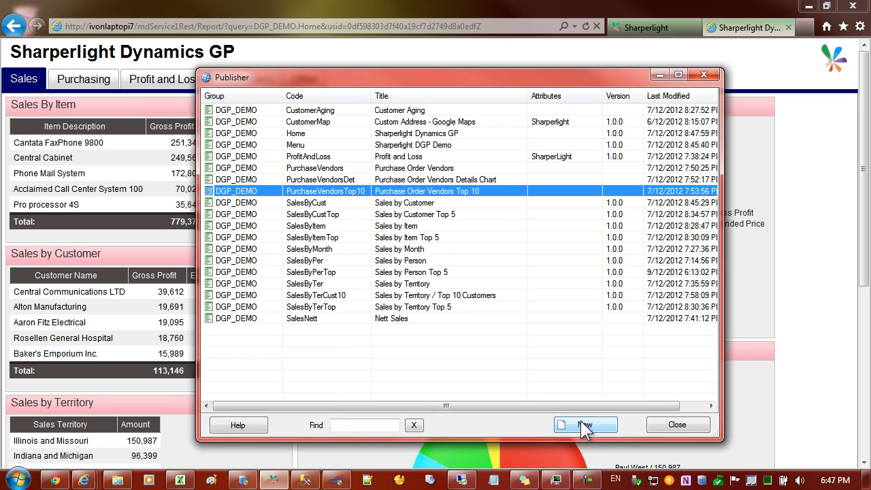
pyautogui.click(586, 425)
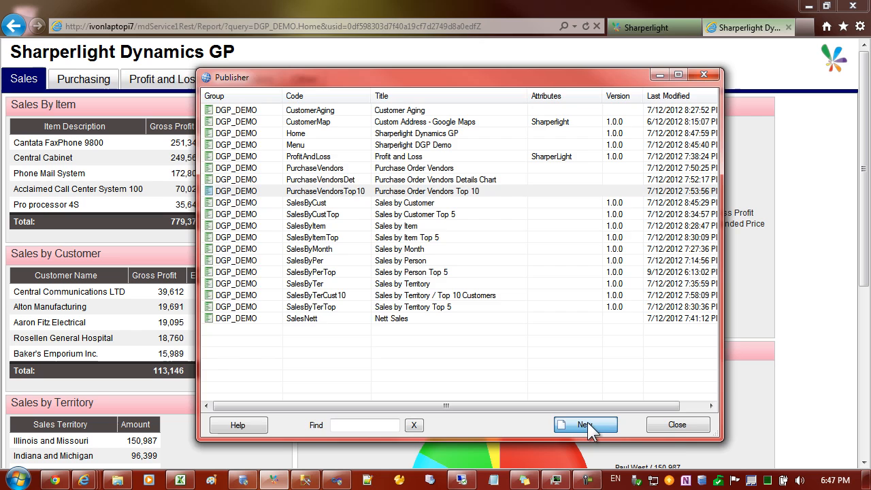
pyautogui.click(585, 425)
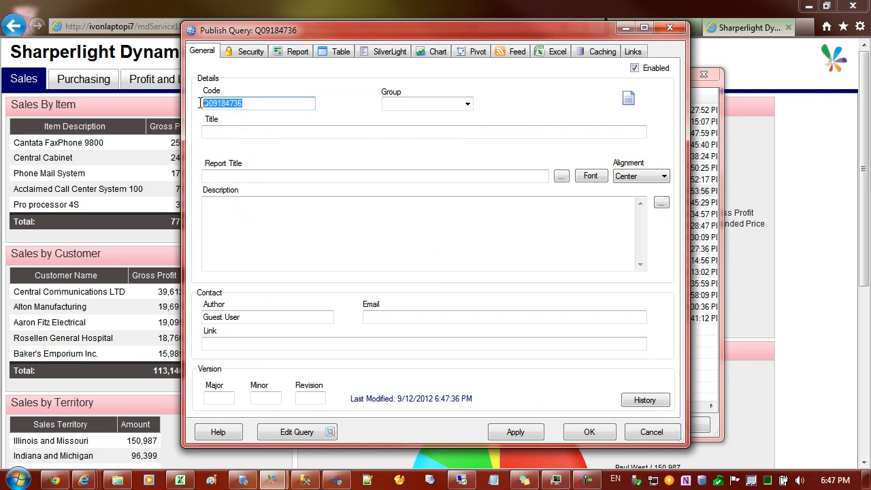
# Assign group DGP_DEMO, code CustomerTop5Demo and title Customers Top 5 to the query.
pyautogui.click(468, 104)
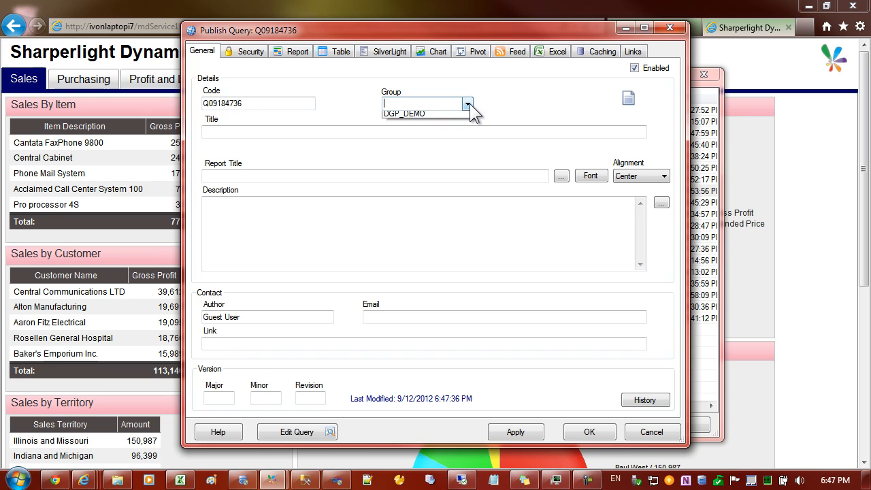
pyautogui.click(403, 113)
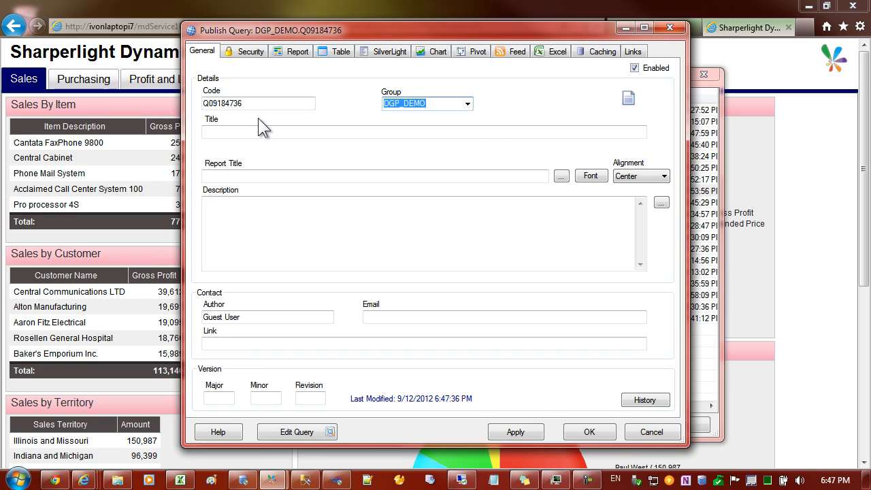
pyautogui.click(258, 103)
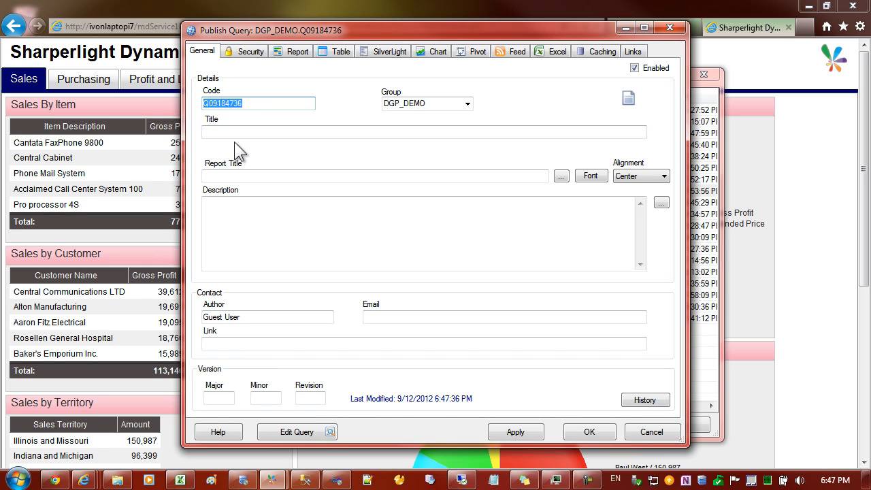
pyautogui.write('C')
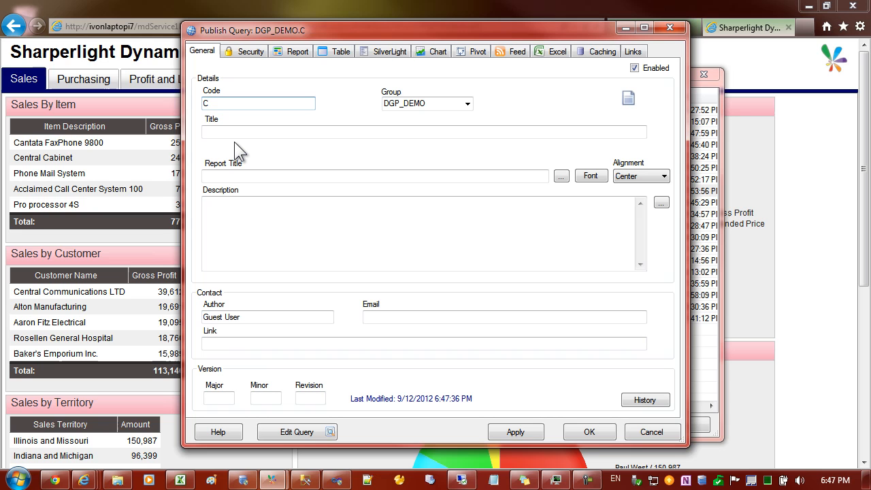
pyautogui.write('ustome')
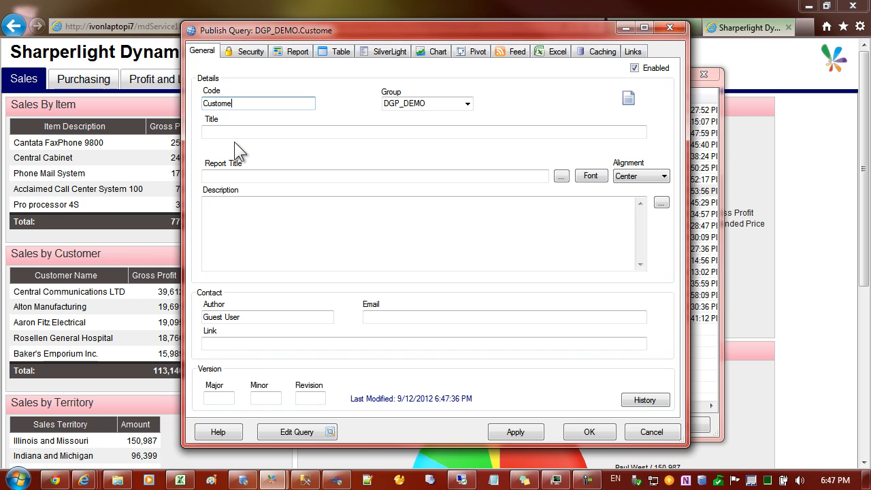
pyautogui.write('rTop')
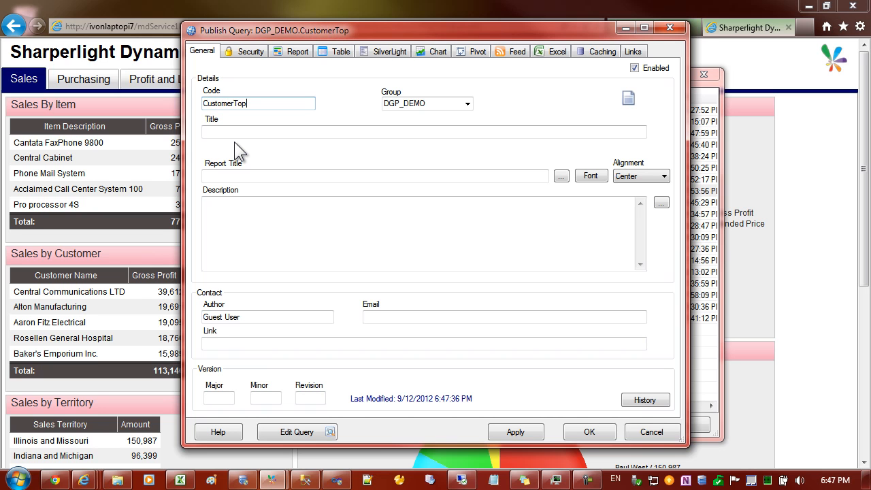
pyautogui.write('5D')
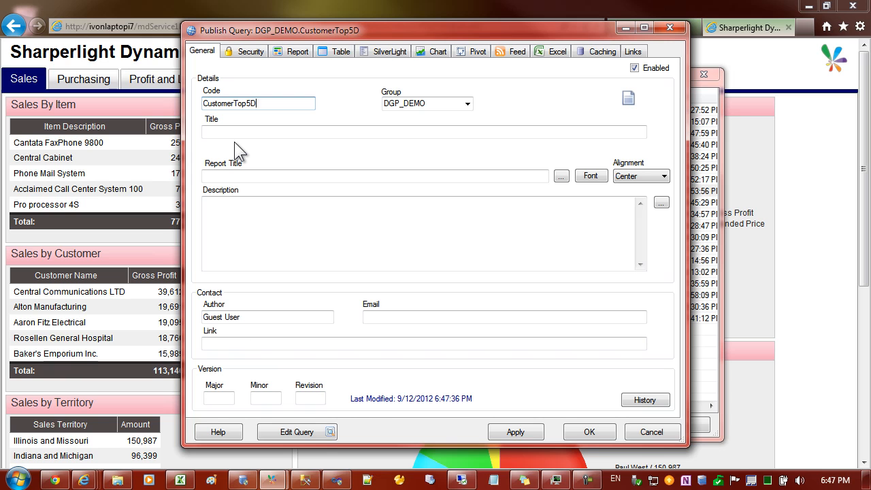
pyautogui.write('emo')
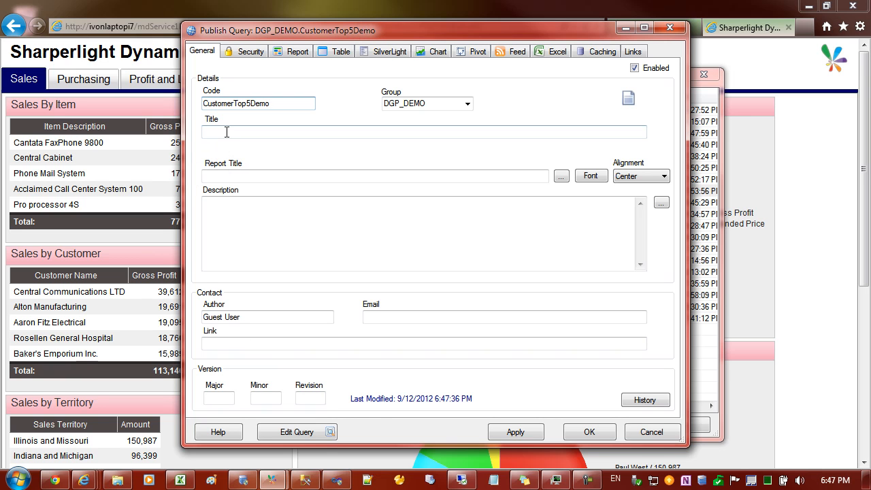
pyautogui.write('Customers Top 5')
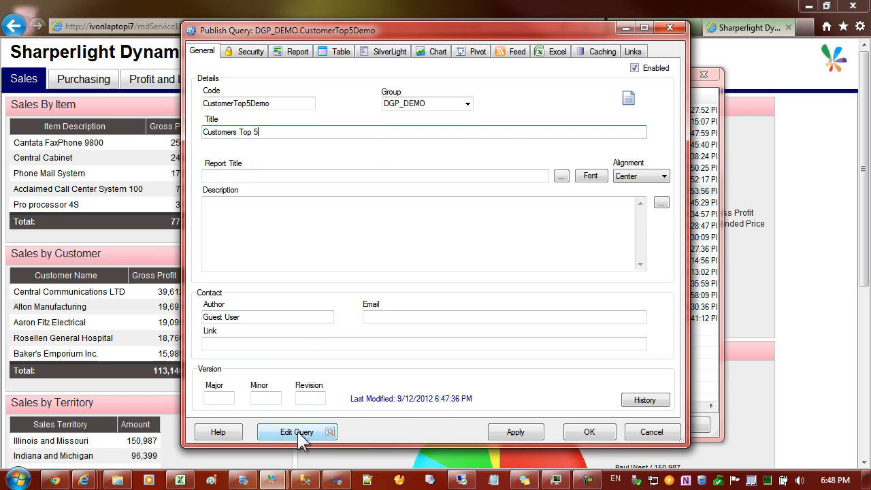
# Bring up the query builder for the CustomerTop5Demo query.
pyautogui.click(297, 433)
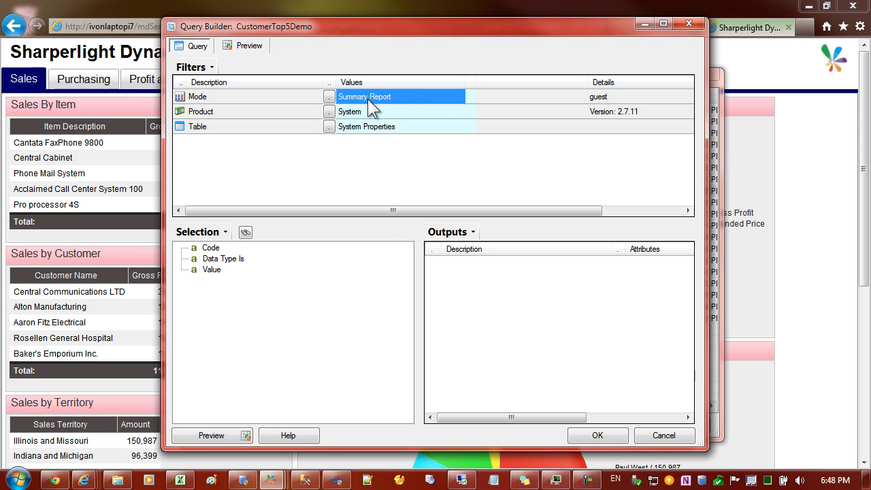
pyautogui.moveTo(388, 112)
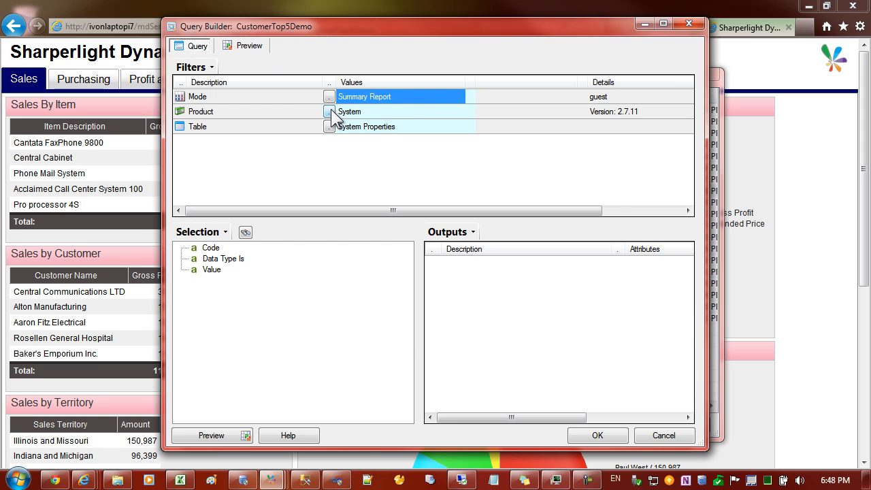
# Choose Microsoft Dynamics GP as the product for company TWO and list its tables.
pyautogui.click(329, 112)
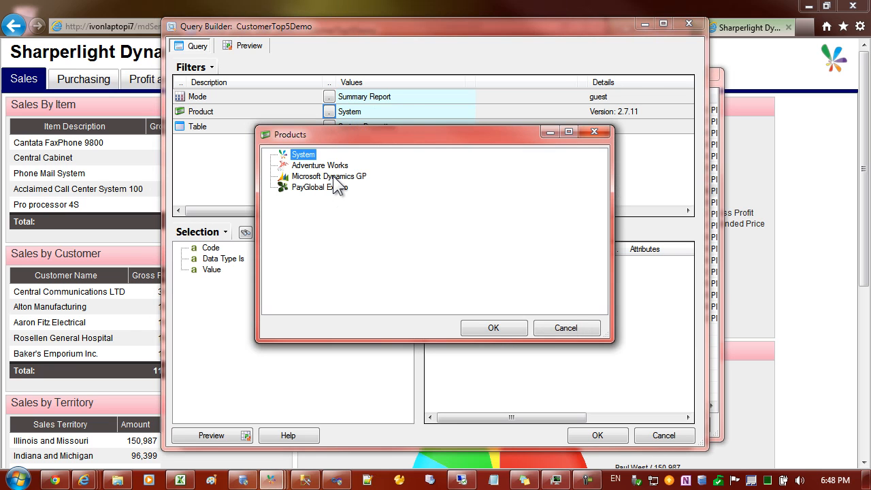
pyautogui.click(330, 177)
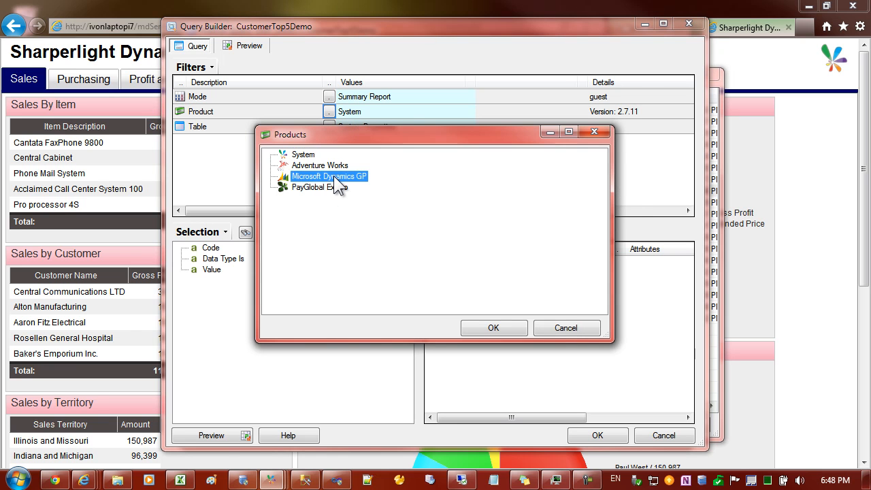
pyautogui.click(493, 327)
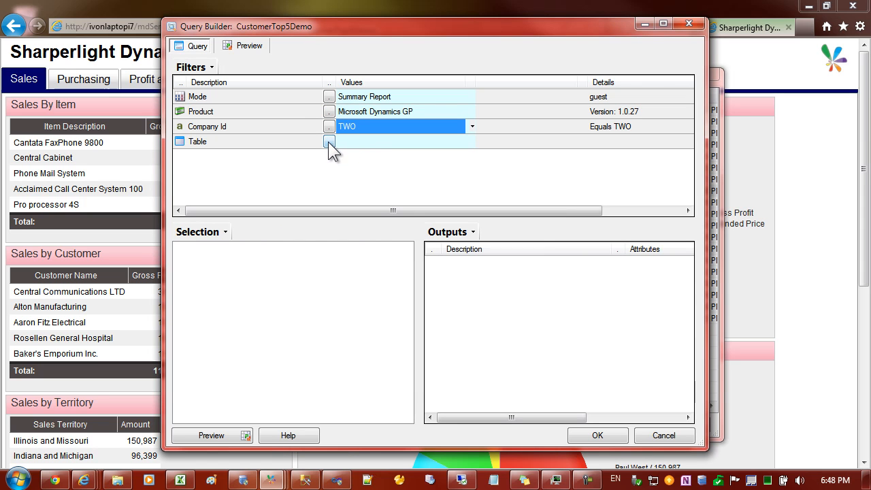
pyautogui.click(330, 141)
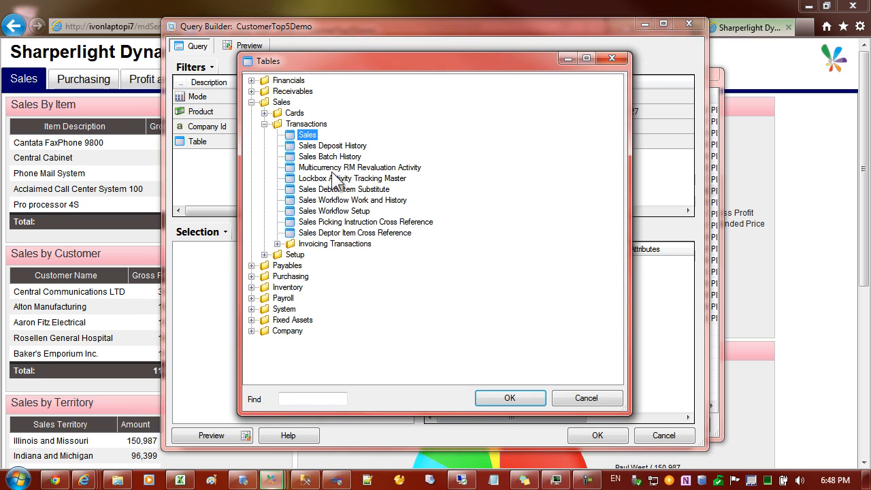
pyautogui.moveTo(310, 161)
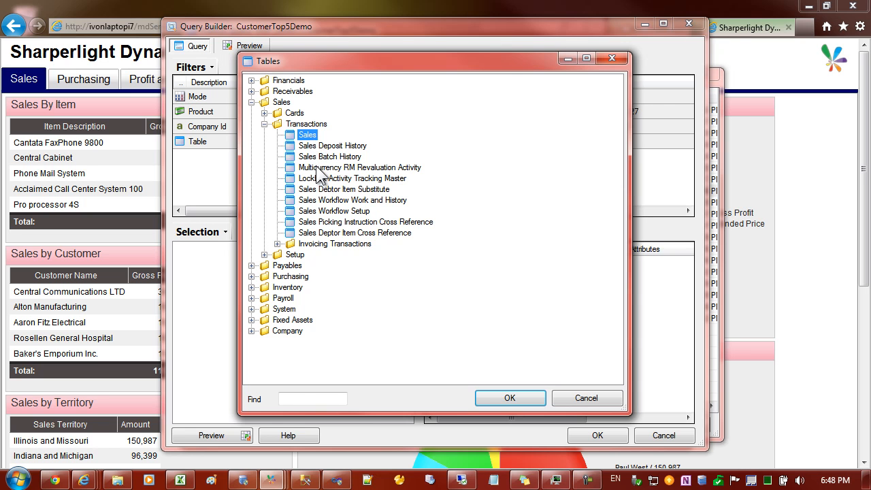
# Filter the table tree on 'sales' and pick the Sales table as the data source.
pyautogui.click(313, 398)
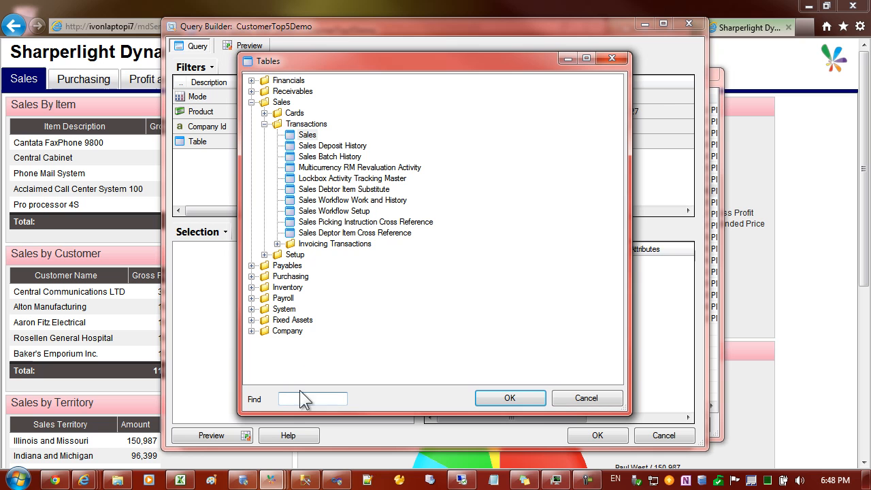
pyautogui.click(312, 398)
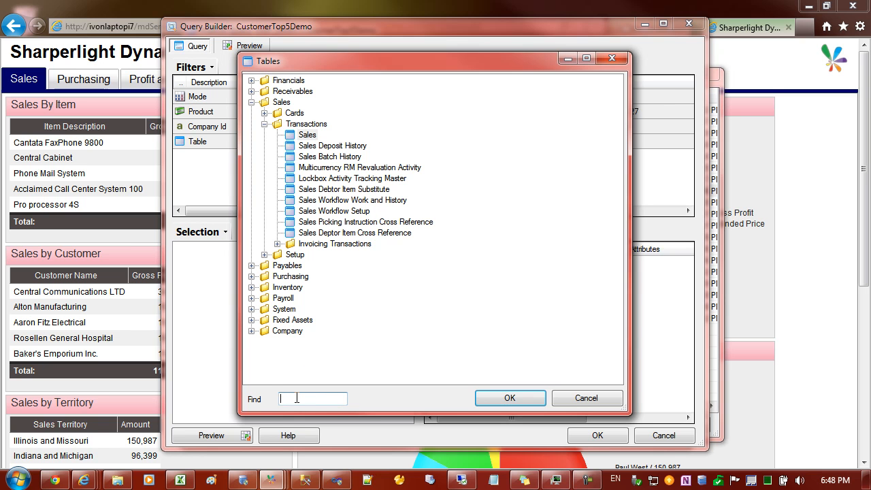
pyautogui.write('sales')
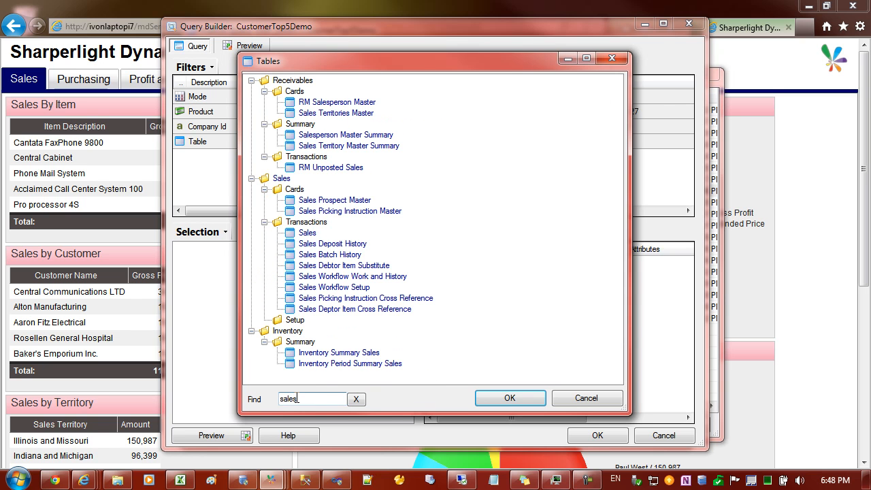
pyautogui.click(308, 233)
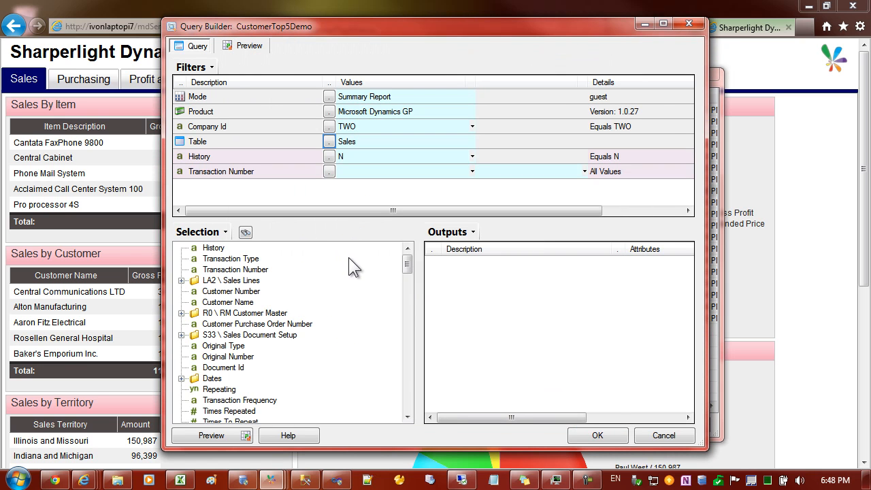
pyautogui.moveTo(215, 262)
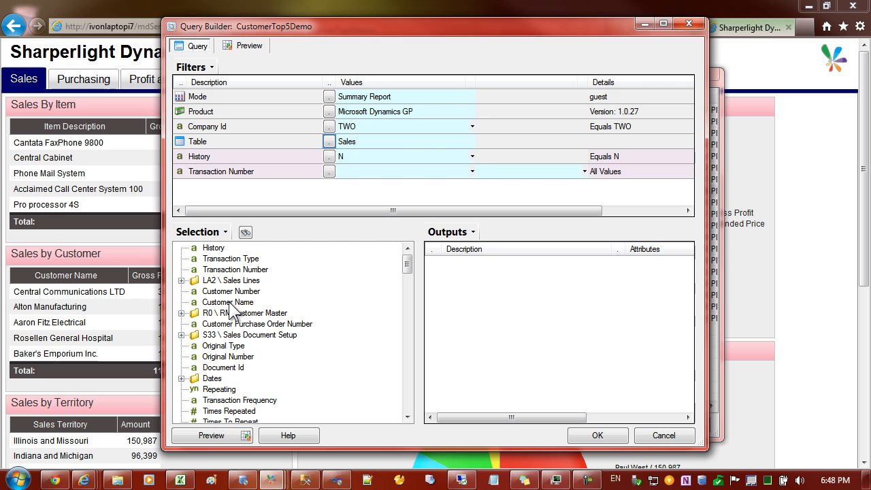
pyautogui.moveTo(234, 311)
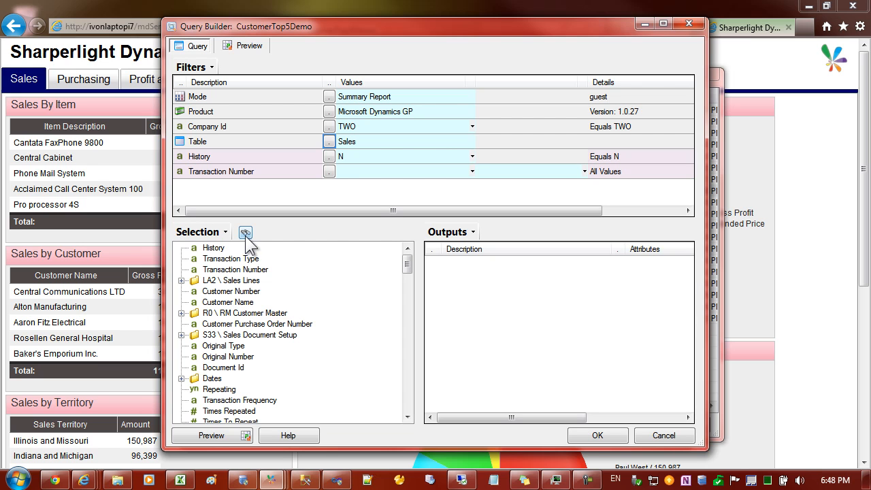
# Add Customer Name and a summed Subtotal from Sales Amounts as the query outputs.
pyautogui.click(245, 232)
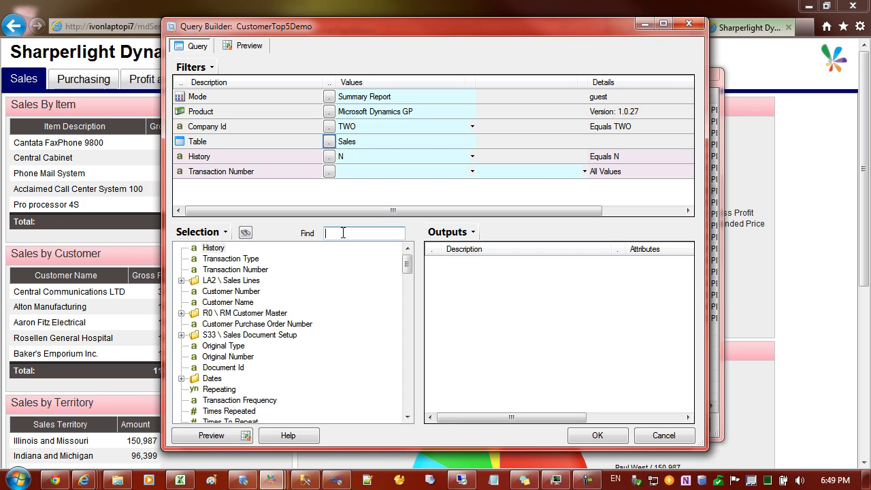
pyautogui.write('customer')
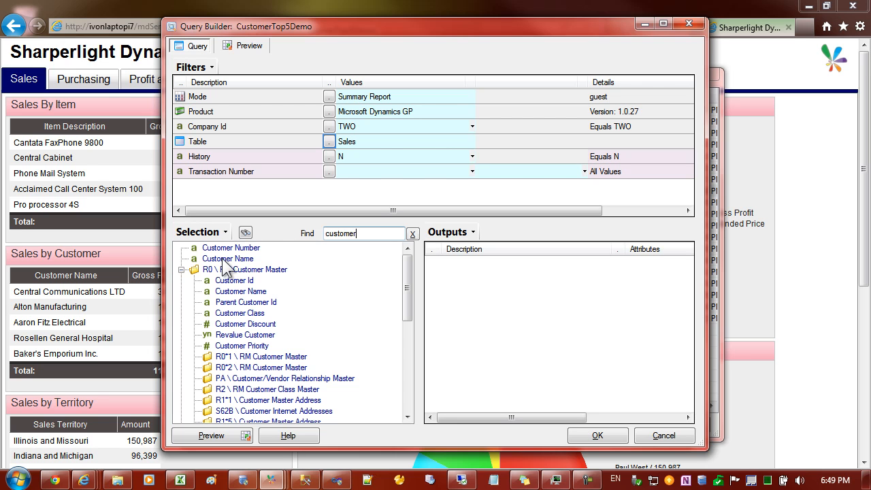
pyautogui.doubleClick(227, 258)
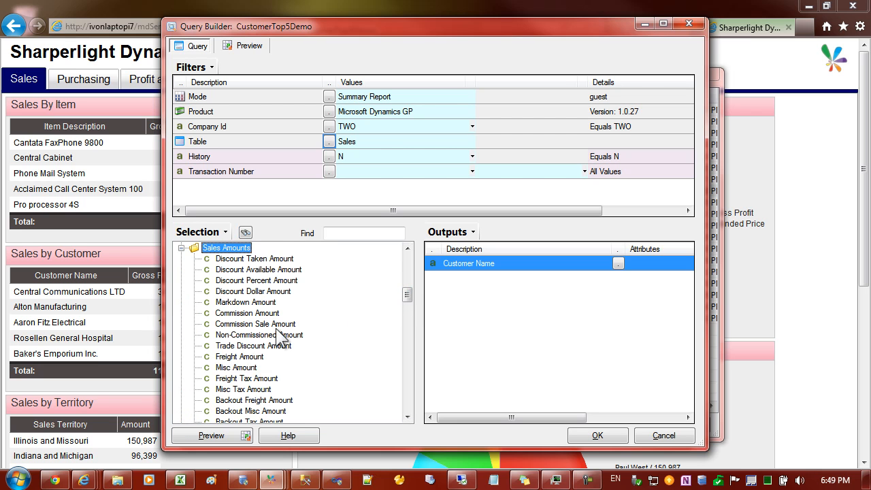
pyautogui.scroll(-3)
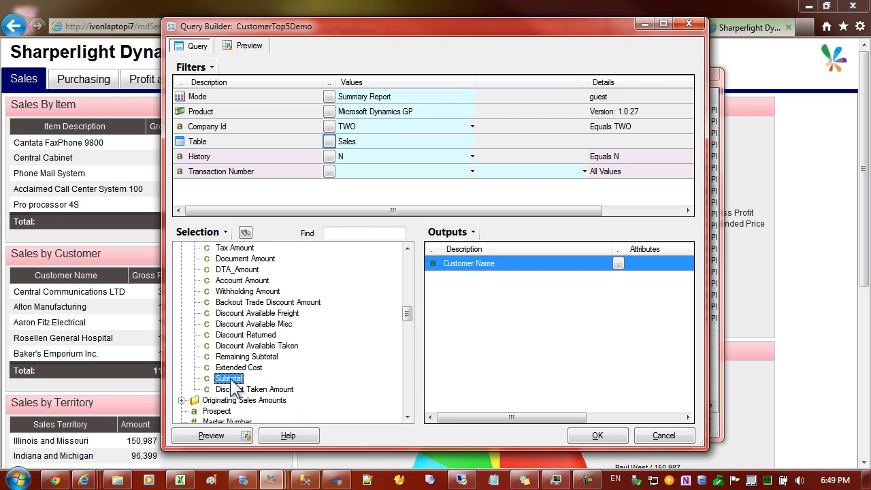
pyautogui.doubleClick(229, 379)
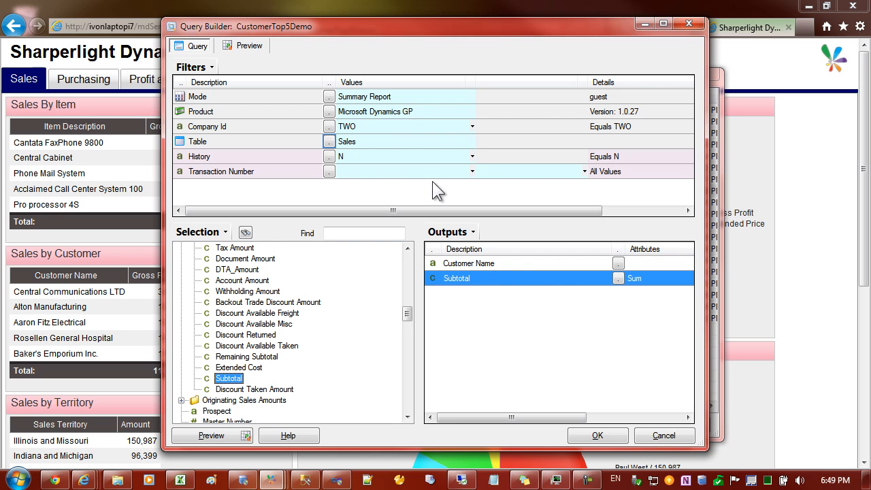
pyautogui.click(469, 264)
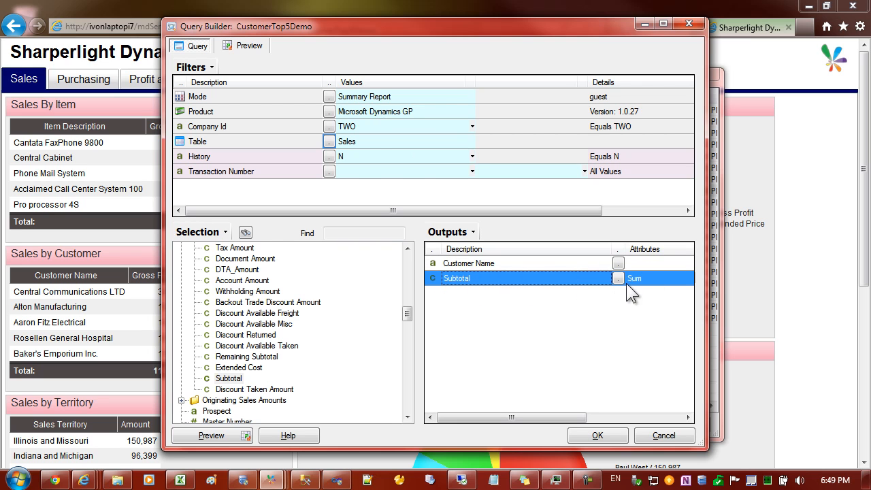
pyautogui.moveTo(515, 286)
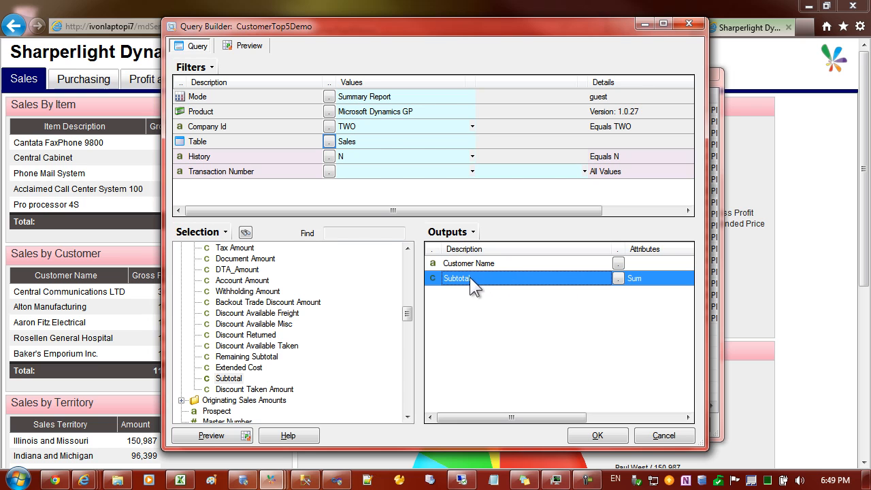
pyautogui.moveTo(441, 252)
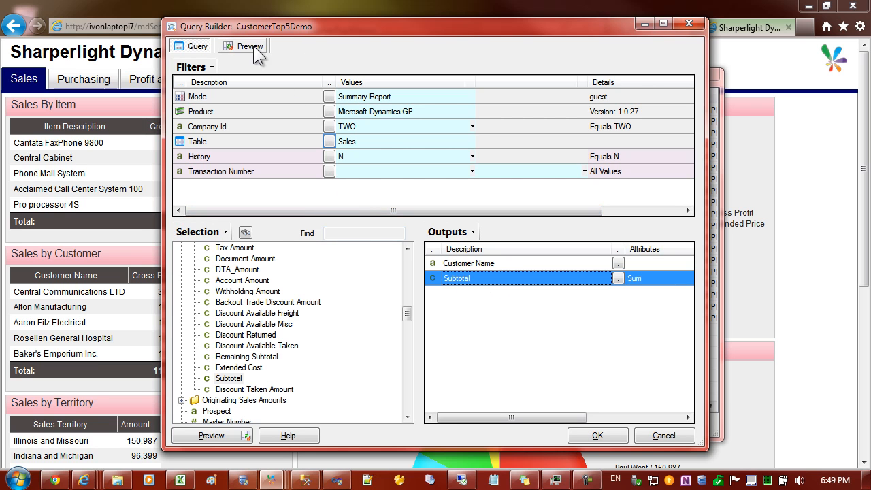
# Preview, acknowledge the mandatory-filter warning, and set Transaction Number to <ALL>.
pyautogui.click(242, 46)
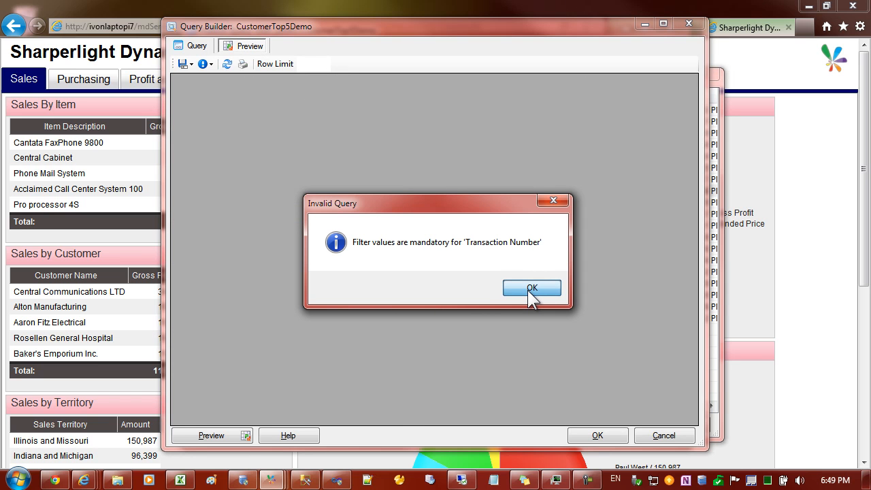
pyautogui.click(531, 289)
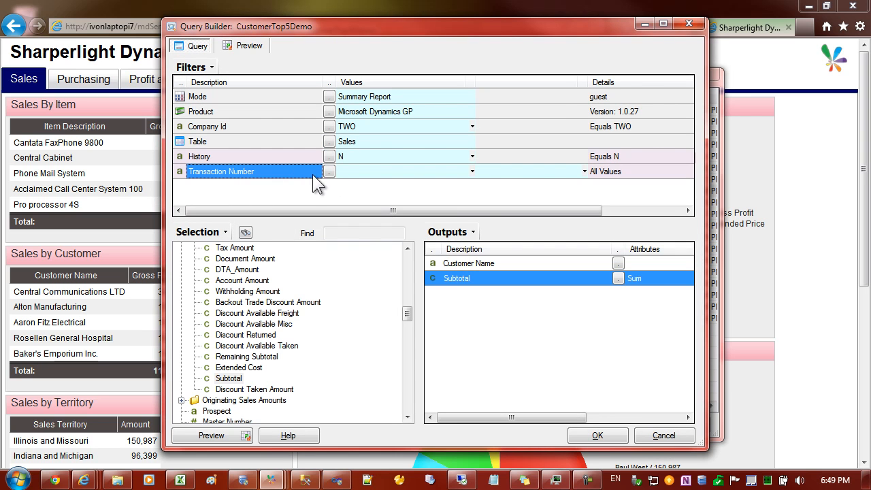
pyautogui.click(330, 172)
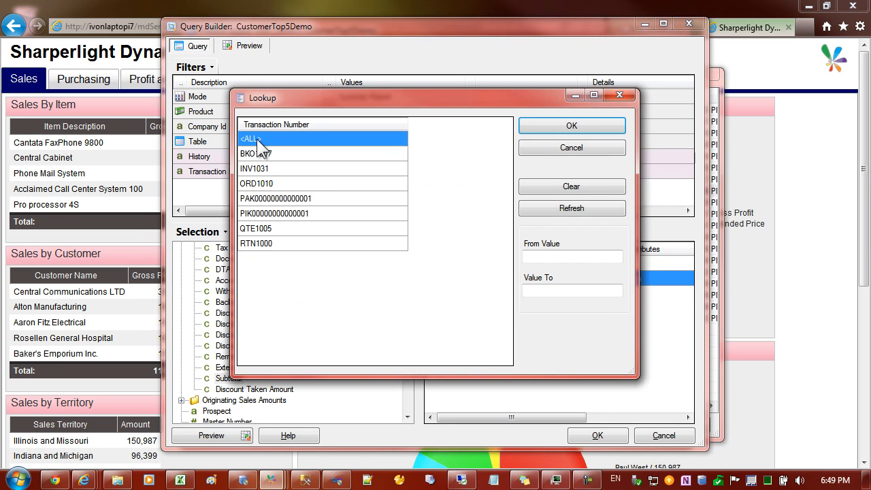
pyautogui.click(571, 126)
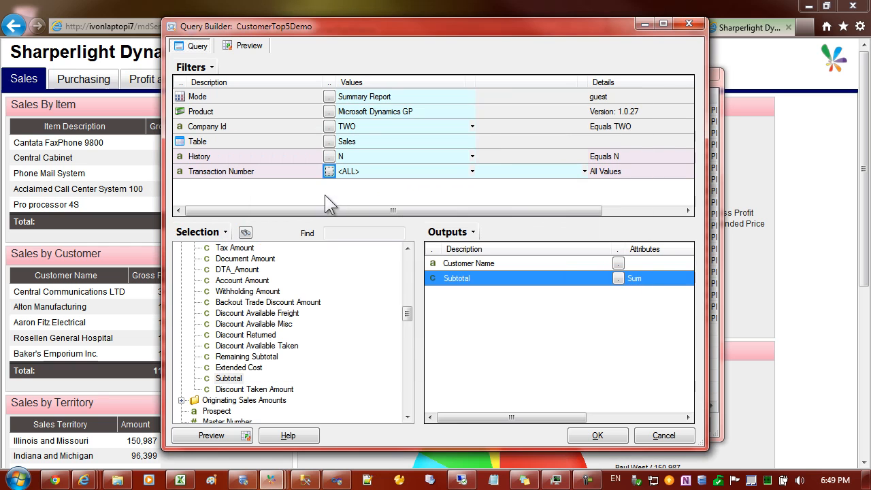
pyautogui.moveTo(262, 275)
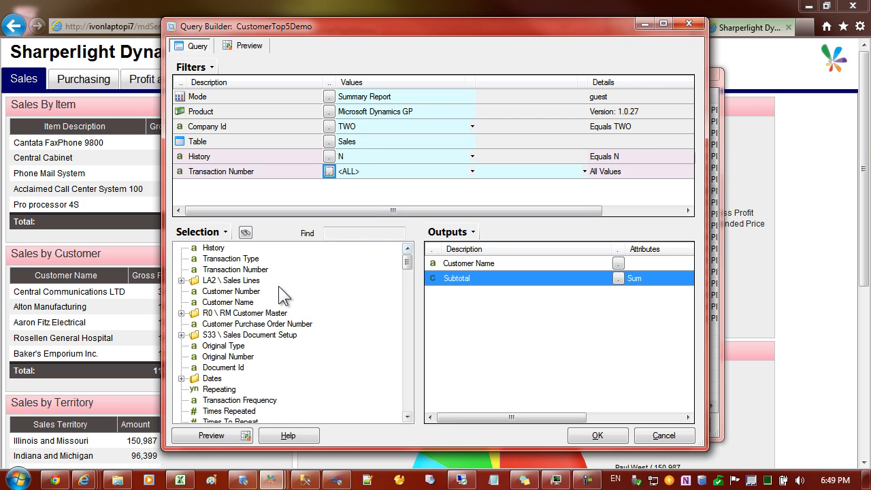
pyautogui.moveTo(272, 320)
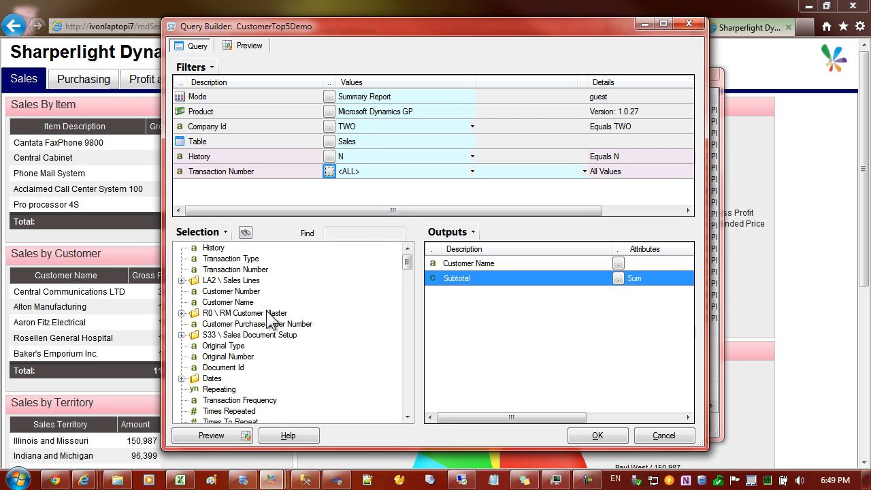
pyautogui.moveTo(242, 356)
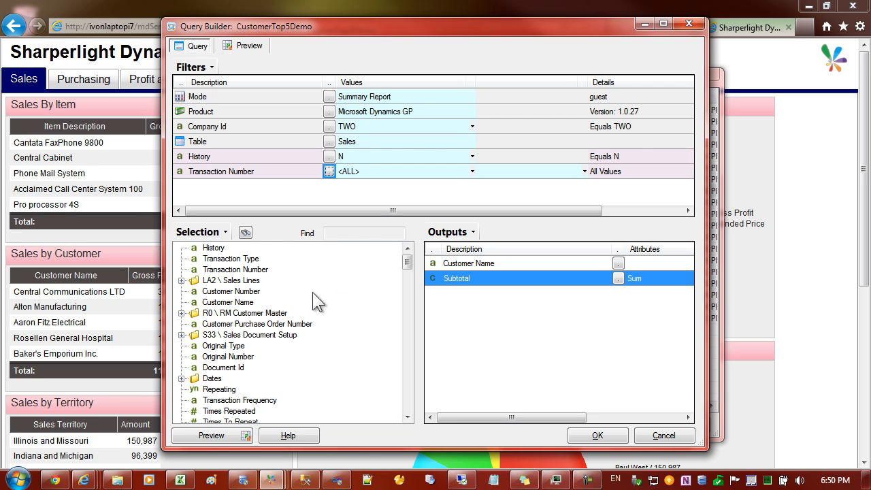
# Find and add the Order Date field under Dates as a query filter.
pyautogui.click(365, 235)
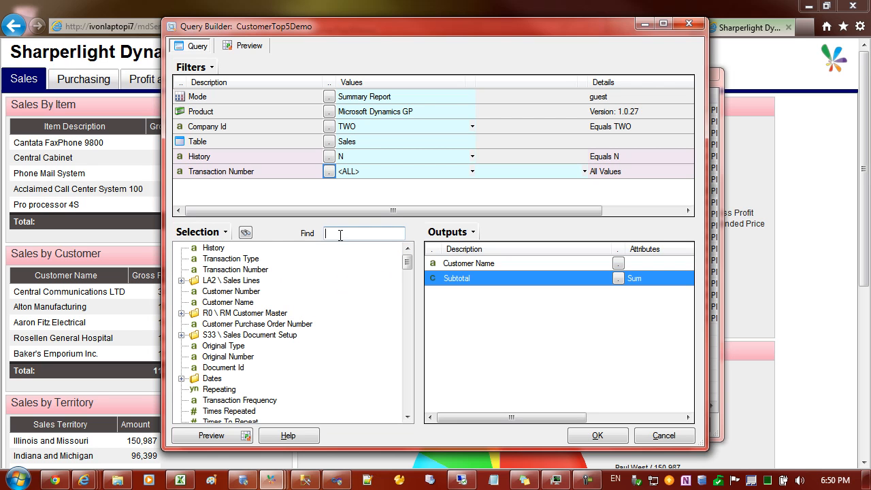
pyautogui.write('date')
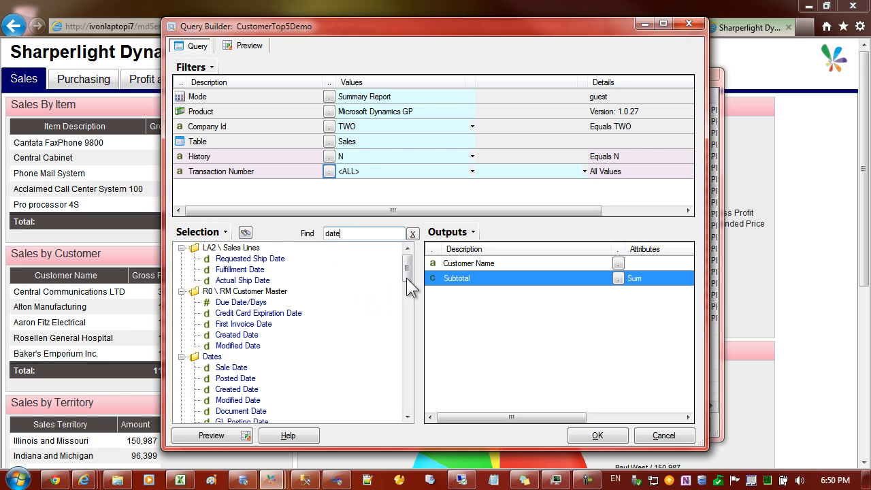
pyautogui.click(232, 368)
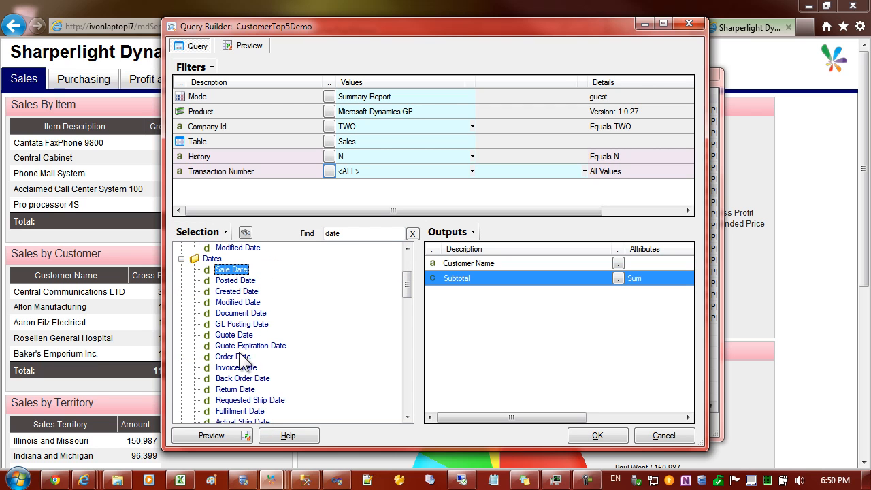
pyautogui.click(231, 357)
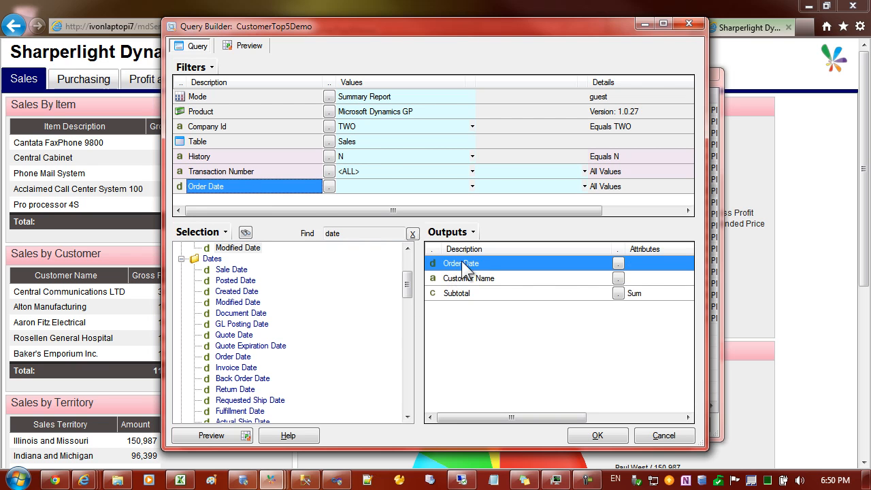
# Preview with Order Date, then return and drop Order Date from the outputs.
pyautogui.click(243, 46)
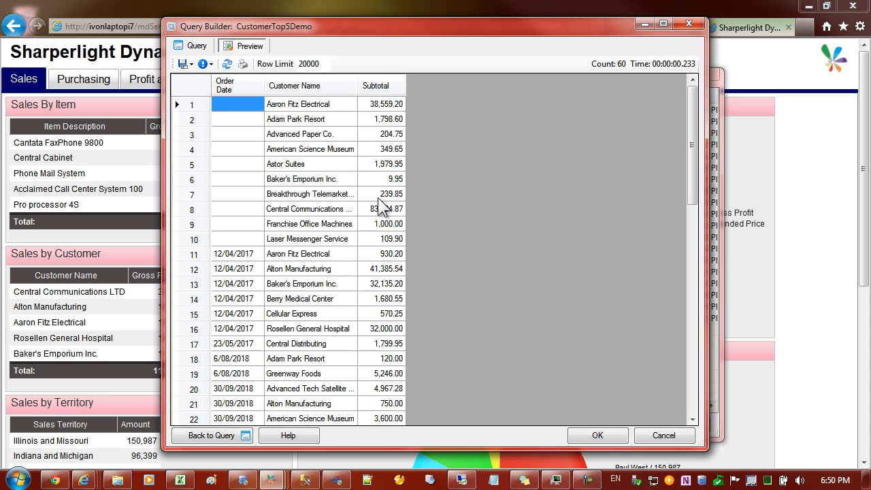
pyautogui.click(310, 284)
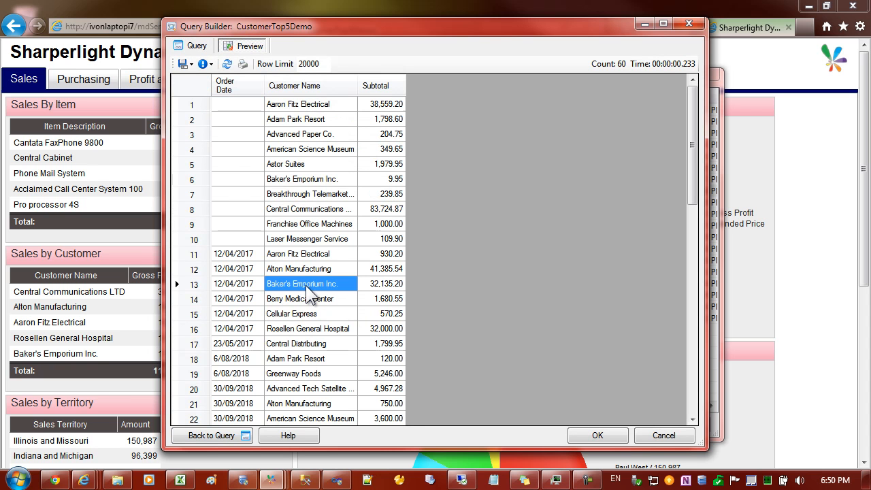
pyautogui.scroll(-3)
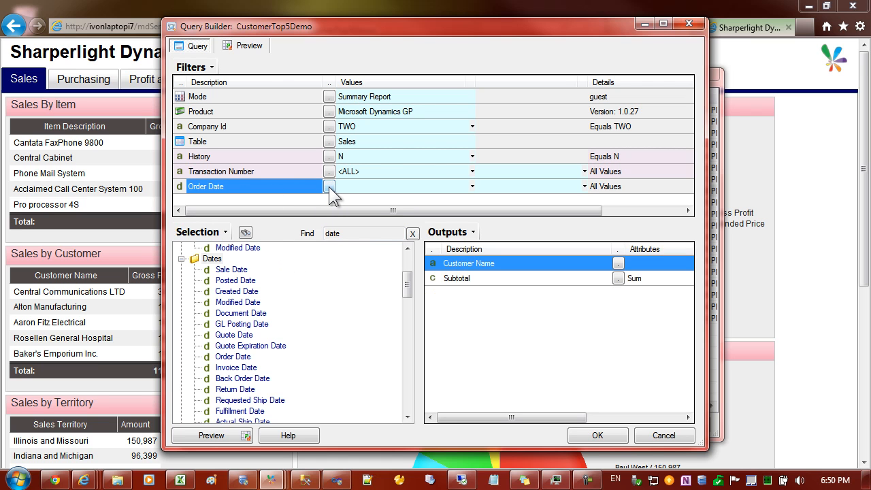
# Set the Order Date filter range from two months back to nine years ahead.
pyautogui.click(330, 187)
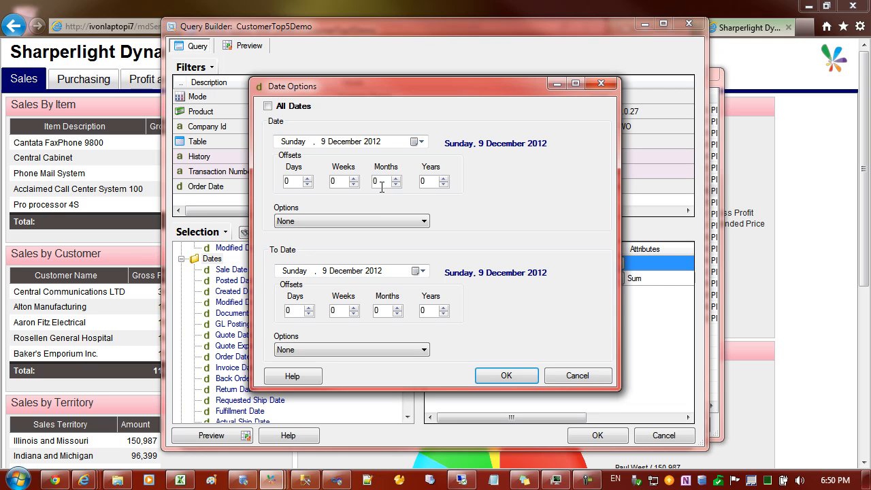
pyautogui.moveTo(400, 193)
pyautogui.write('-2')
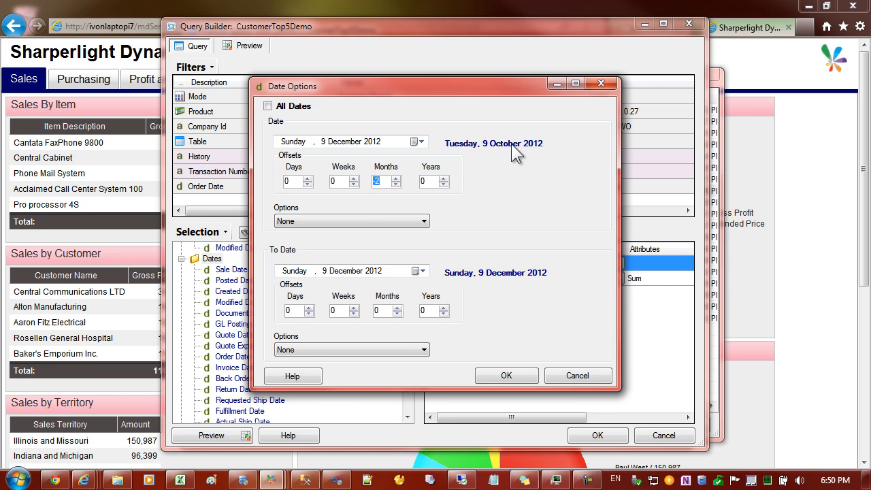
pyautogui.moveTo(542, 149)
pyautogui.write('9')
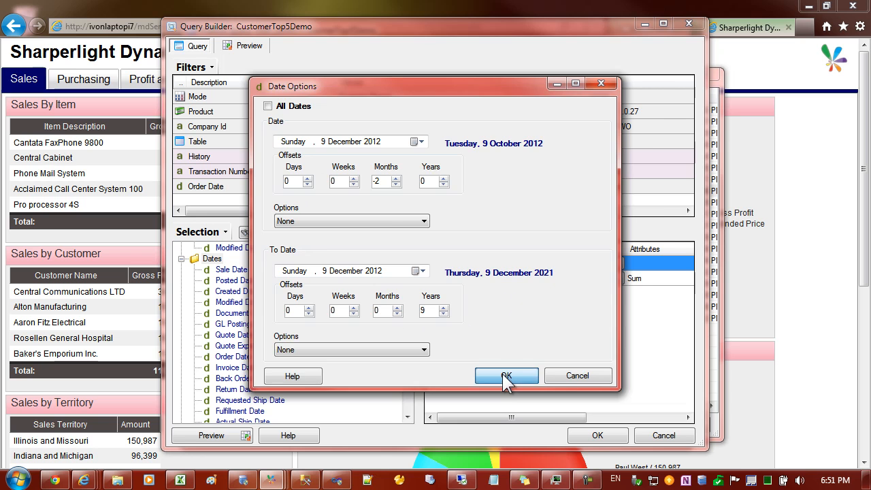
pyautogui.click(506, 376)
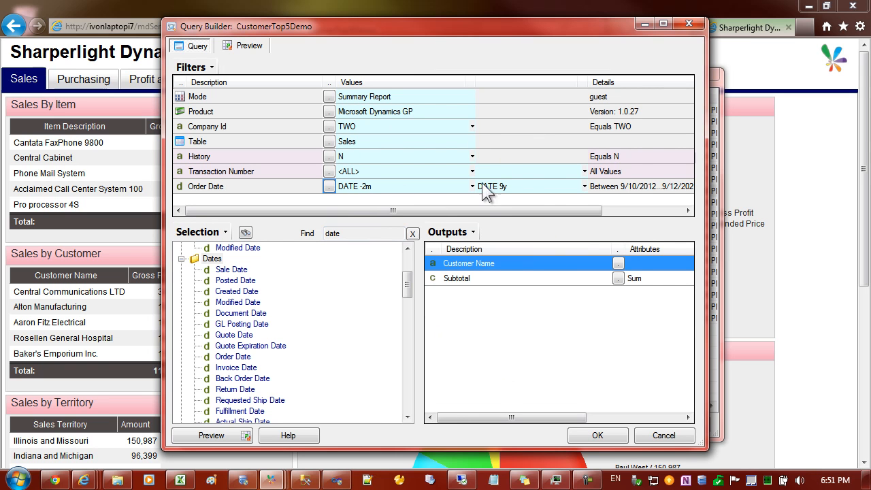
pyautogui.moveTo(443, 198)
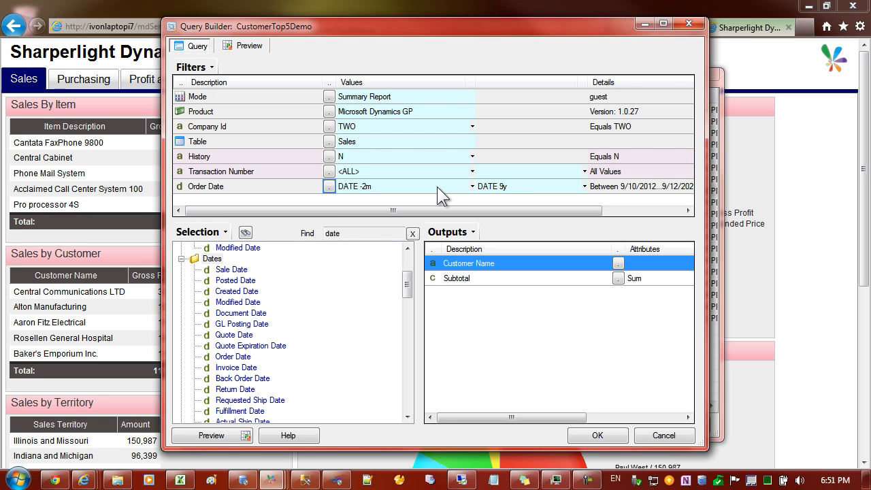
pyautogui.moveTo(419, 194)
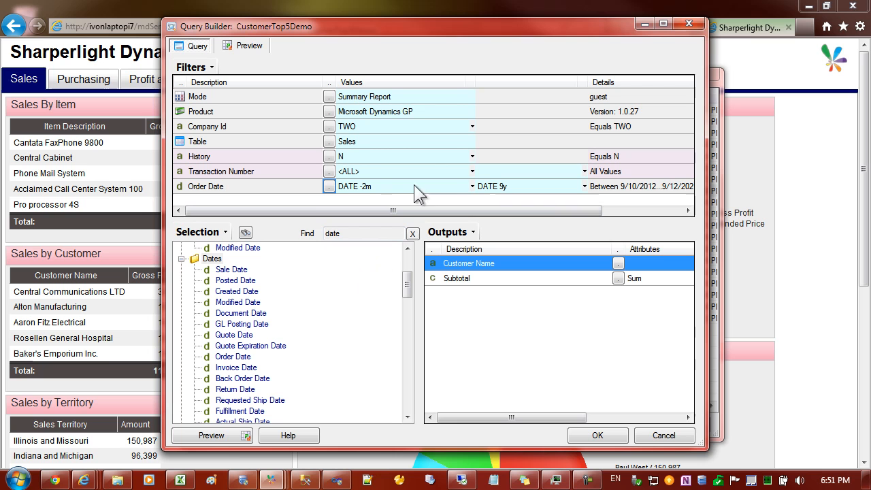
pyautogui.moveTo(211, 436)
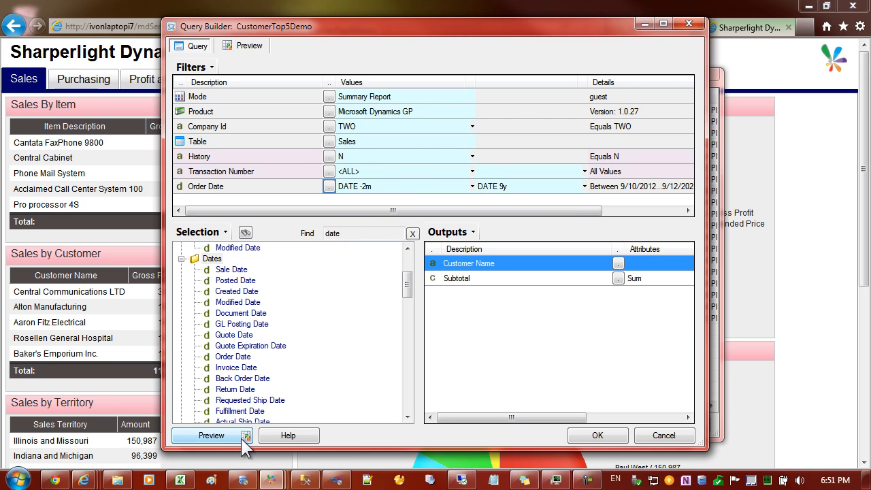
pyautogui.click(210, 436)
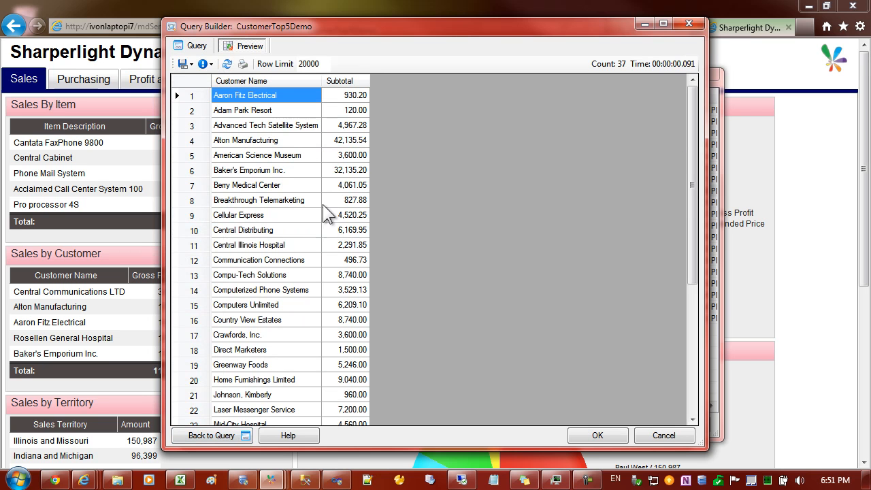
pyautogui.click(245, 140)
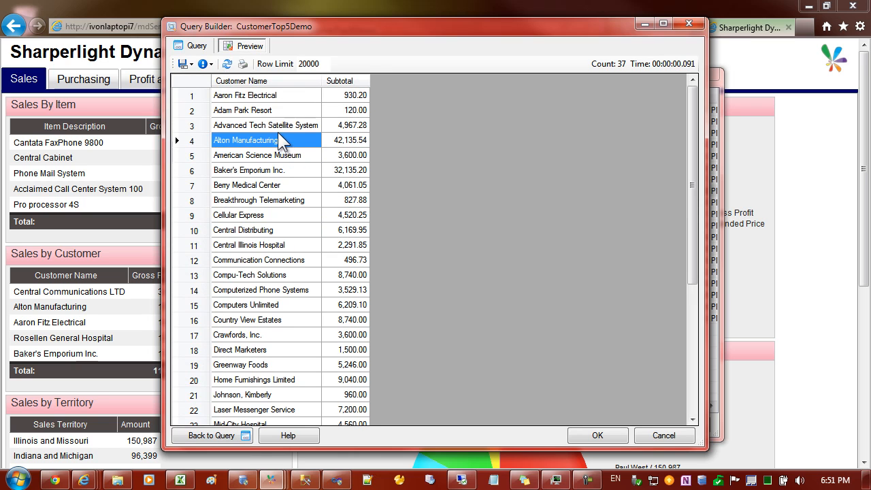
pyautogui.moveTo(257, 101)
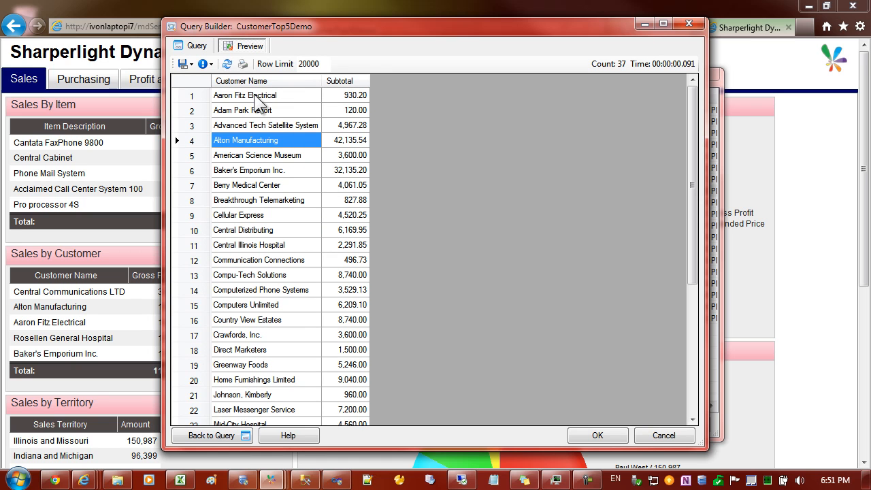
pyautogui.click(245, 95)
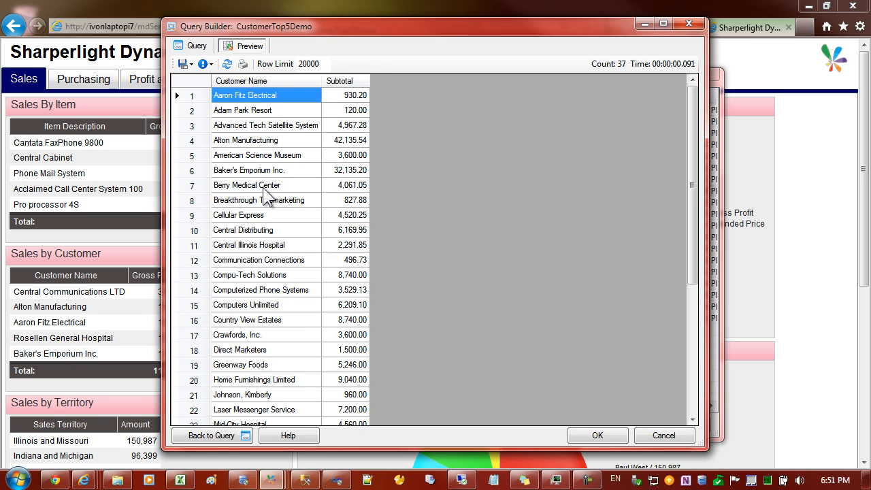
pyautogui.click(265, 185)
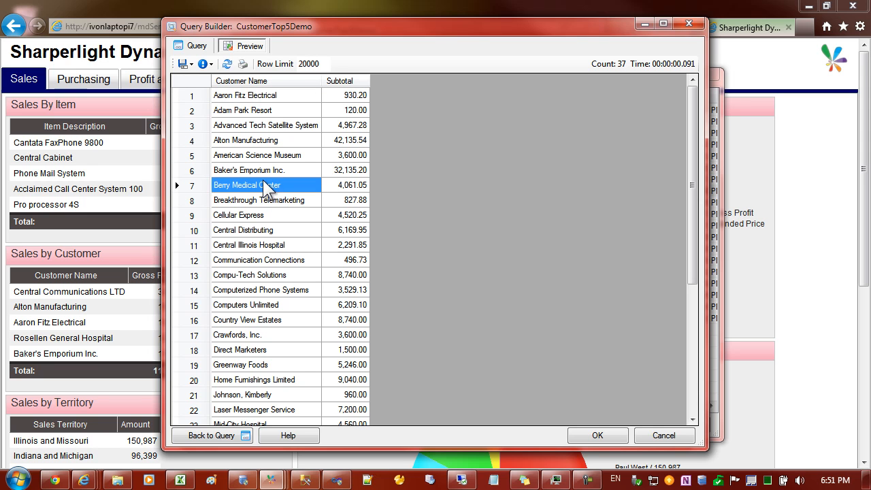
pyautogui.moveTo(334, 122)
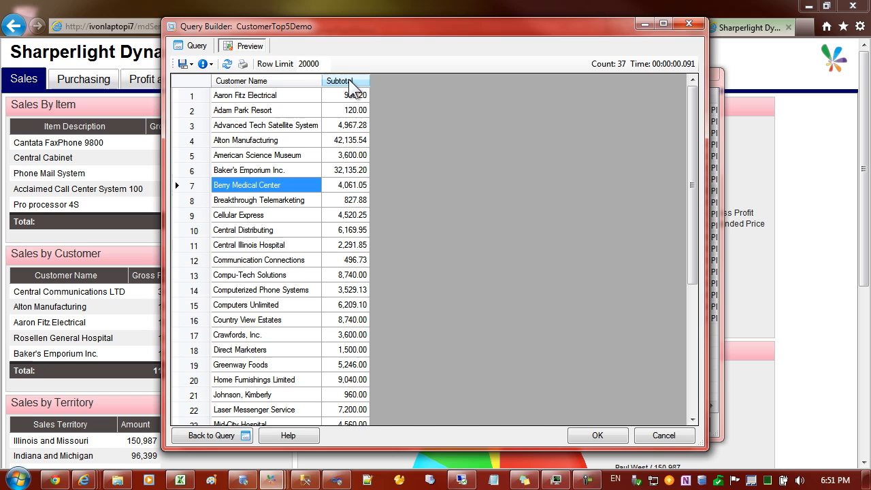
pyautogui.click(341, 82)
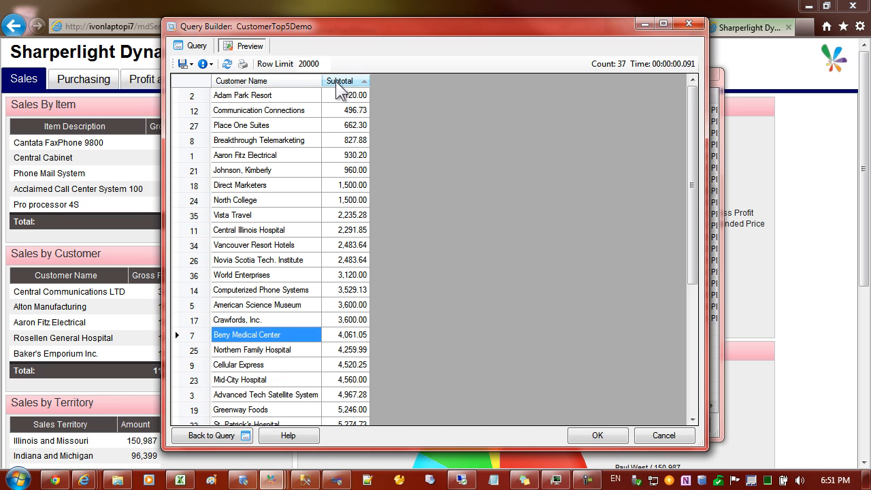
pyautogui.click(341, 80)
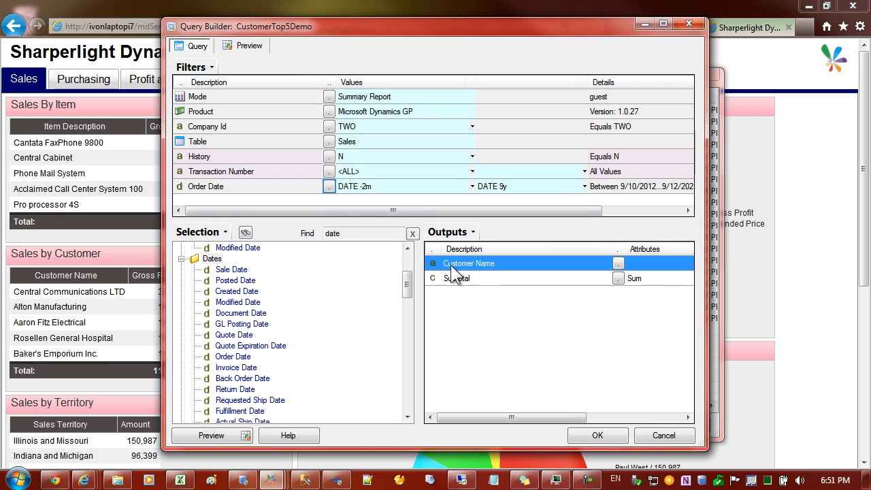
pyautogui.moveTo(465, 282)
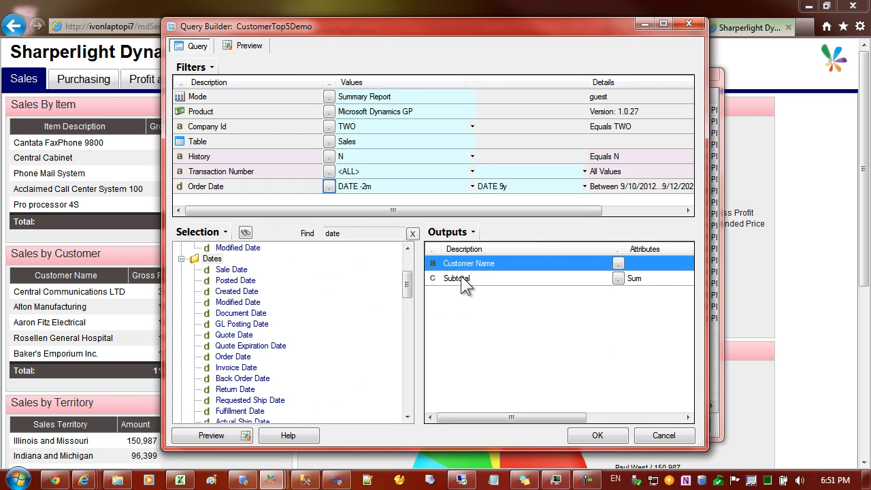
pyautogui.click(456, 278)
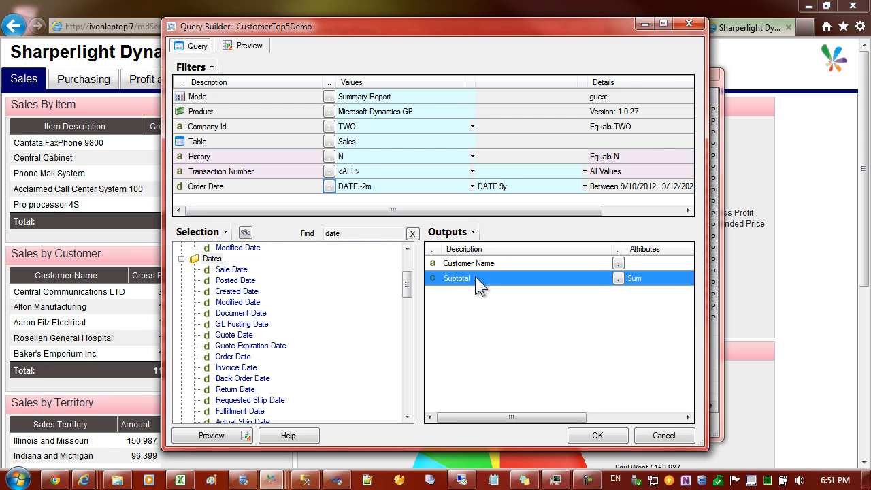
# In the Subtotal output's options, move Subtotal/Sum into the sorted fields.
pyautogui.rightClick(458, 278)
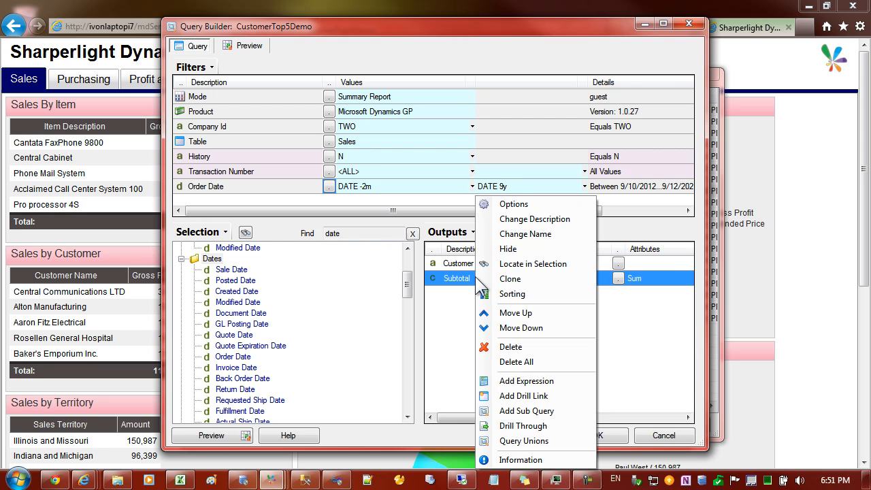
pyautogui.moveTo(528, 207)
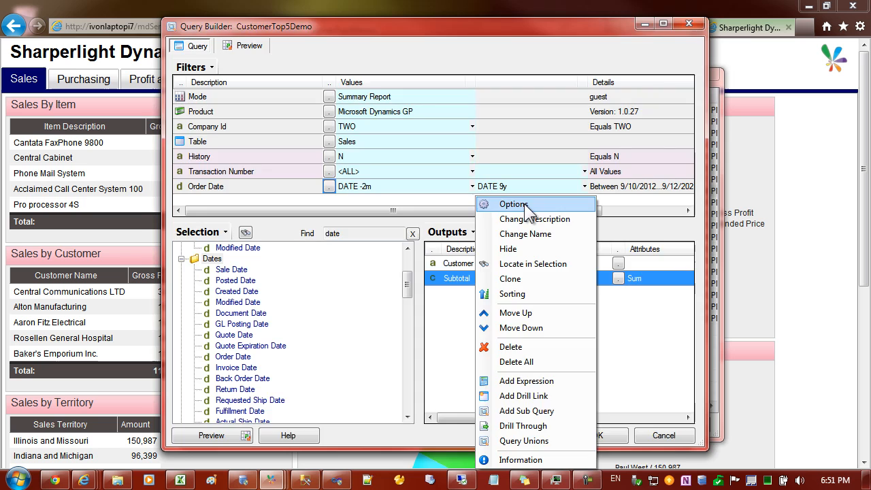
pyautogui.click(513, 204)
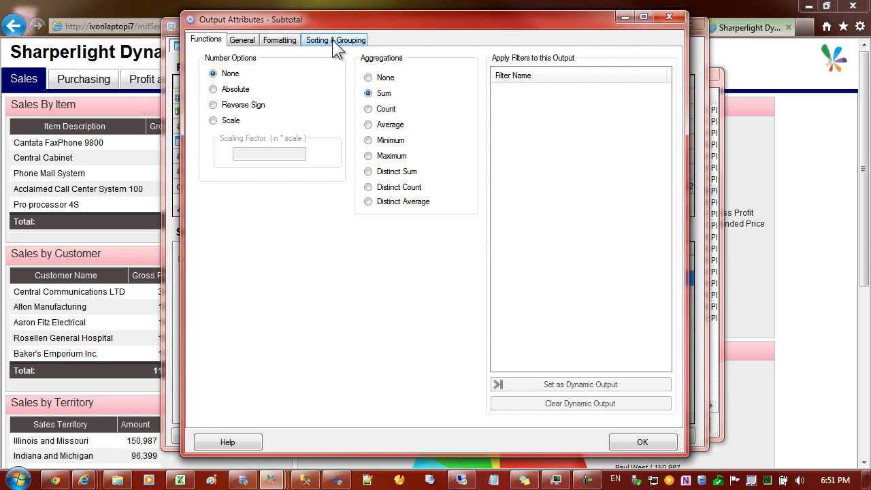
pyautogui.click(335, 39)
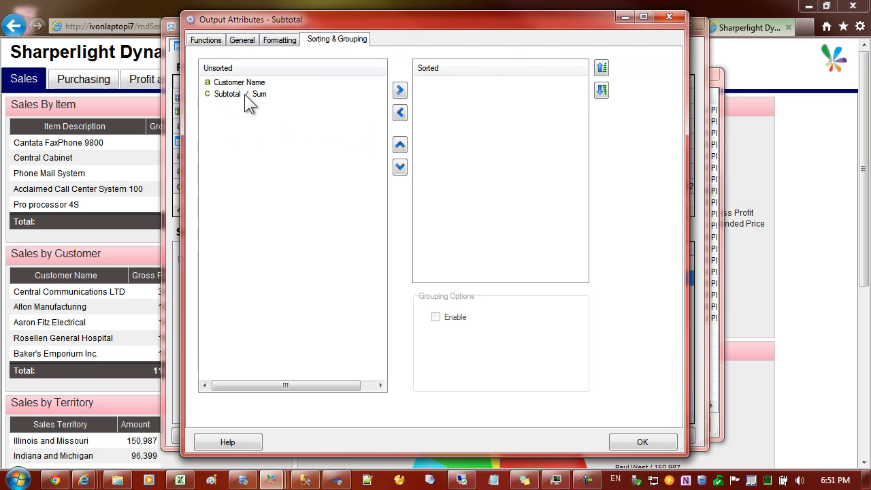
pyautogui.click(238, 94)
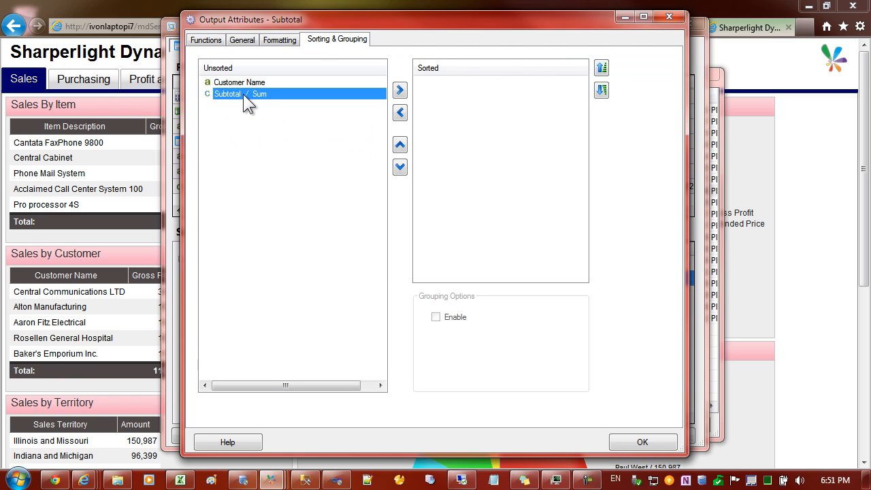
pyautogui.click(400, 90)
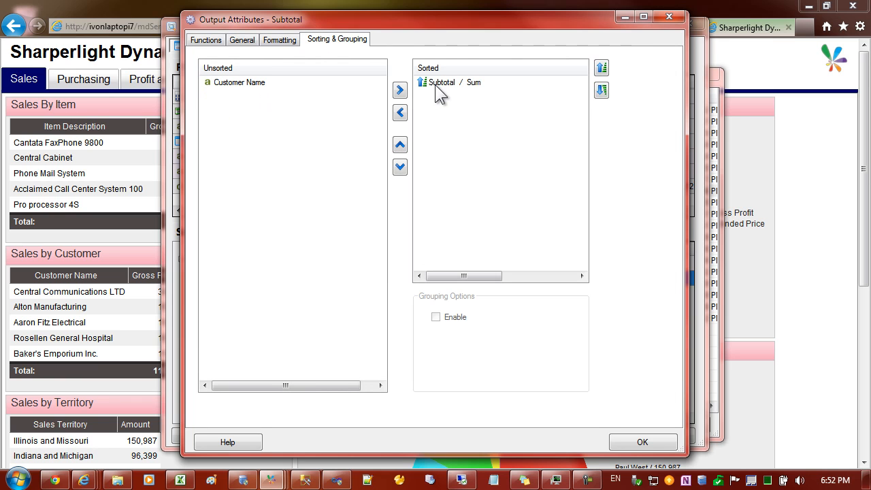
# Make the Subtotal sort descending and confirm it as the first sort key.
pyautogui.click(442, 83)
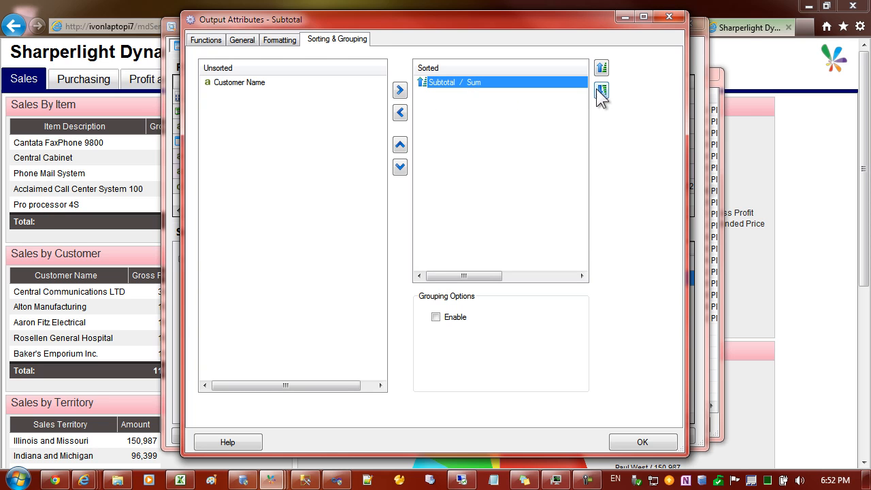
pyautogui.click(602, 91)
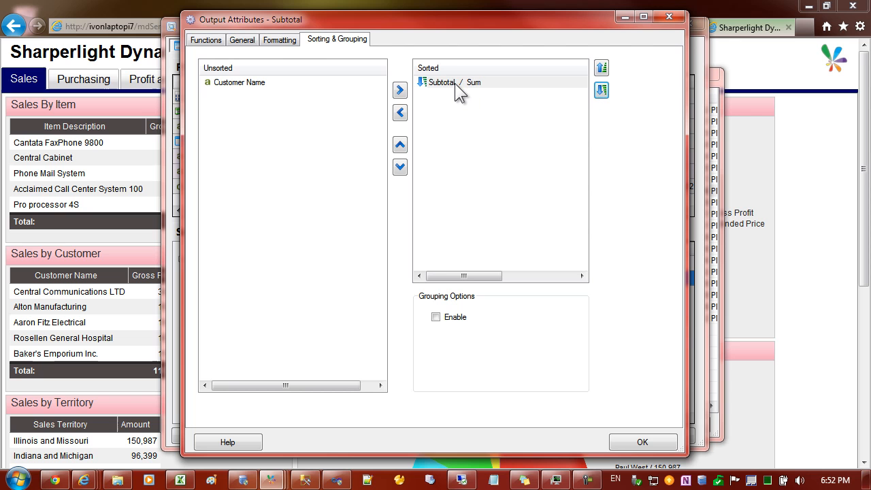
pyautogui.click(442, 82)
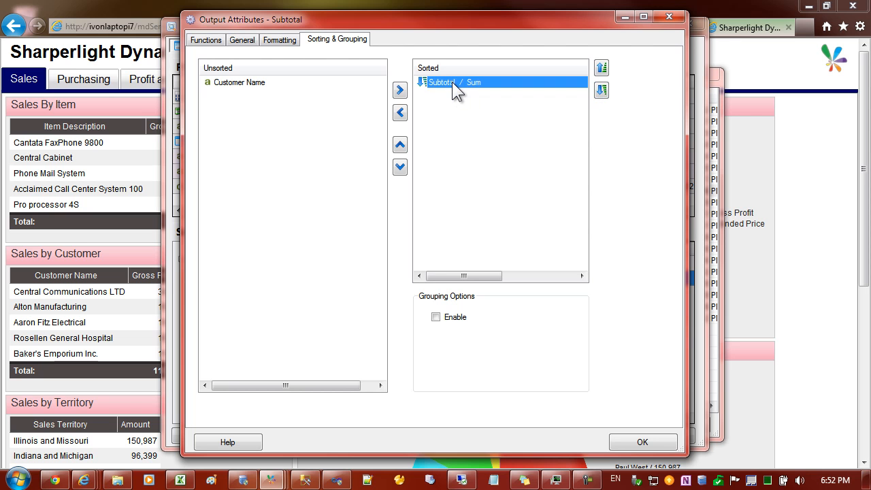
pyautogui.moveTo(512, 184)
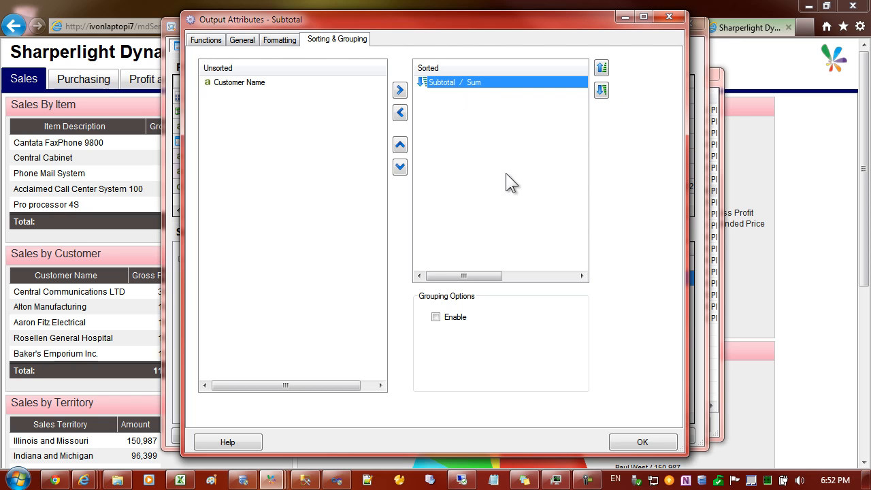
pyautogui.click(643, 441)
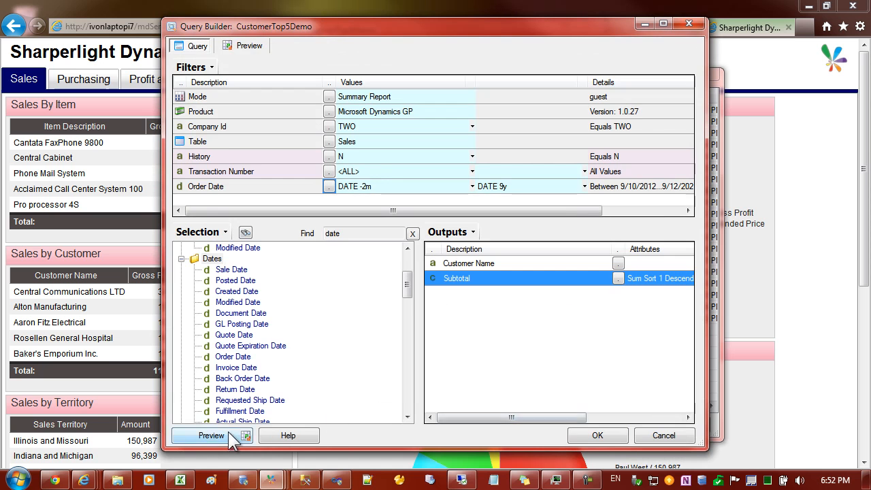
# Preview the 37 customers ranked by subtotal descending, Alton Manufacturing first at 42,135.54.
pyautogui.click(209, 436)
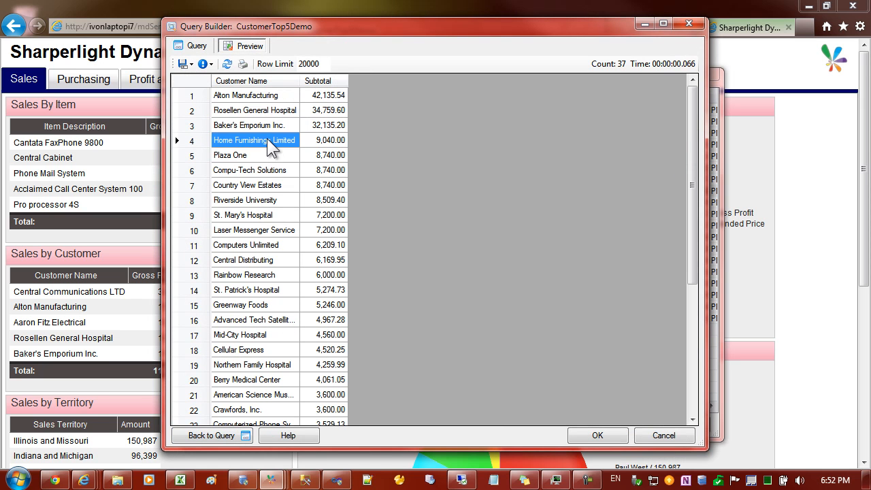
pyautogui.moveTo(320, 103)
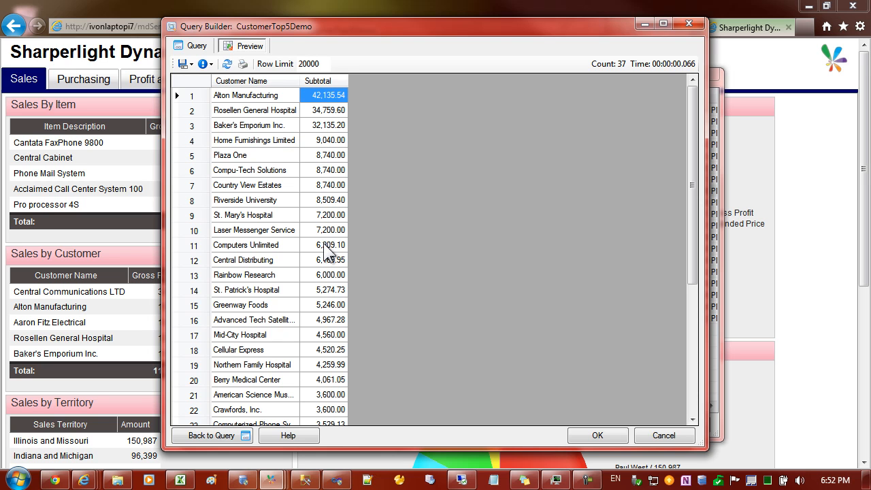
pyautogui.moveTo(234, 101)
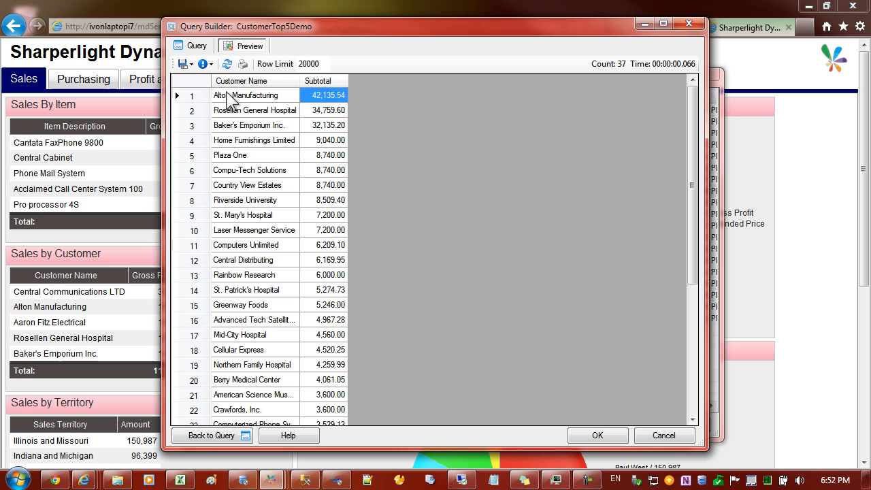
pyautogui.click(246, 95)
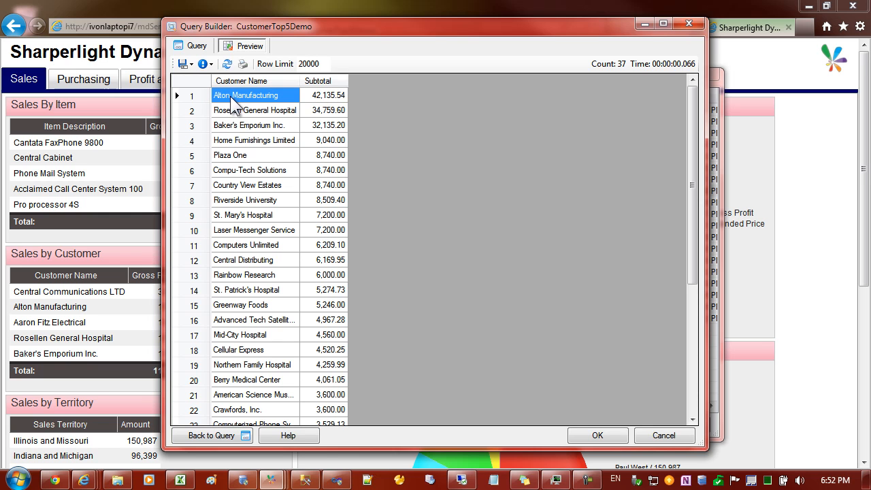
pyautogui.moveTo(318, 155)
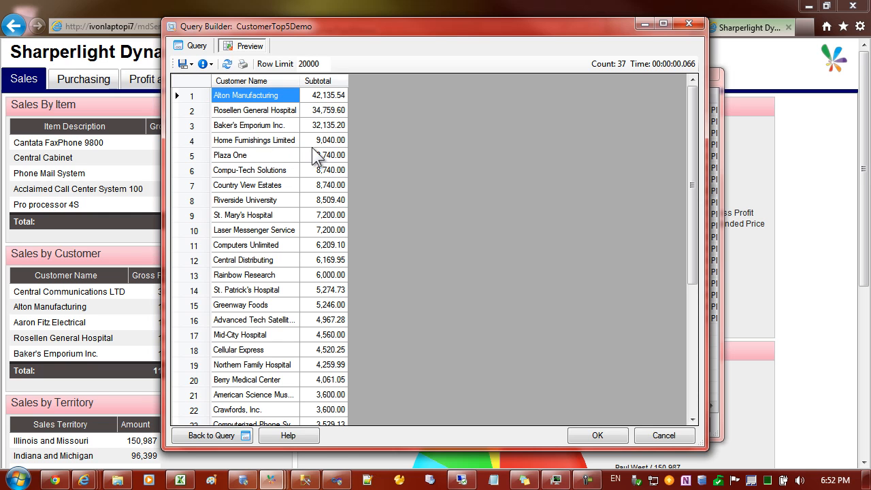
pyautogui.moveTo(272, 158)
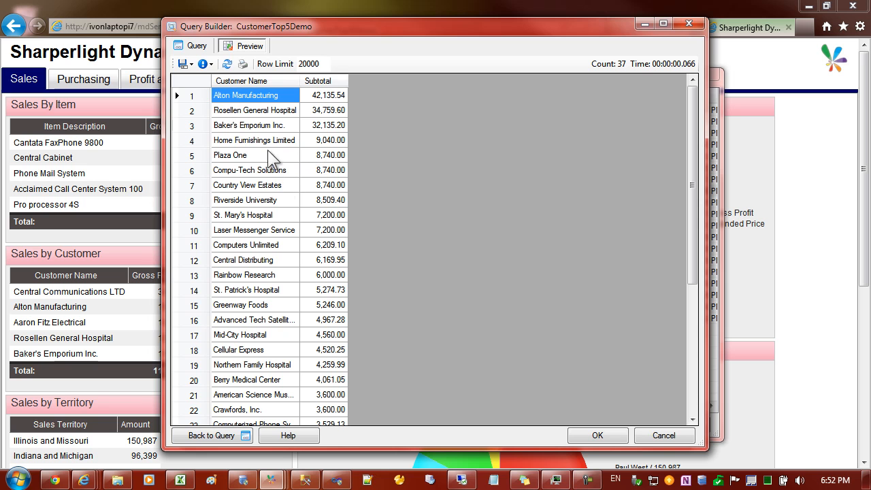
# Restrict the query to Top (n) Rows with n = 5 via the query options.
pyautogui.click(196, 46)
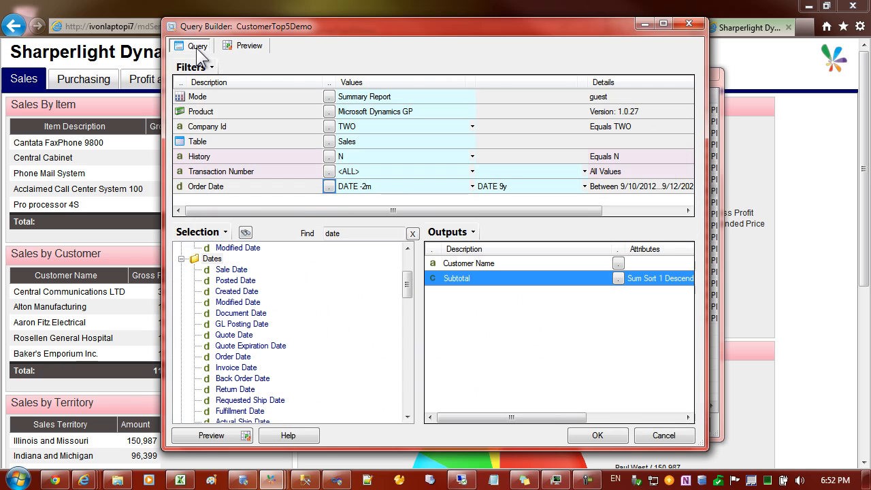
pyautogui.moveTo(302, 143)
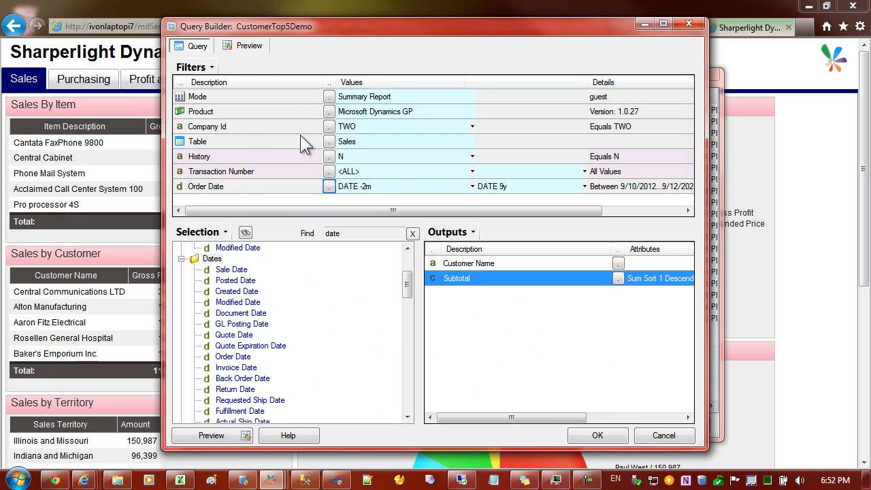
pyautogui.click(198, 140)
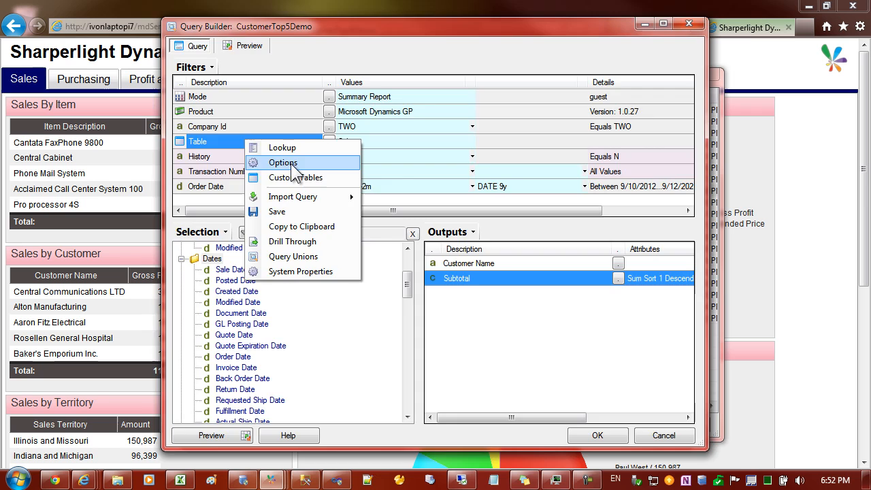
pyautogui.click(283, 162)
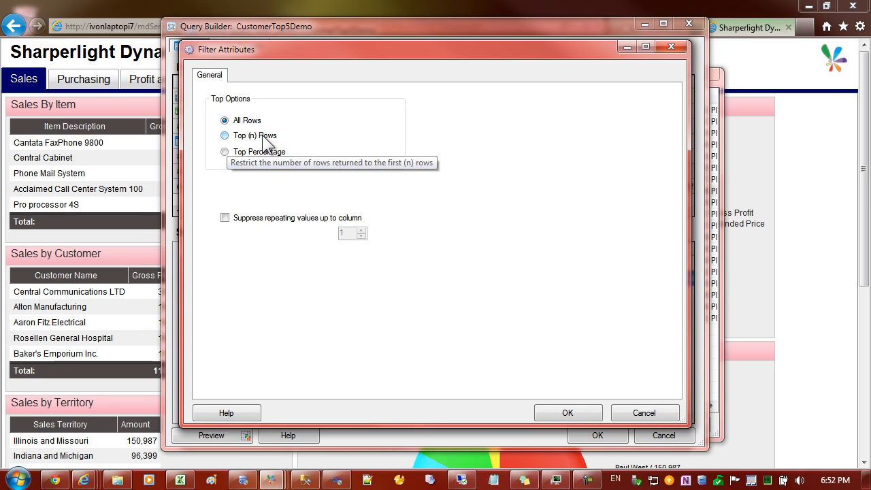
pyautogui.click(225, 136)
pyautogui.write('5')
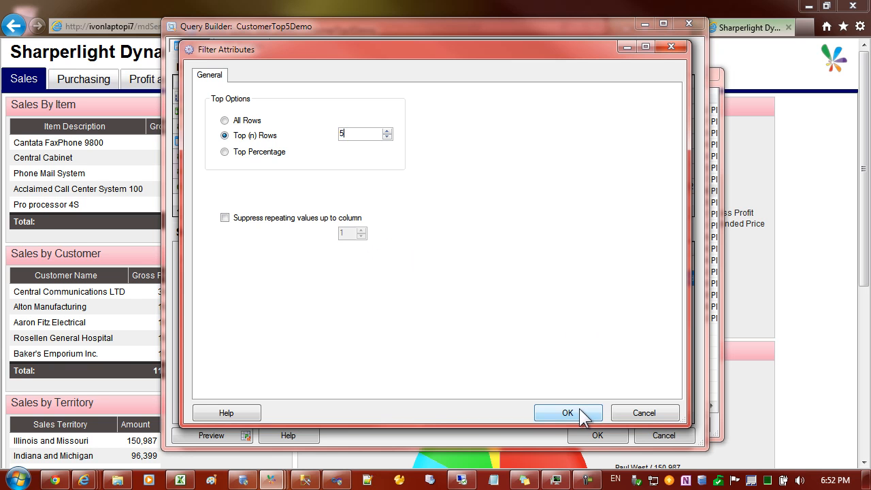
pyautogui.click(568, 413)
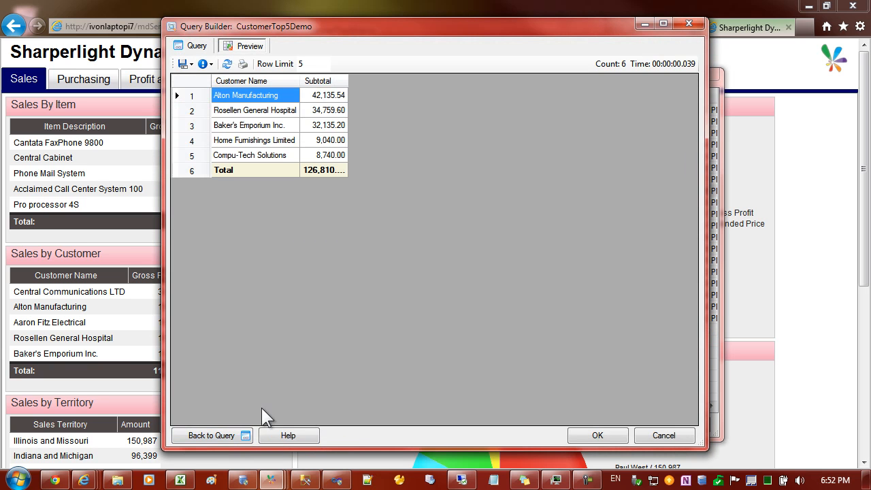
pyautogui.moveTo(293, 128)
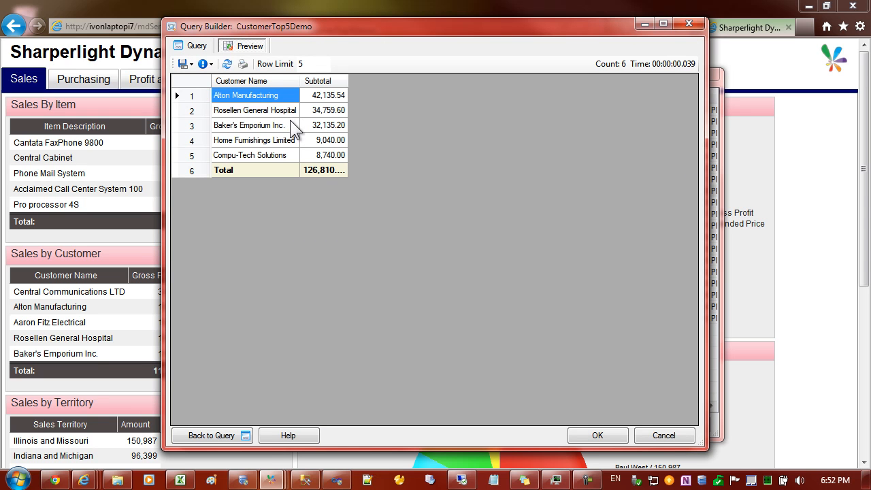
# Widen the Subtotal column in the preview grid so 126,810.34 shows in full.
pyautogui.click(248, 126)
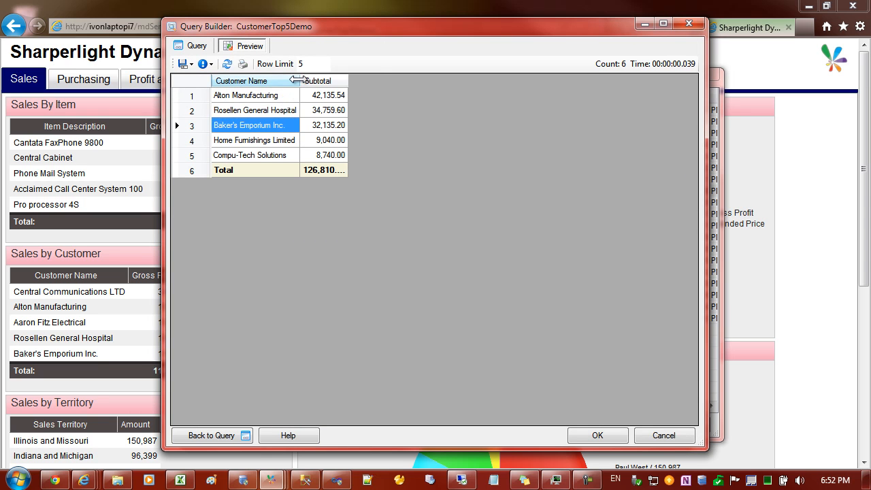
pyautogui.click(246, 95)
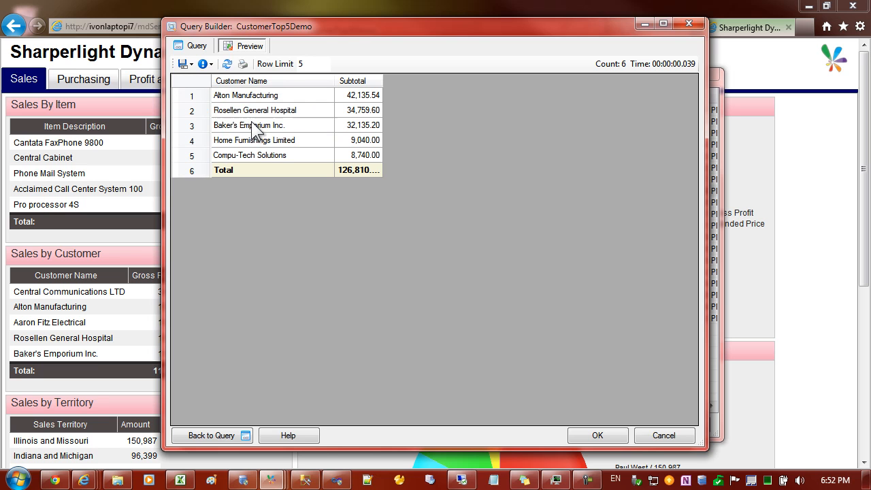
pyautogui.click(266, 155)
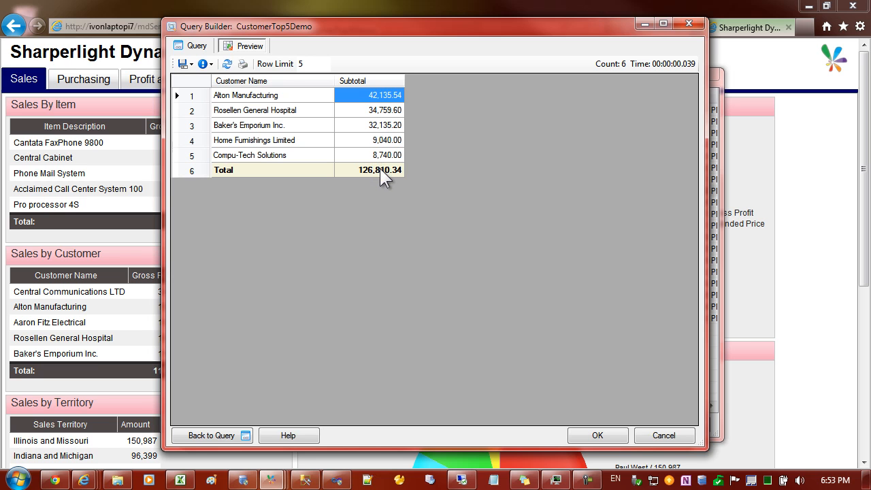
pyautogui.moveTo(397, 156)
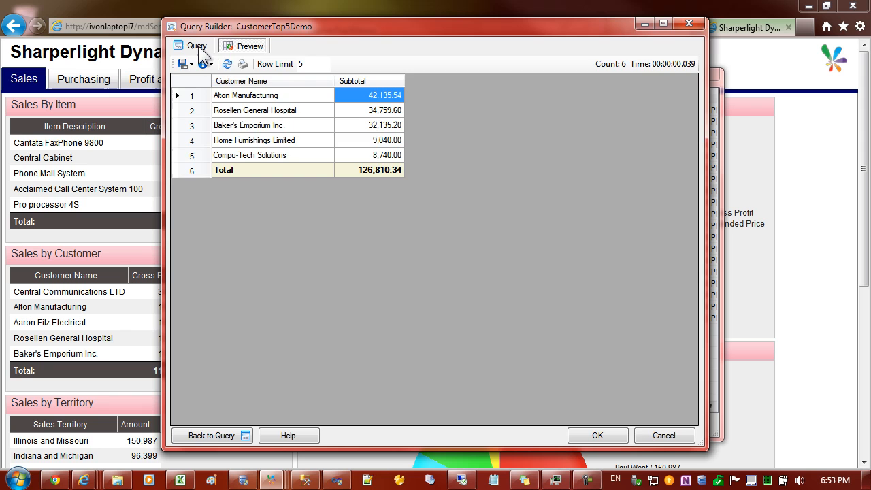
# Enable custom number formatting on the Subtotal output to drop the decimals.
pyautogui.click(196, 47)
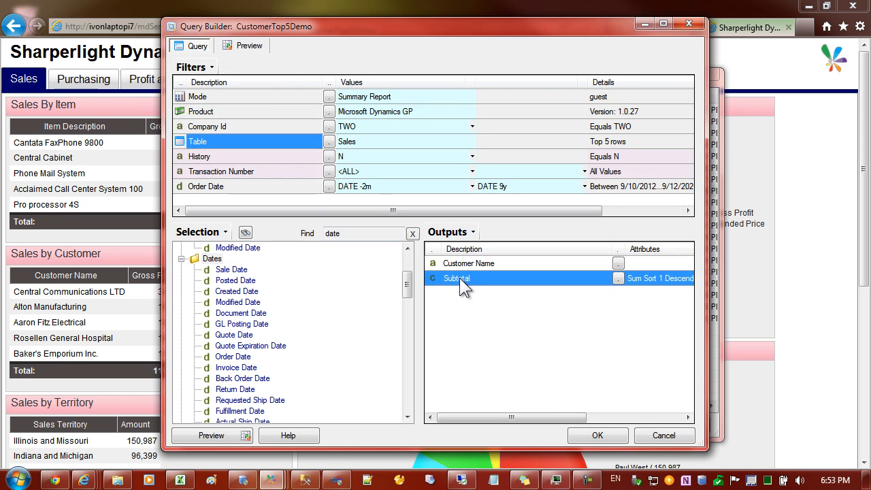
pyautogui.doubleClick(456, 278)
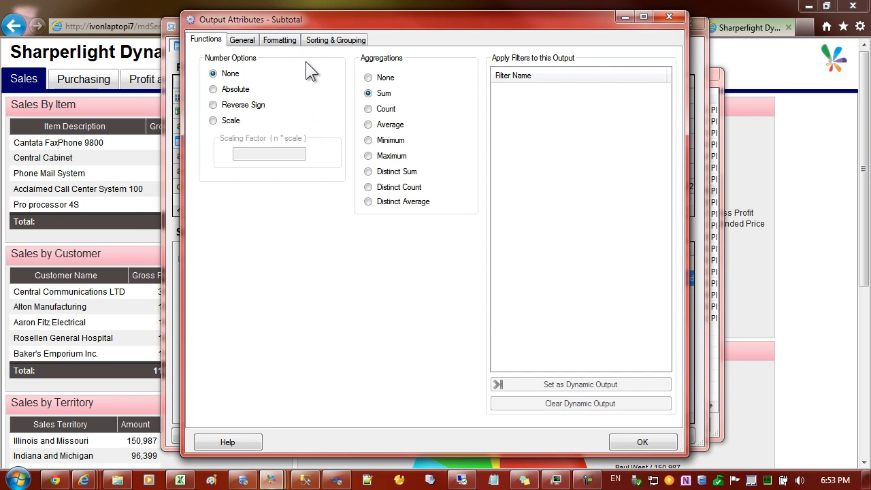
pyautogui.click(280, 40)
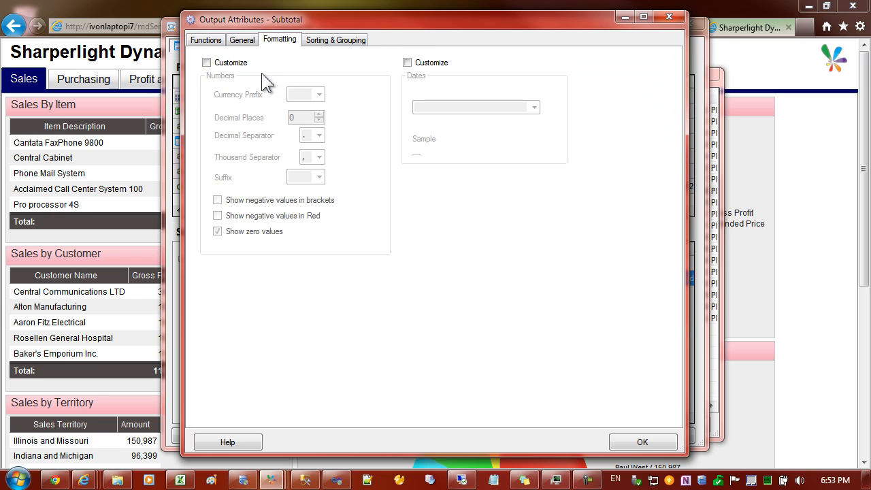
pyautogui.click(207, 62)
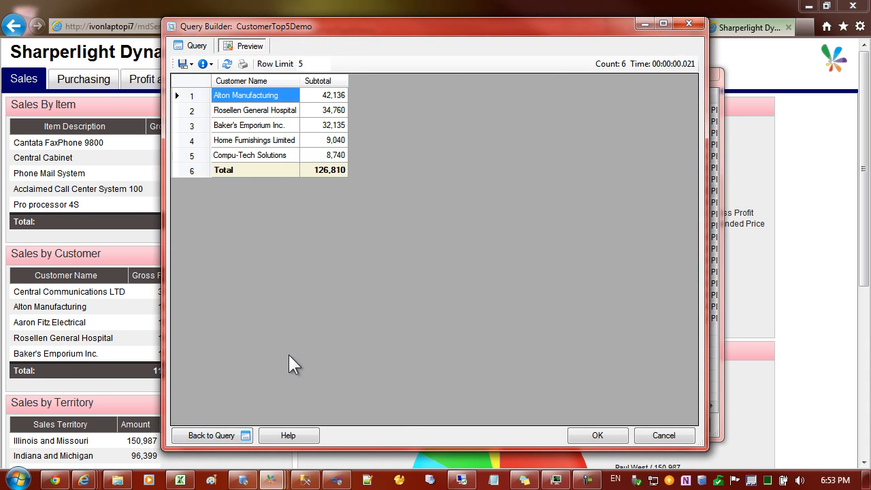
# Check the rounded preview rows and go back to the query design view.
pyautogui.click(248, 125)
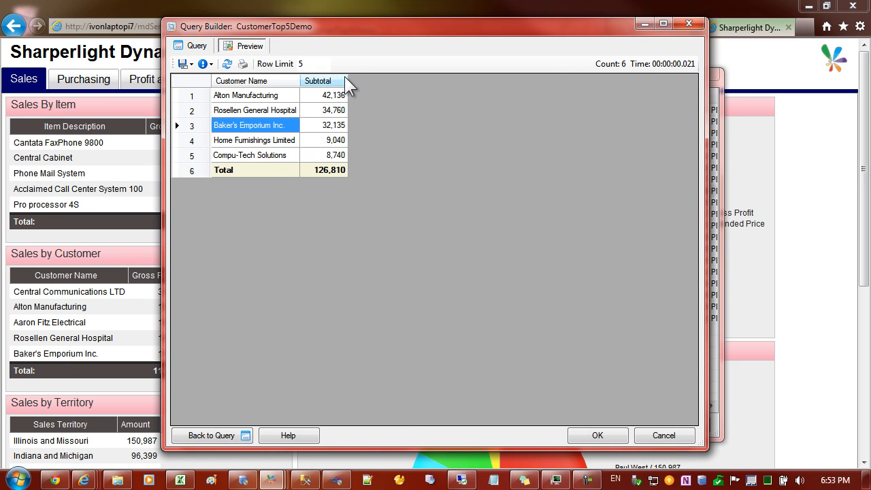
pyautogui.click(255, 140)
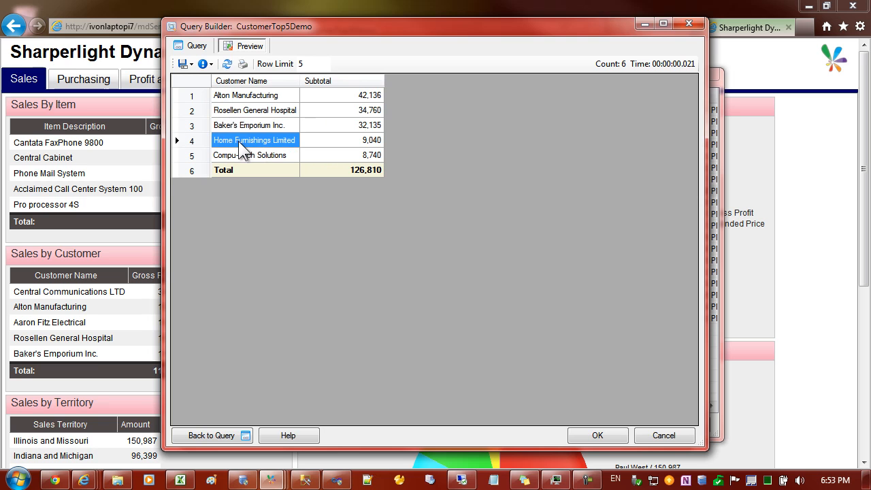
pyautogui.moveTo(367, 196)
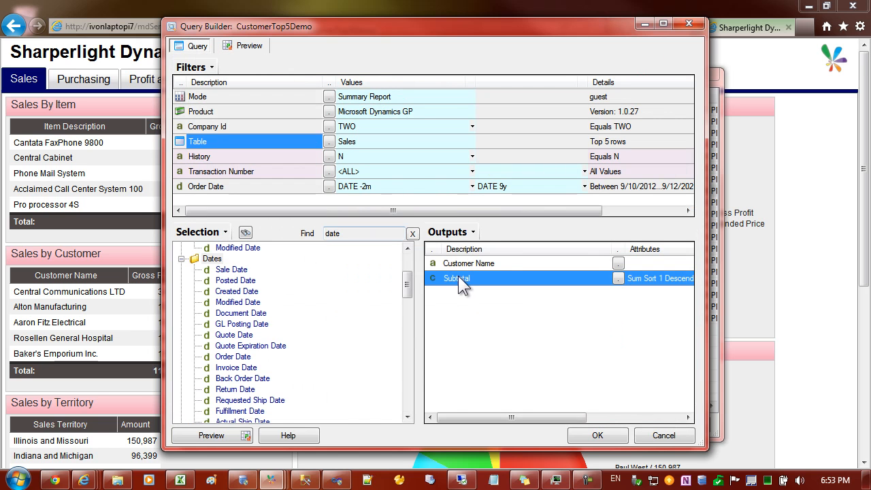
# Change the Subtotal output's description to Amount.
pyautogui.rightClick(456, 278)
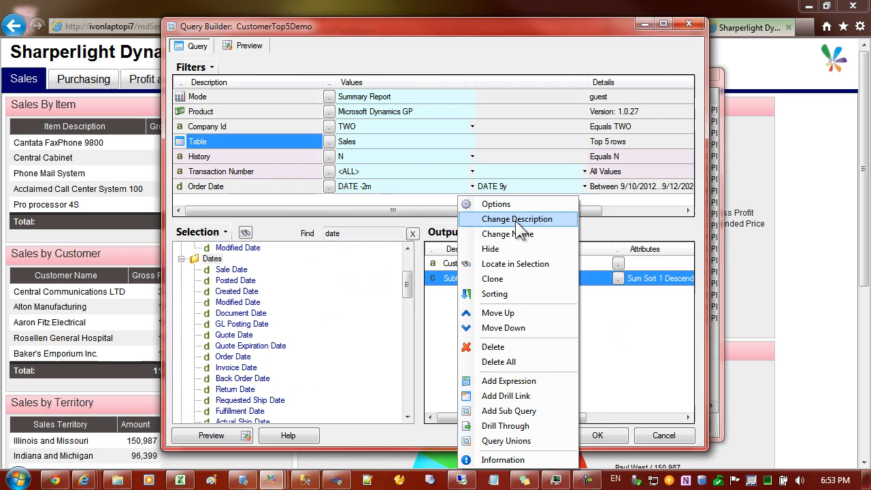
pyautogui.click(517, 218)
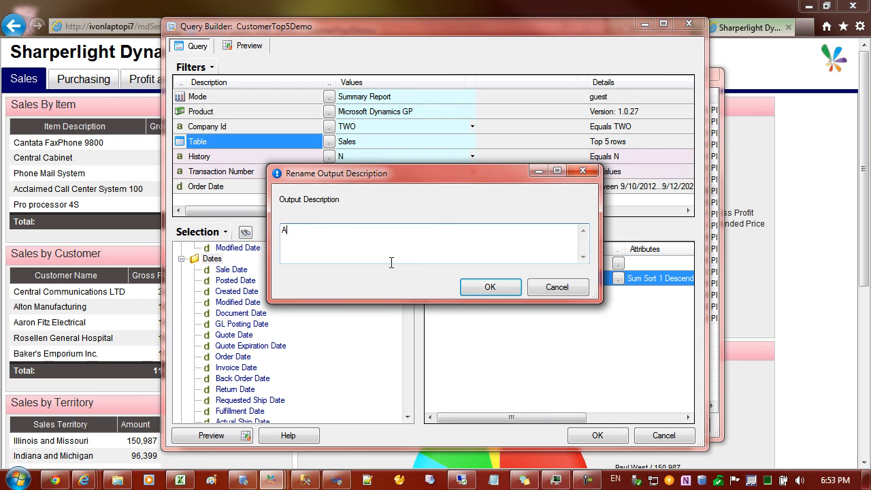
pyautogui.write('mount')
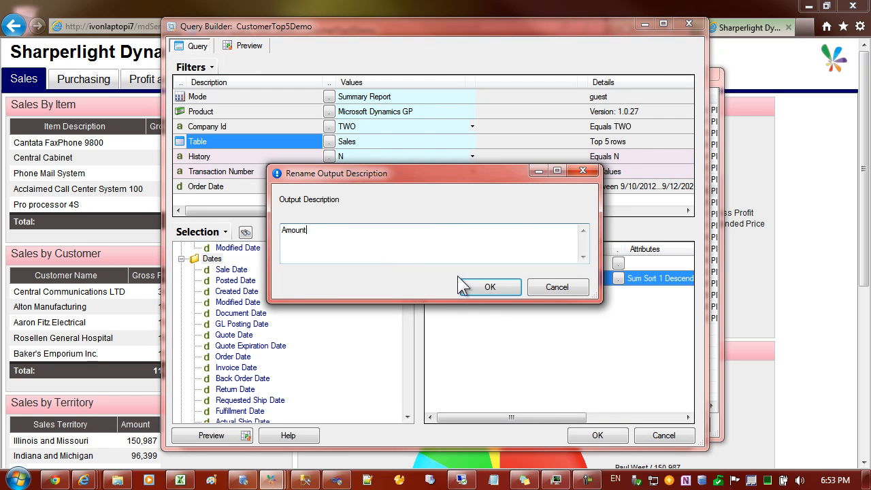
pyautogui.click(490, 286)
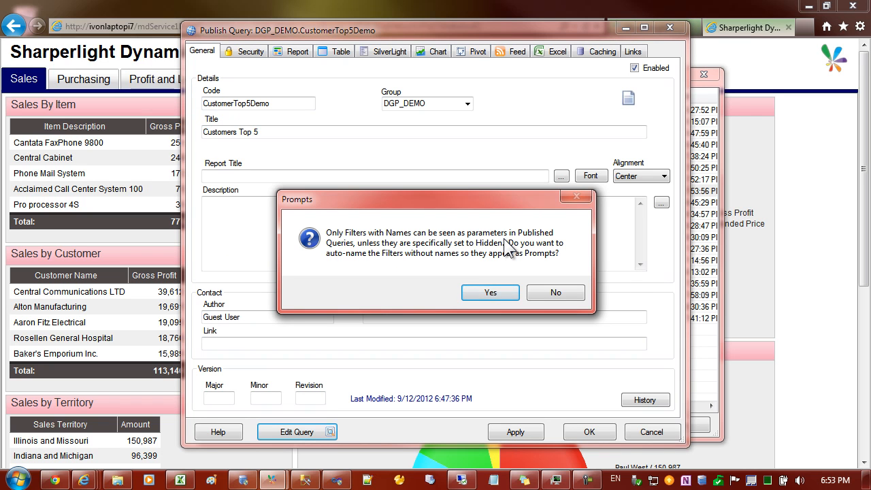
pyautogui.moveTo(509, 248)
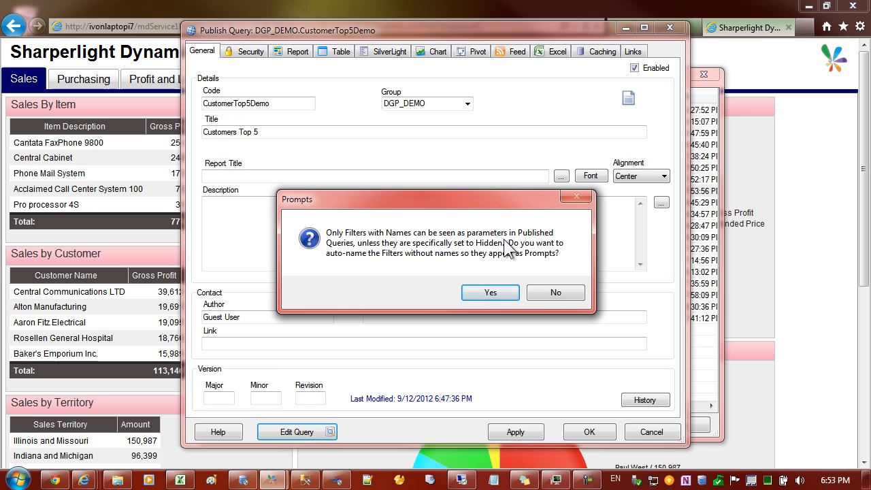
pyautogui.moveTo(506, 256)
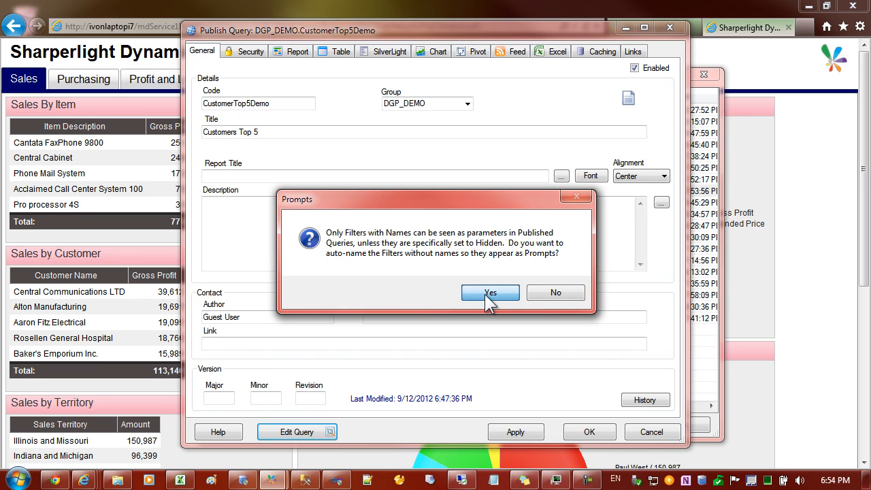
# Accept auto-naming unnamed filters as prompts and apply the publish settings.
pyautogui.click(490, 291)
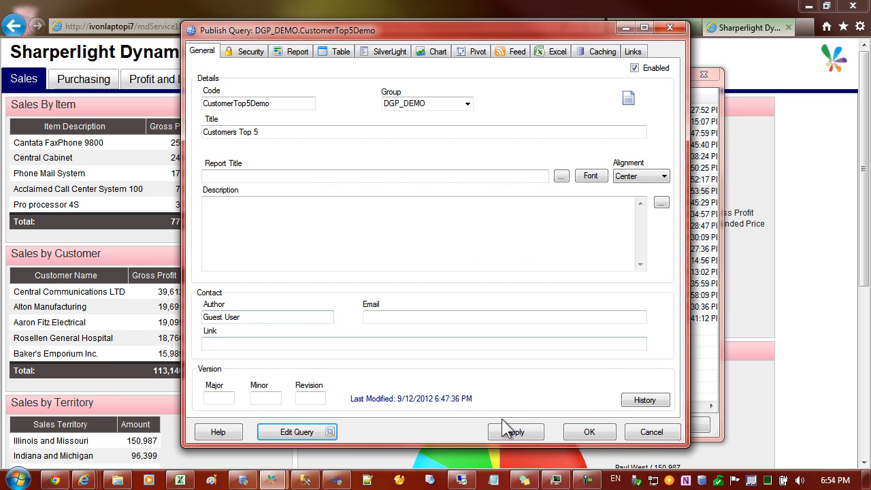
pyautogui.click(515, 431)
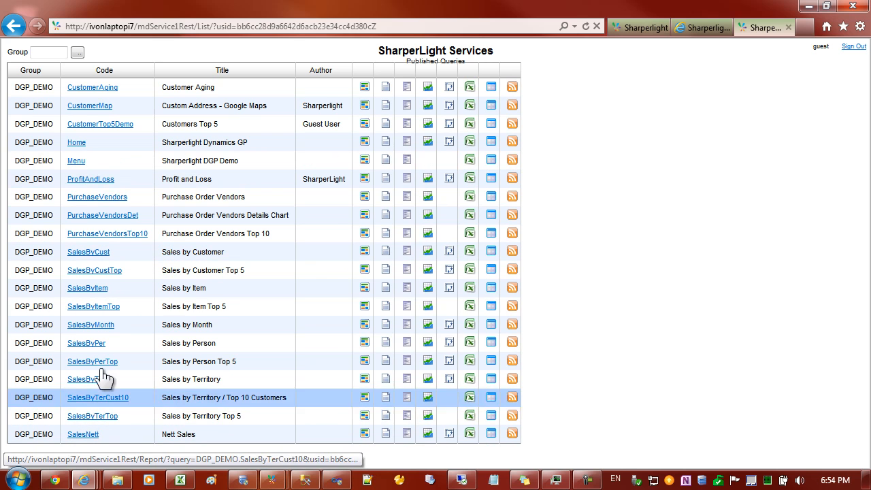
pyautogui.moveTo(100, 123)
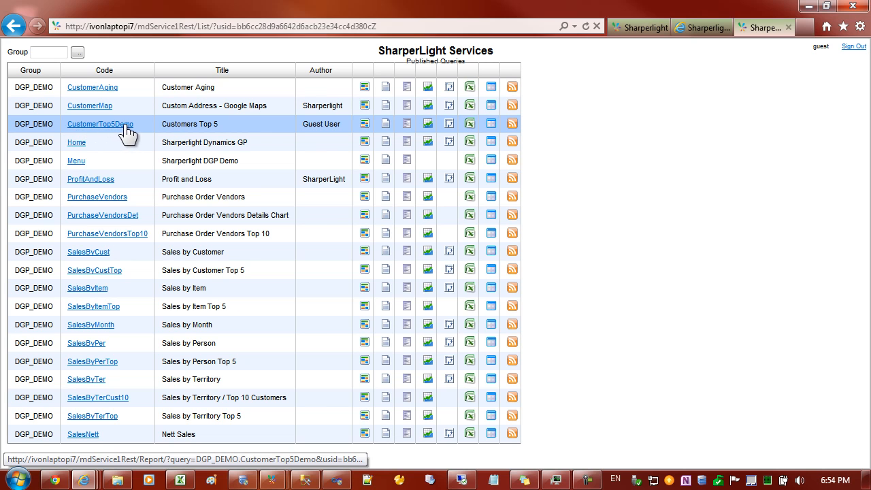
# Follow the CustomerTop5Demo code link in the Published Queries list.
pyautogui.click(100, 124)
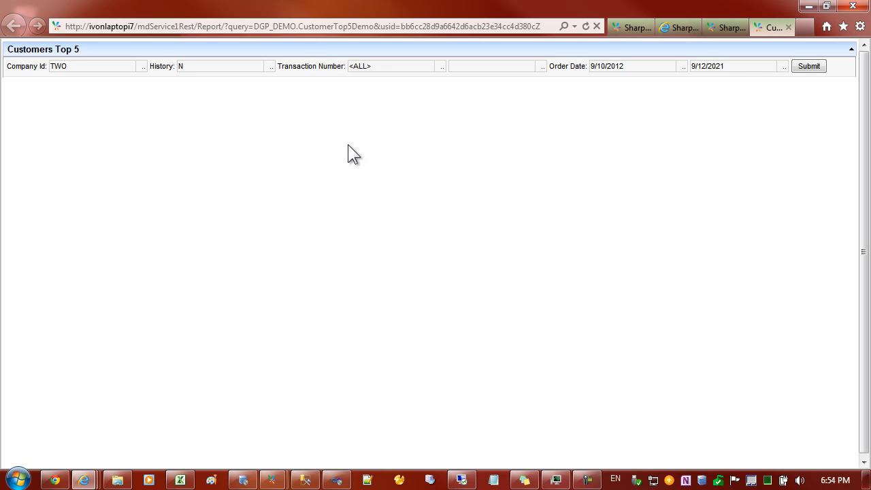
# Submit the Customers Top 5 report with its current prompt values.
pyautogui.click(92, 66)
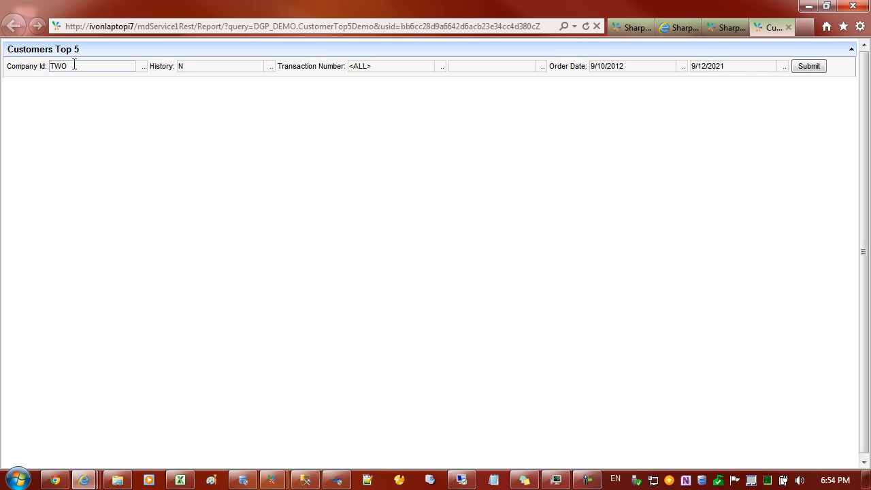
pyautogui.click(392, 65)
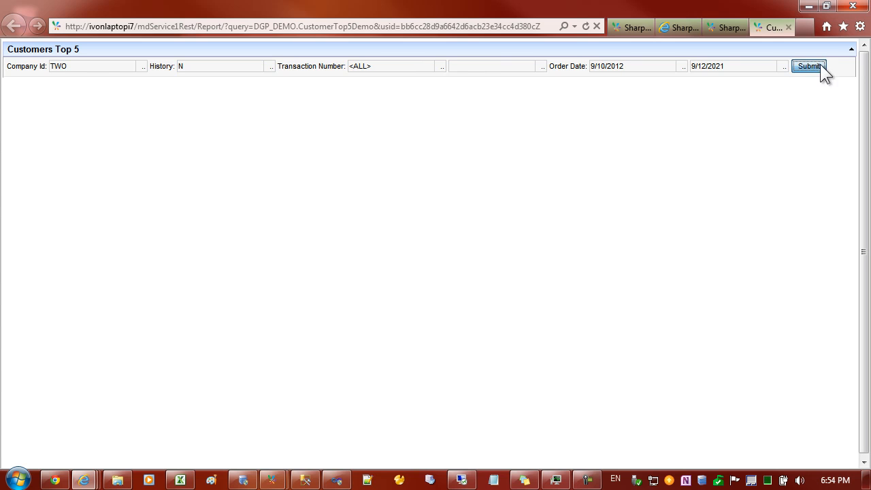
pyautogui.click(809, 65)
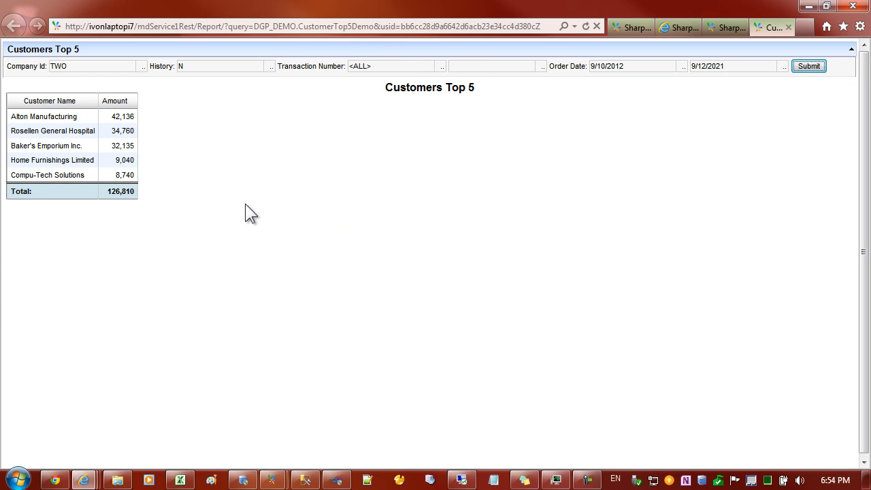
# Review the prompt fields and place the cursor in the History prompt.
pyautogui.click(92, 65)
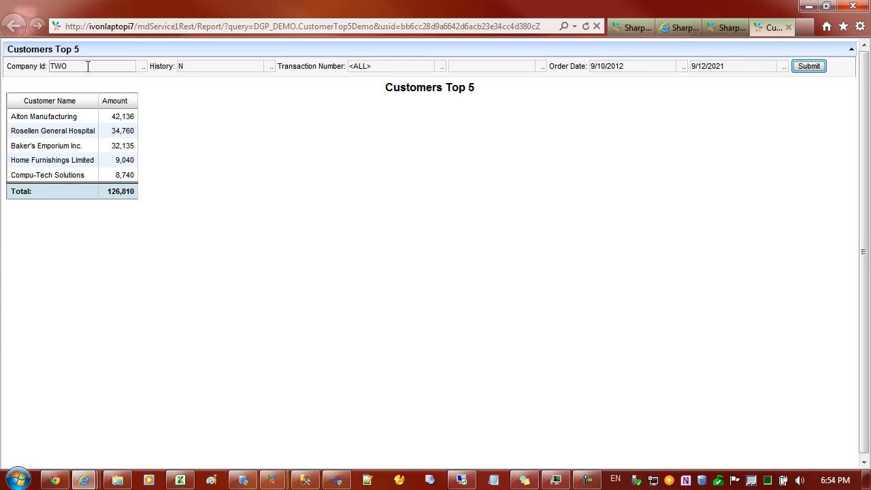
pyautogui.click(220, 66)
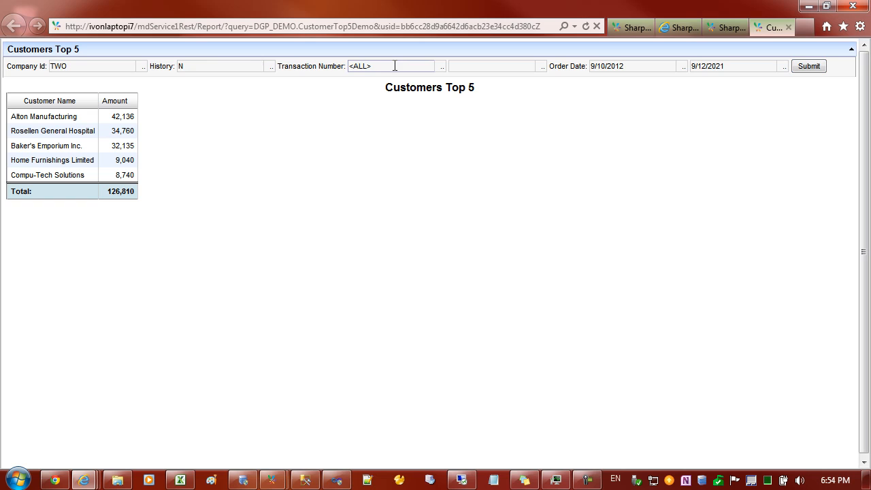
pyautogui.click(492, 65)
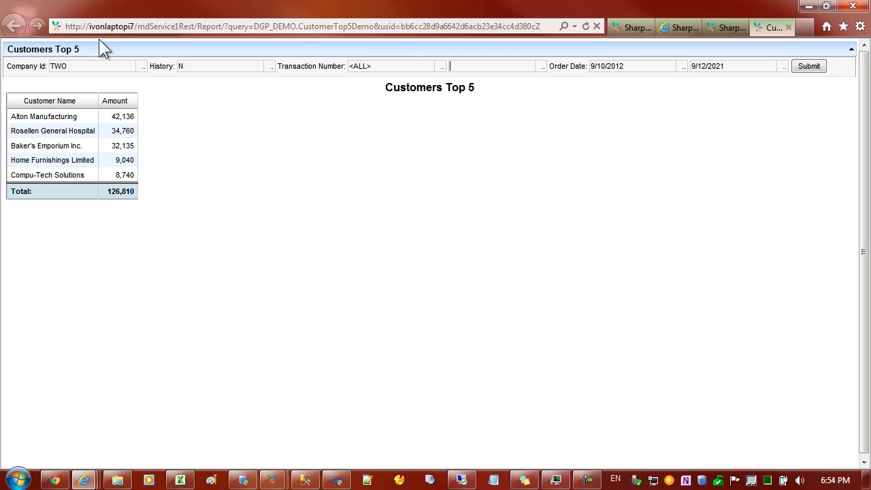
pyautogui.moveTo(817, 52)
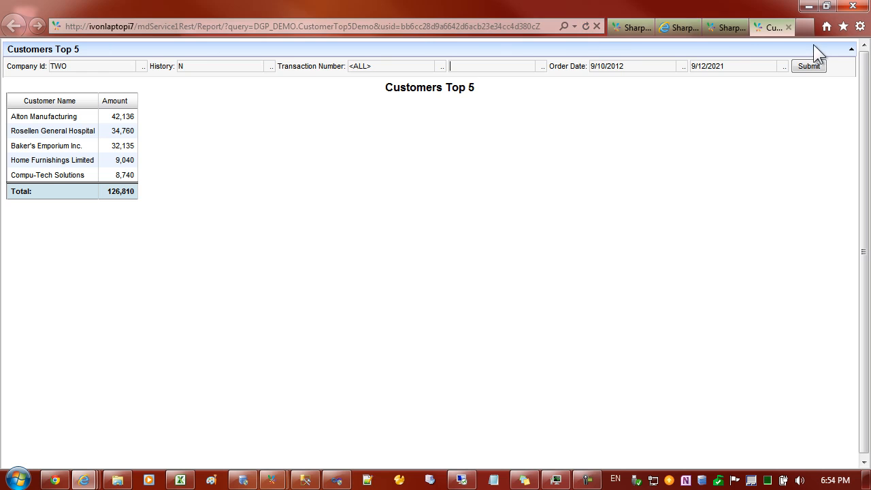
pyautogui.moveTo(269, 108)
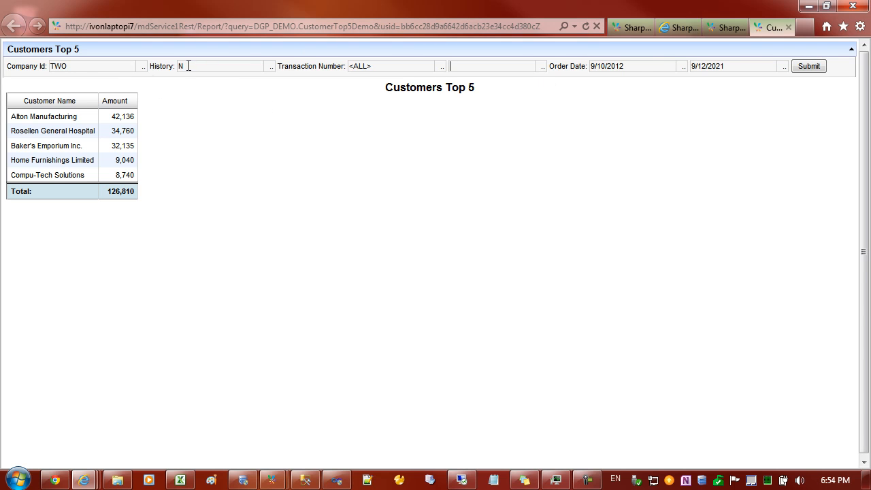
pyautogui.click(389, 65)
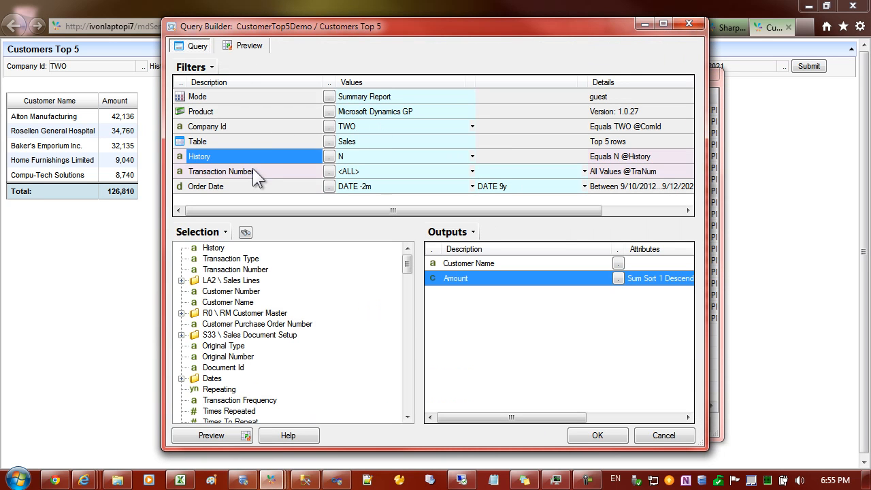
# Disable prompting on the Transaction Number filter and save the published query.
pyautogui.rightClick(220, 171)
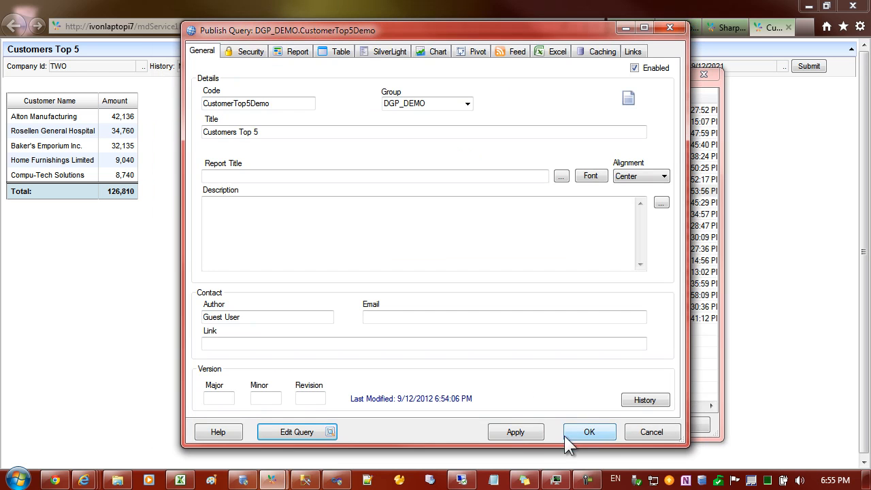
pyautogui.click(589, 432)
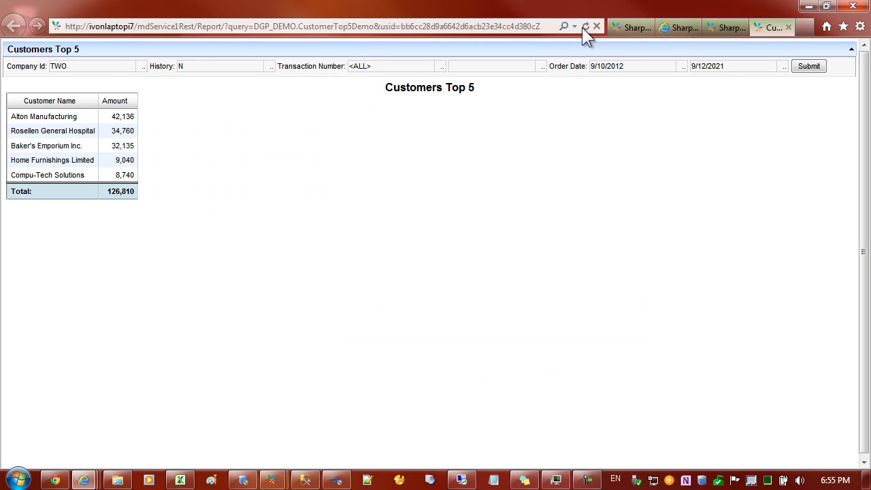
# Reload the report, clear the History prompt value and submit it again.
pyautogui.click(585, 26)
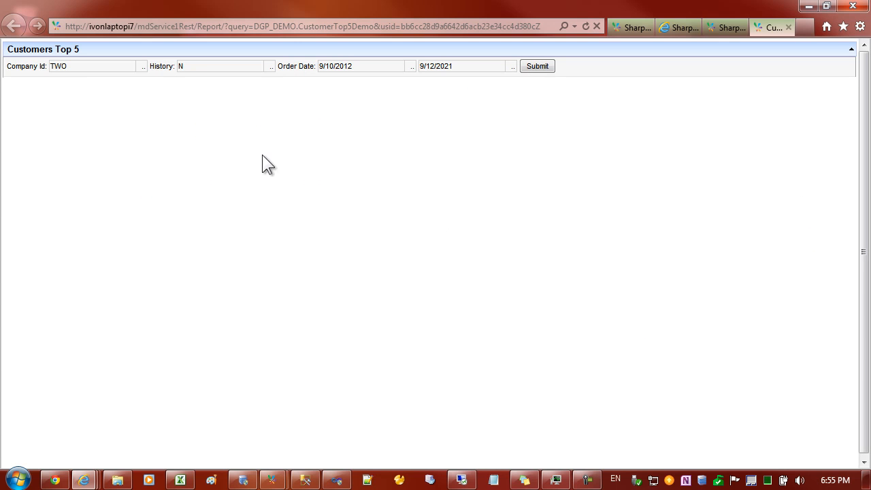
pyautogui.click(220, 65)
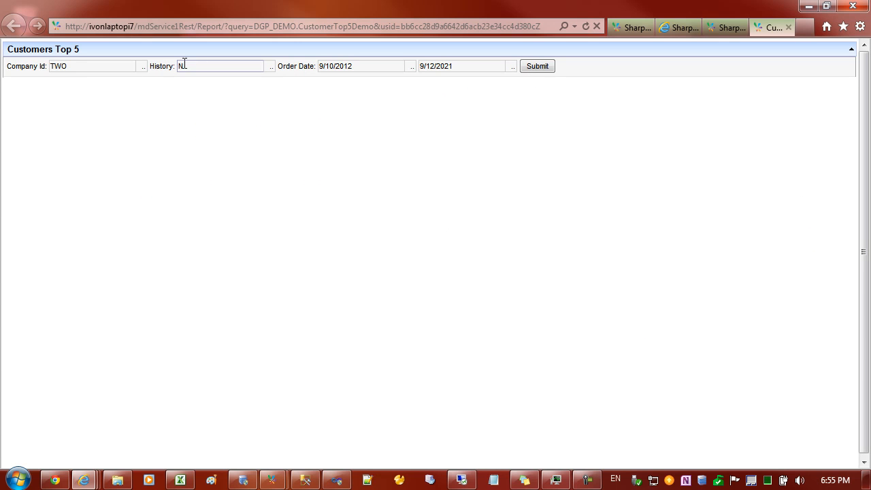
pyautogui.press('Backspace')
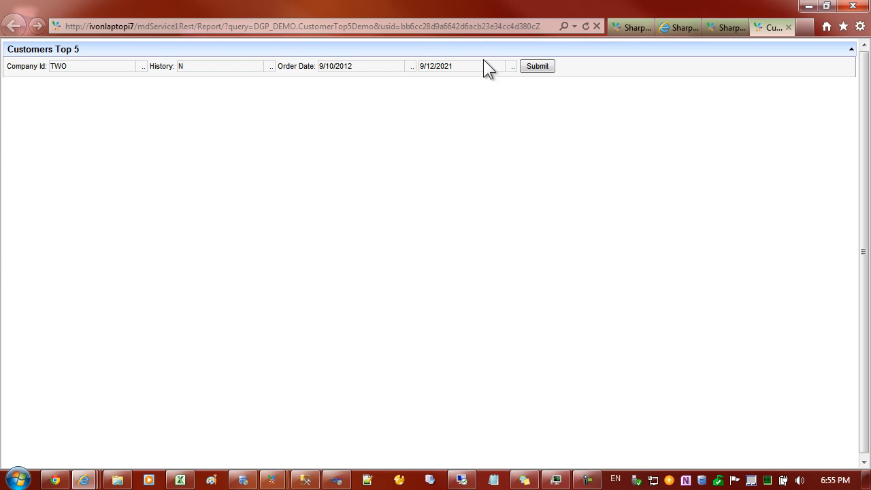
pyautogui.click(536, 65)
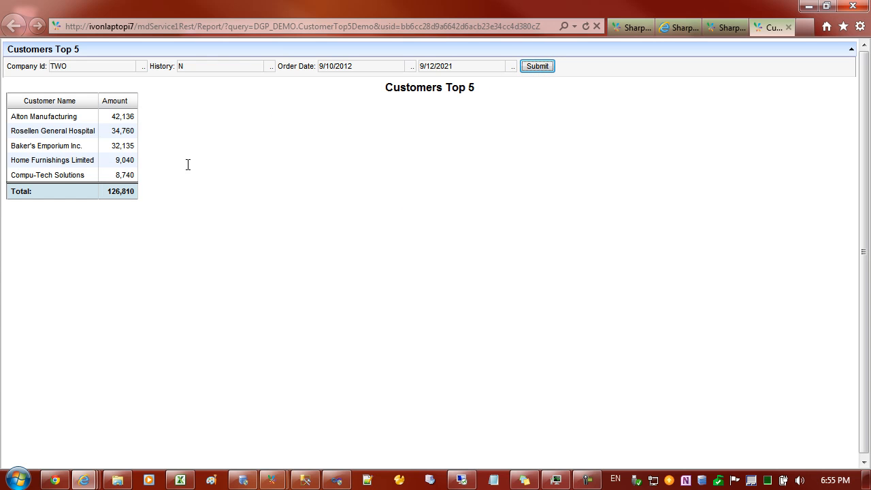
pyautogui.moveTo(158, 155)
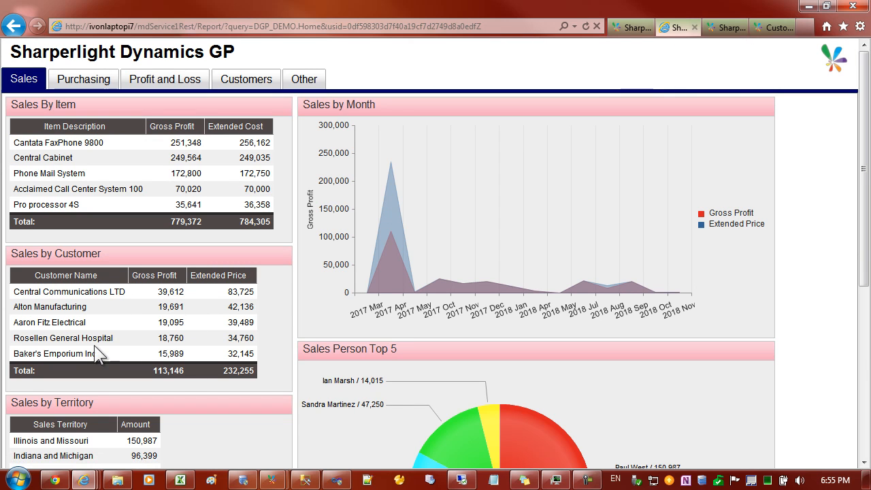
pyautogui.moveTo(98, 320)
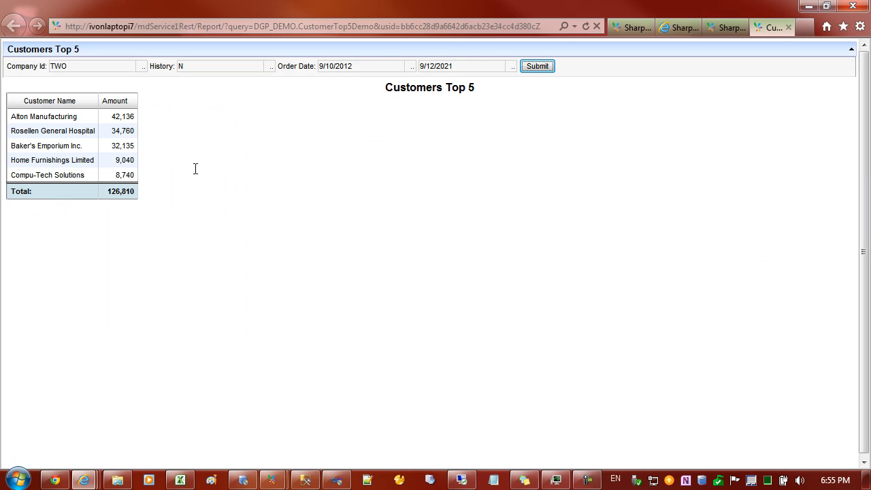
pyautogui.moveTo(215, 411)
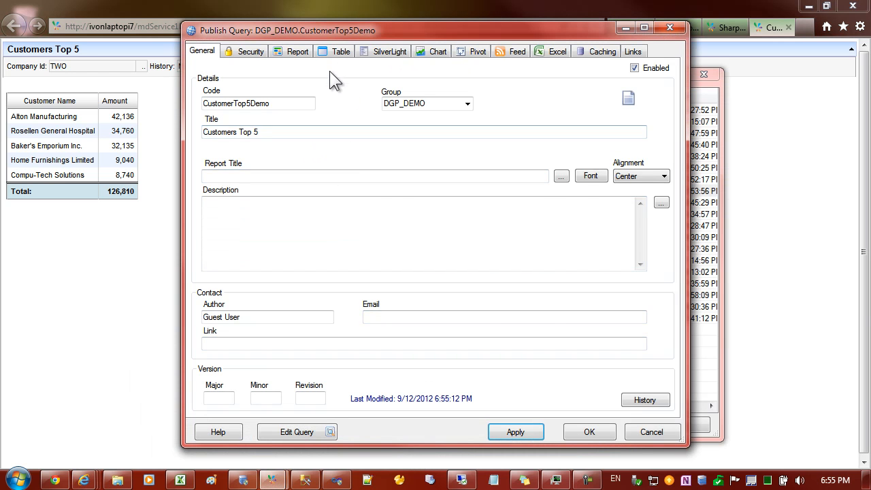
# Turn off Show Title, Show Table Border and Show Column Borders on the Table tab.
pyautogui.click(340, 51)
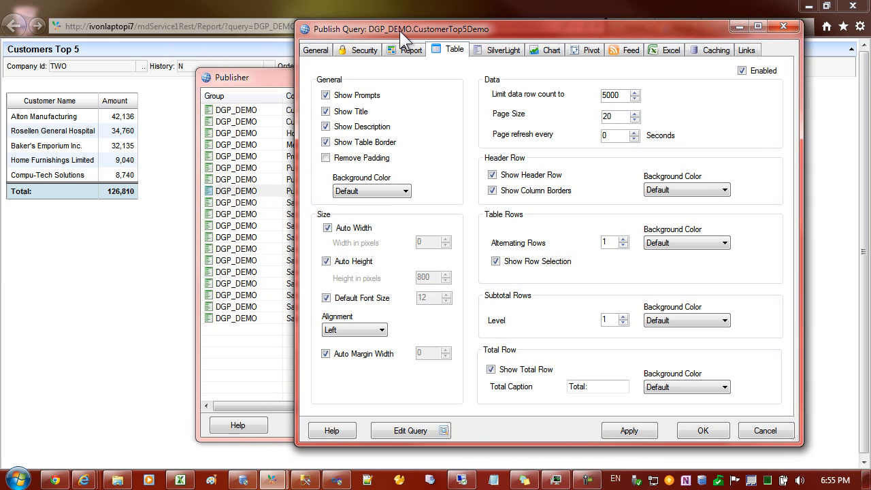
pyautogui.click(327, 112)
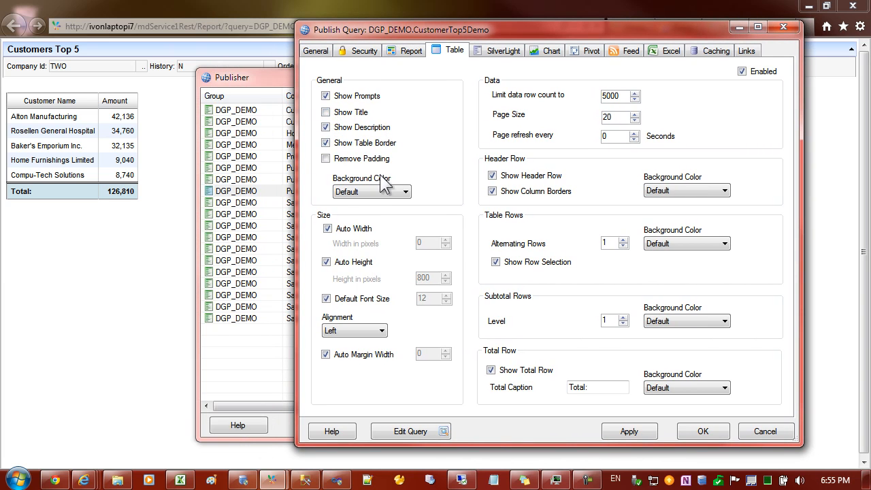
pyautogui.click(327, 143)
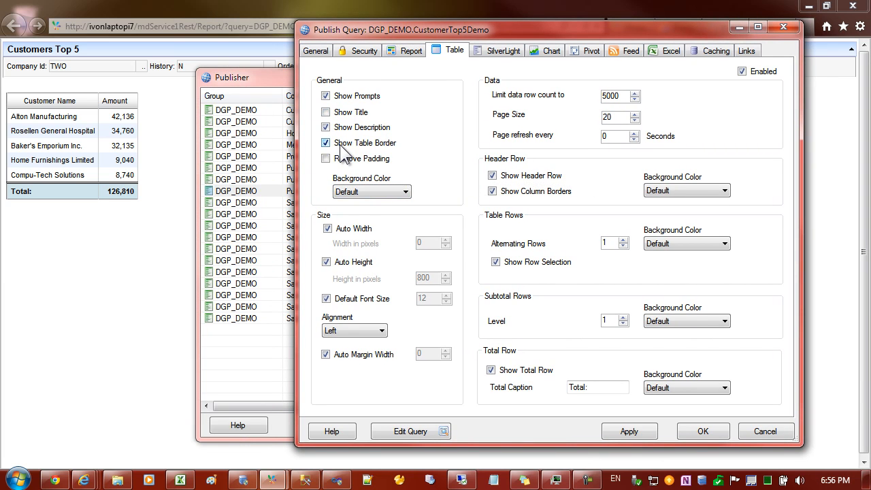
pyautogui.click(327, 143)
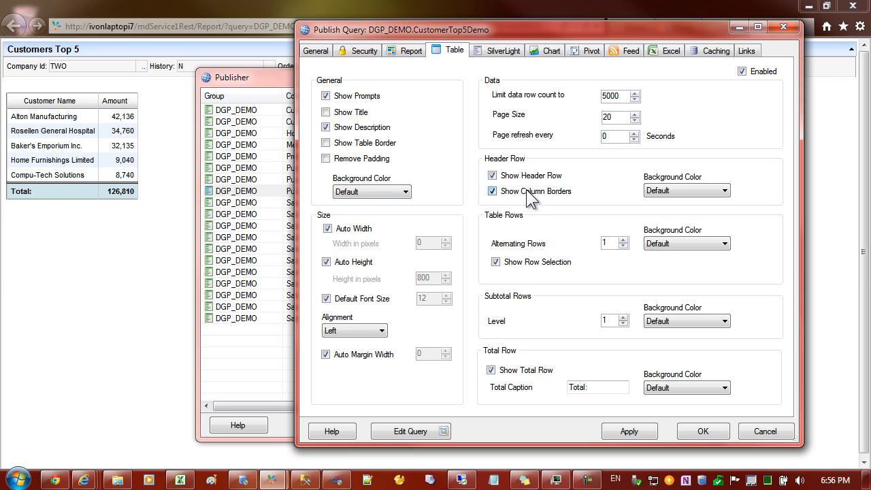
pyautogui.click(492, 191)
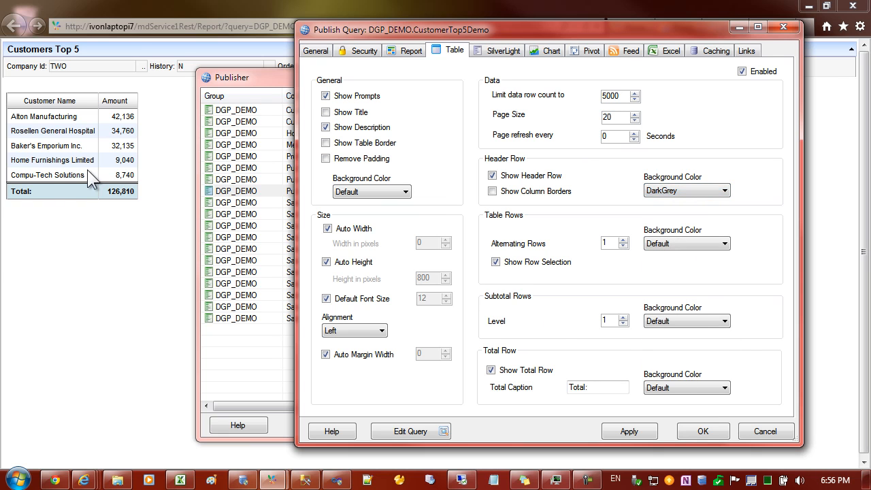
pyautogui.moveTo(44, 133)
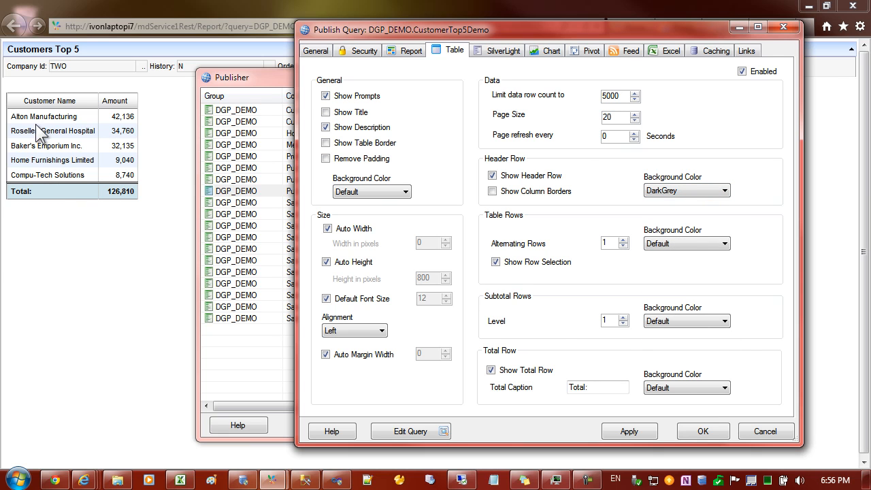
pyautogui.moveTo(681, 243)
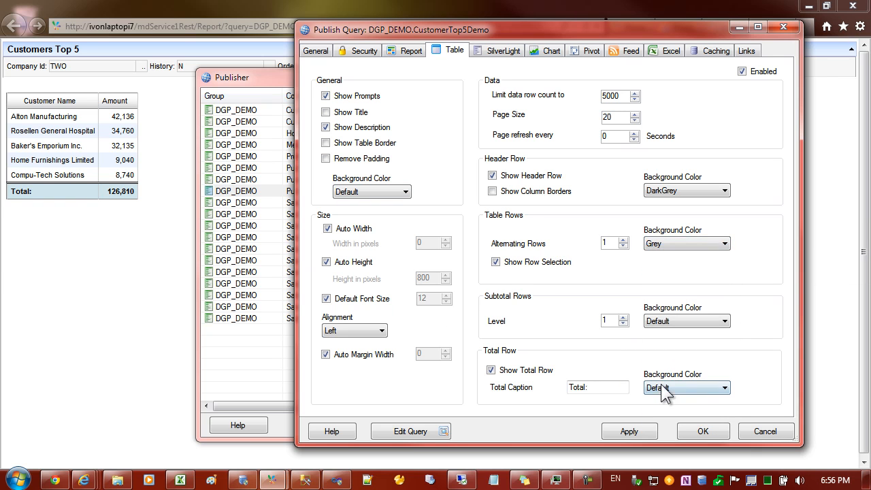
# Set DarkGrey header and Grey alternating row background colours and confirm.
pyautogui.click(725, 387)
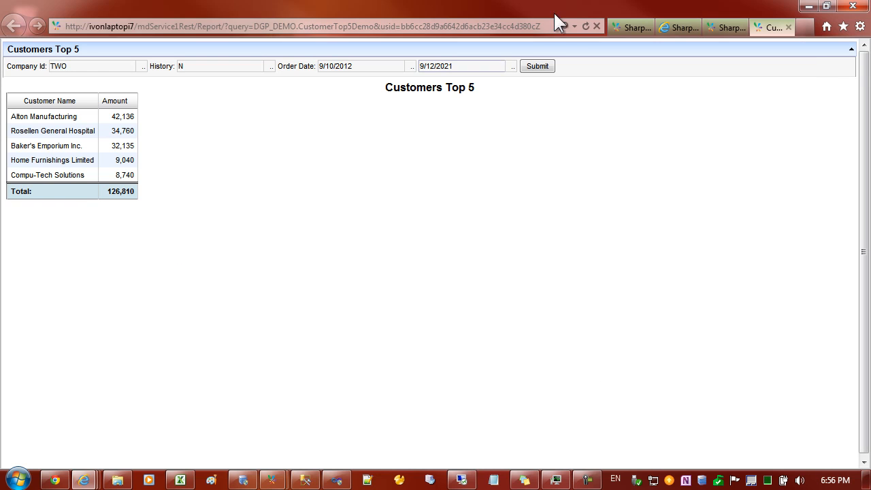
# Rerun the Customers Top 5 report to show the dark table, then go to the Services home page.
pyautogui.click(537, 65)
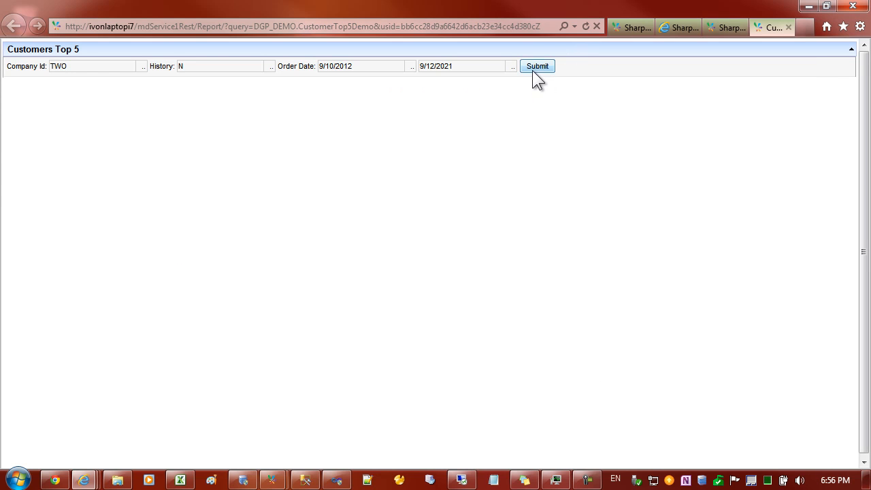
pyautogui.click(537, 65)
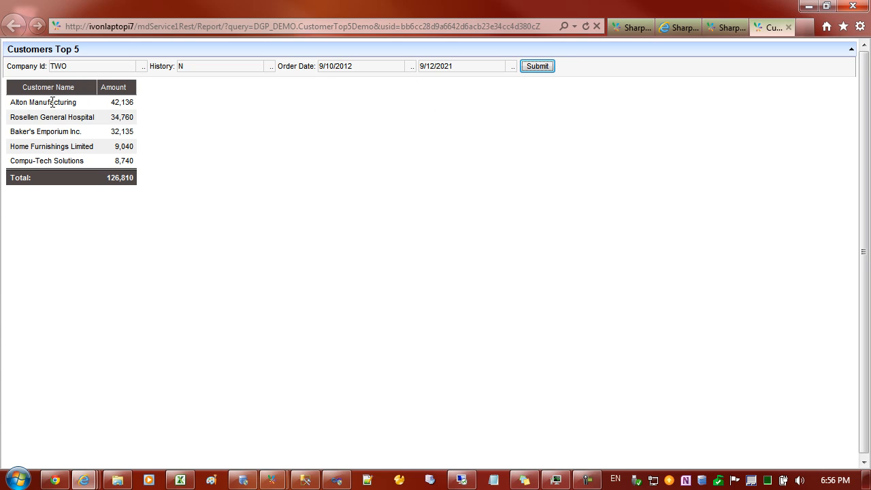
pyautogui.moveTo(44, 119)
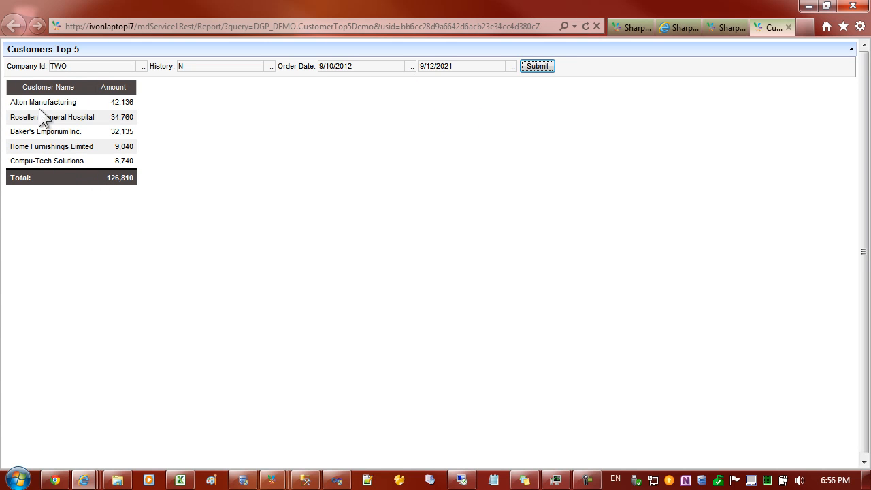
pyautogui.moveTo(334, 373)
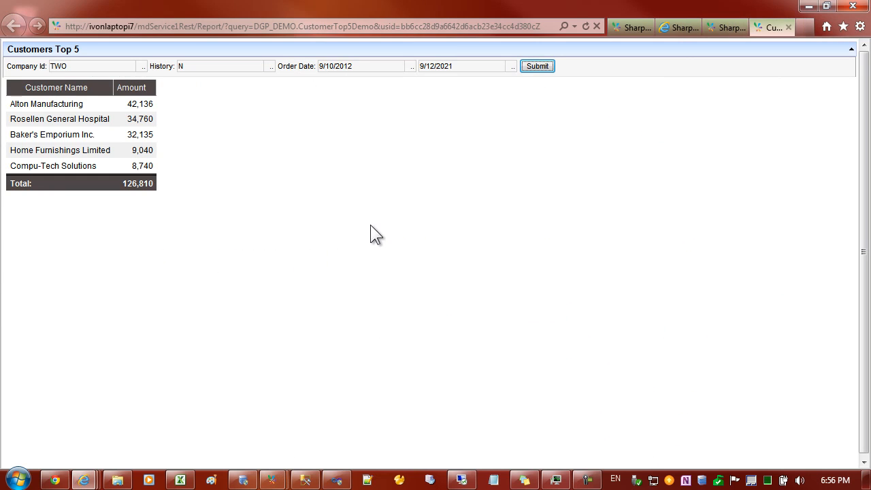
pyautogui.moveTo(332, 53)
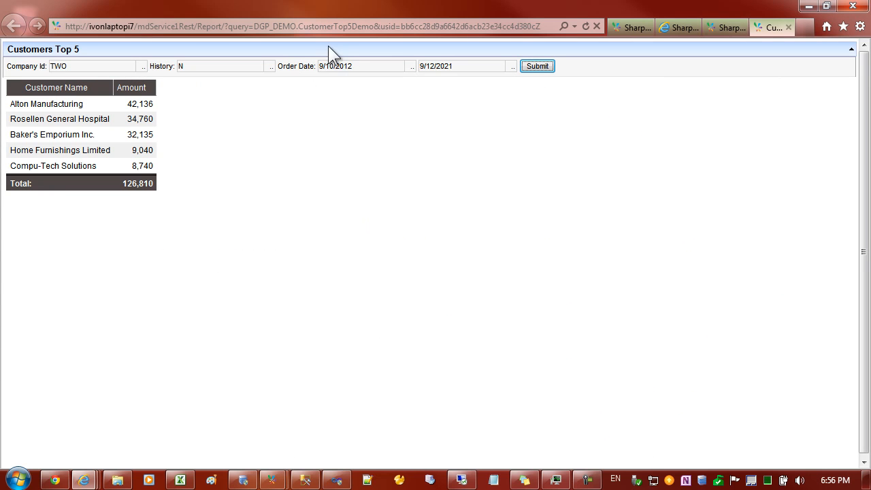
pyautogui.moveTo(248, 131)
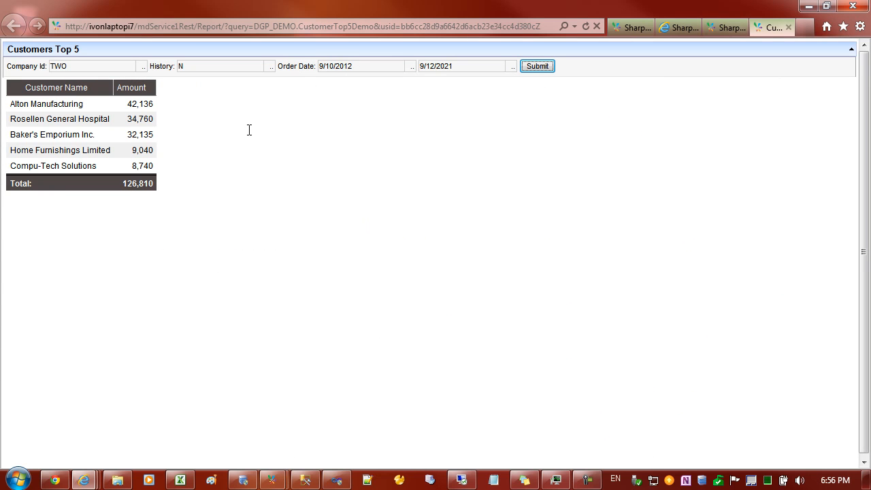
pyautogui.click(306, 26)
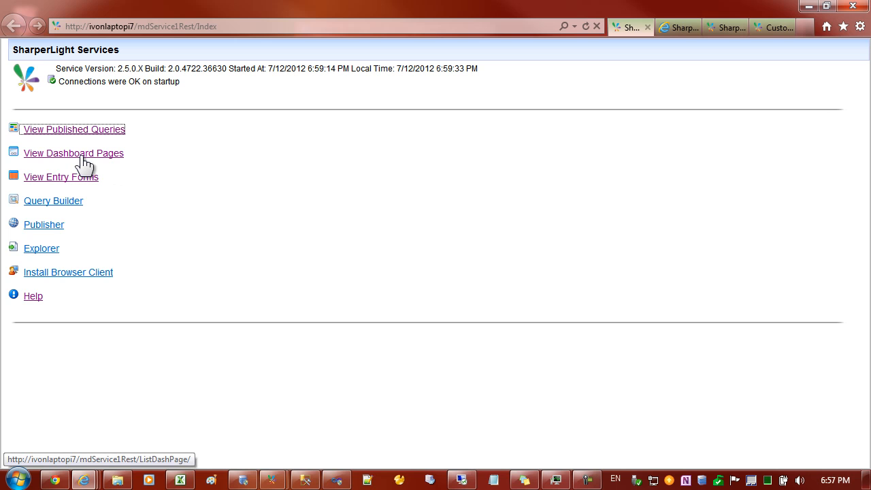
# Create a new dashboard page from the Dashboard Pages list.
pyautogui.click(74, 153)
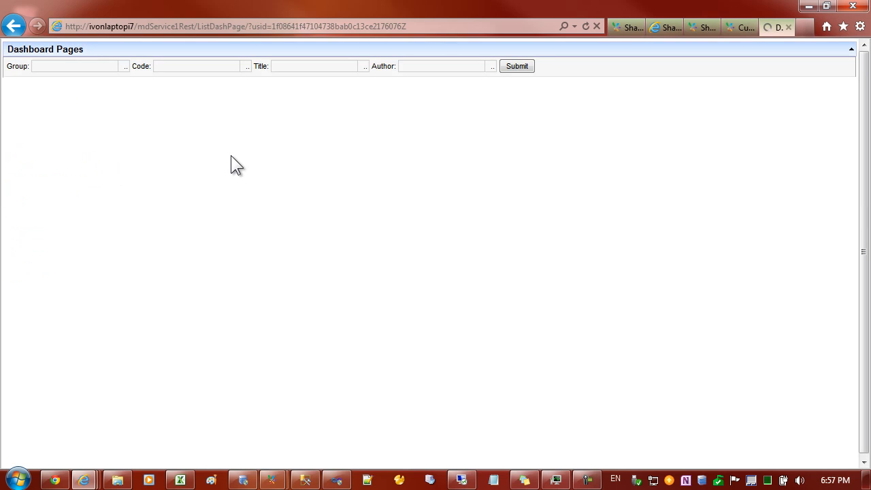
pyautogui.click(518, 66)
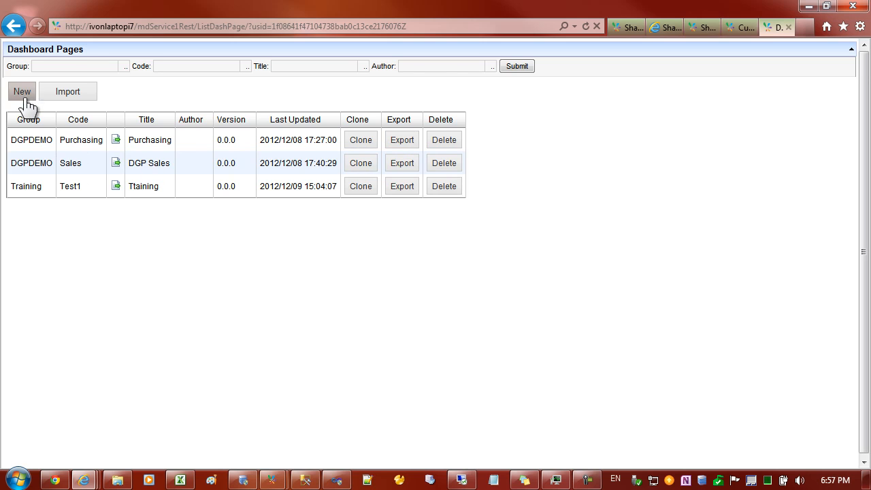
pyautogui.click(21, 91)
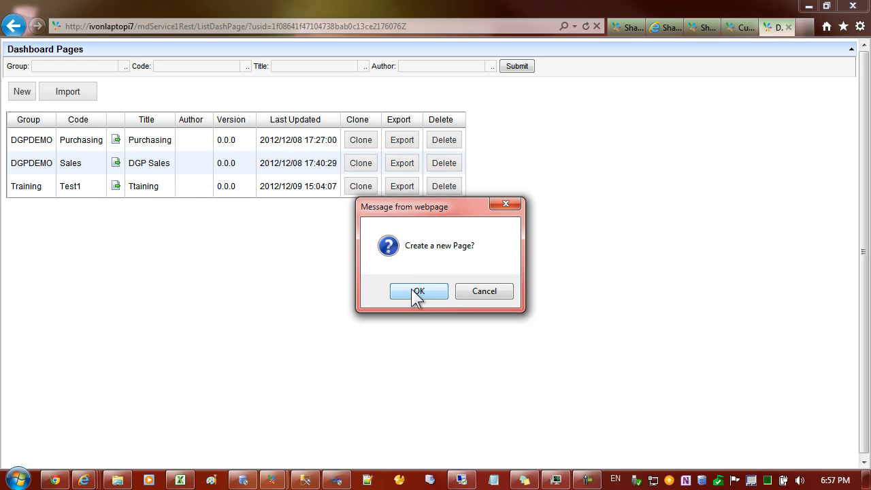
pyautogui.click(419, 291)
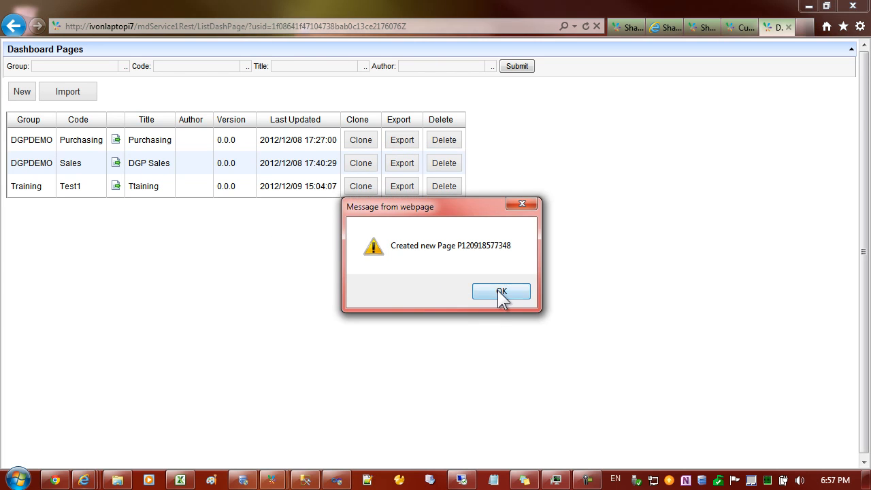
# Change the new page's title to 'Demo' in its page properties.
pyautogui.click(501, 291)
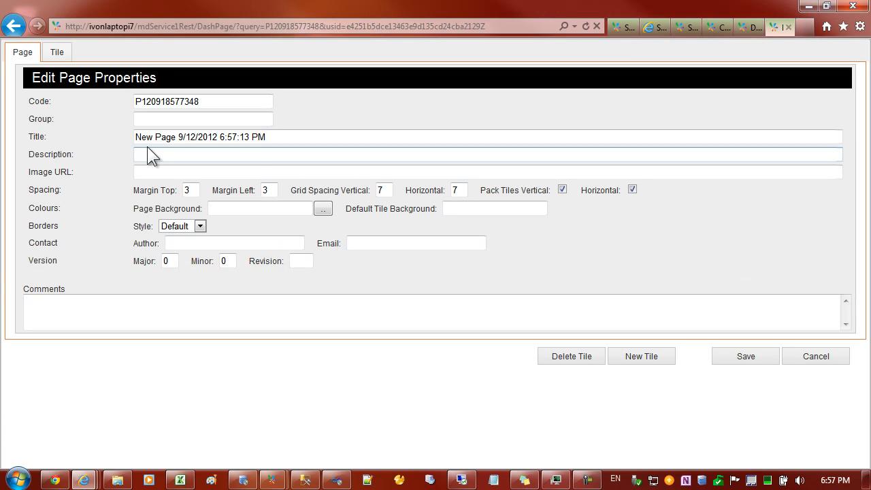
pyautogui.tripleClick(200, 136)
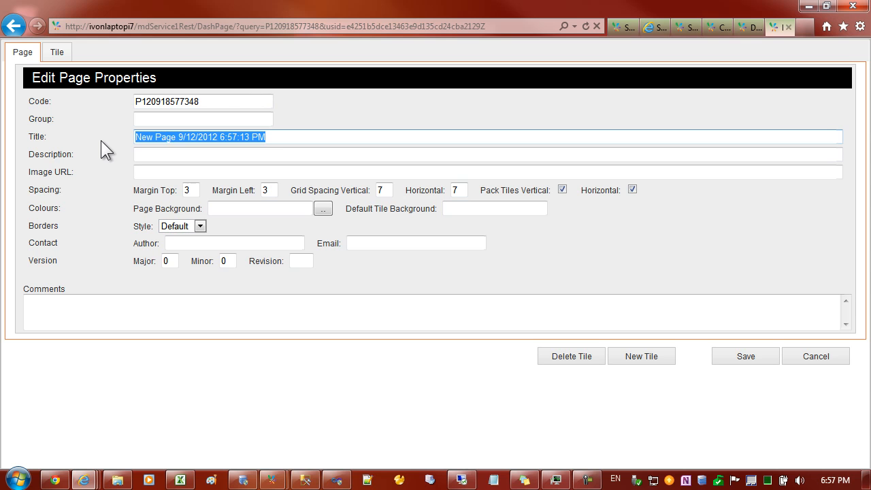
pyautogui.write('Demo')
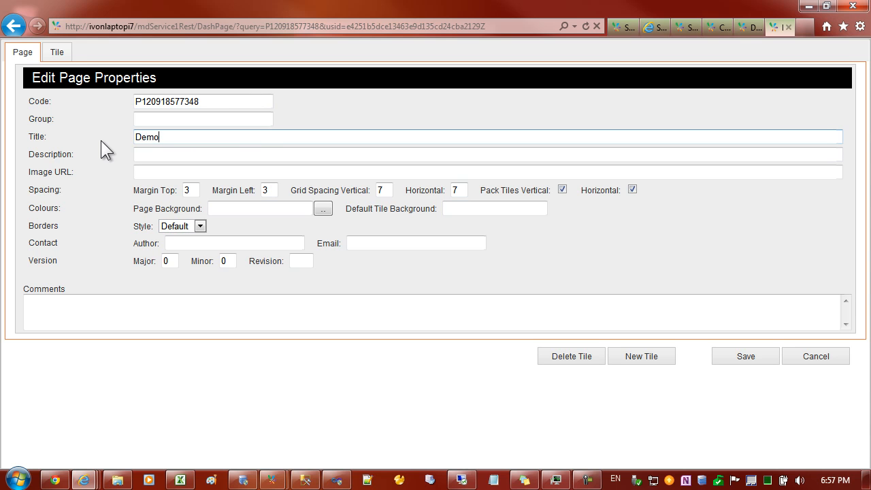
pyautogui.click(57, 51)
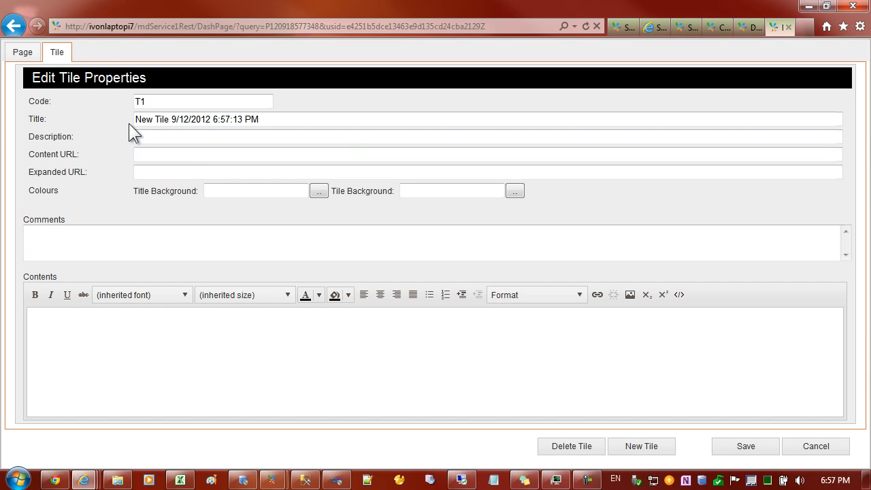
# Replace the default tile title with 'Customers Top 5'.
pyautogui.click(301, 120)
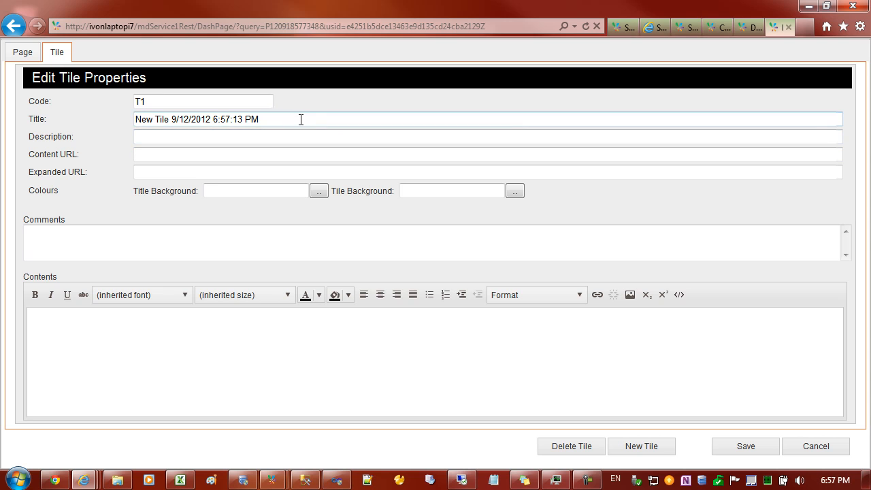
pyautogui.tripleClick(197, 120)
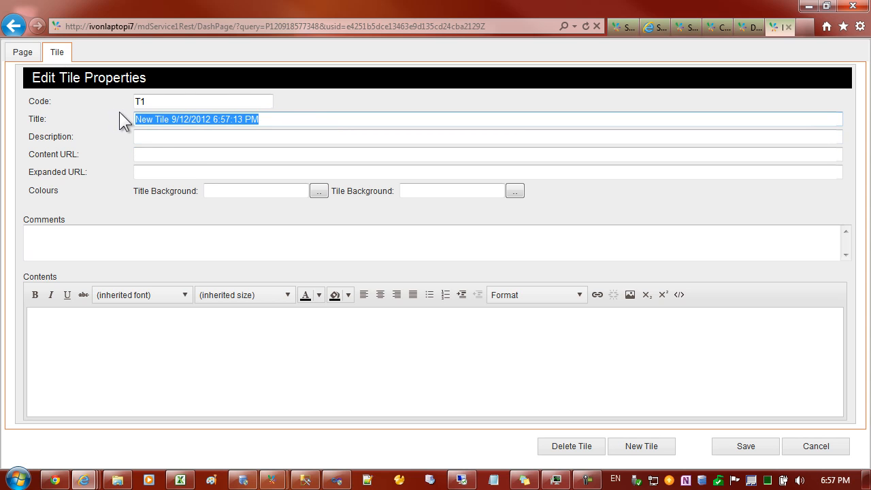
pyautogui.write('Cus')
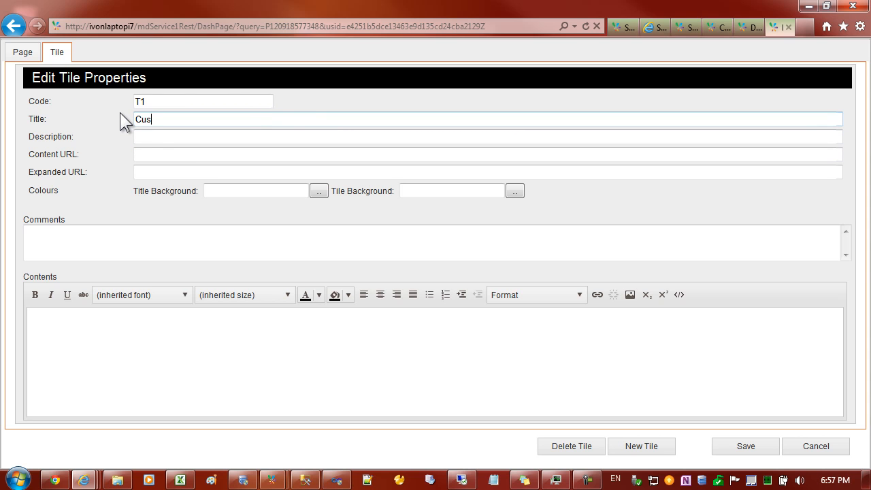
pyautogui.write('tom')
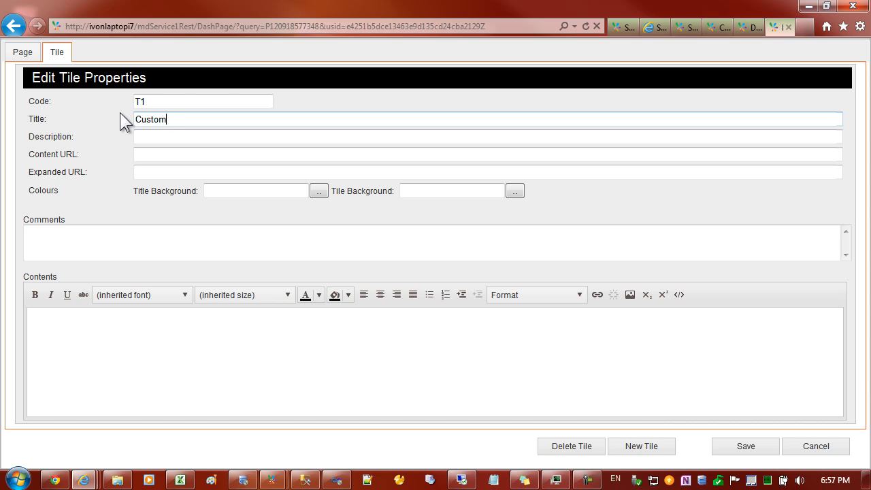
pyautogui.write('ers')
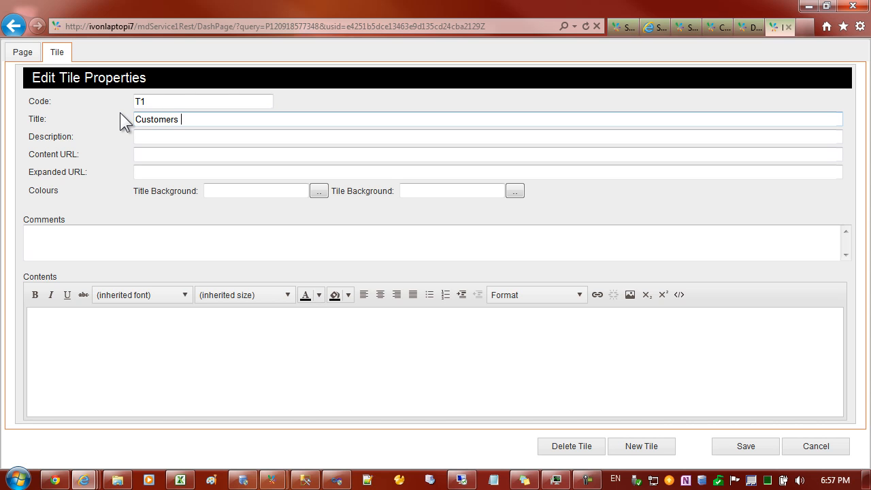
pyautogui.write('Top 5')
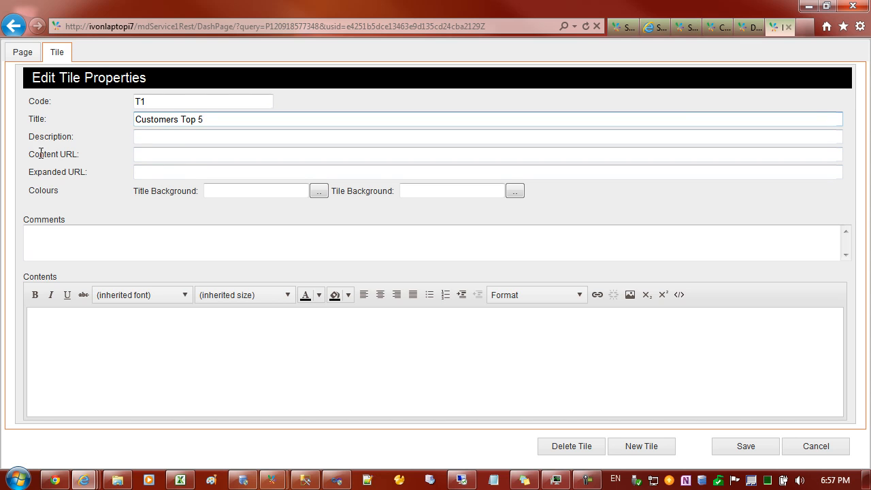
# Set the tile's Content URL to the DGP_DEMO.CustomerTop5Demo Report query address.
pyautogui.write('http://ivonlaptopi7/mdService1Rest/Report/?query=DGP_DEMO.CustomerTop5Demo&usid=bb6cc28d9a6642d6acb23e34cc4d380cZ')
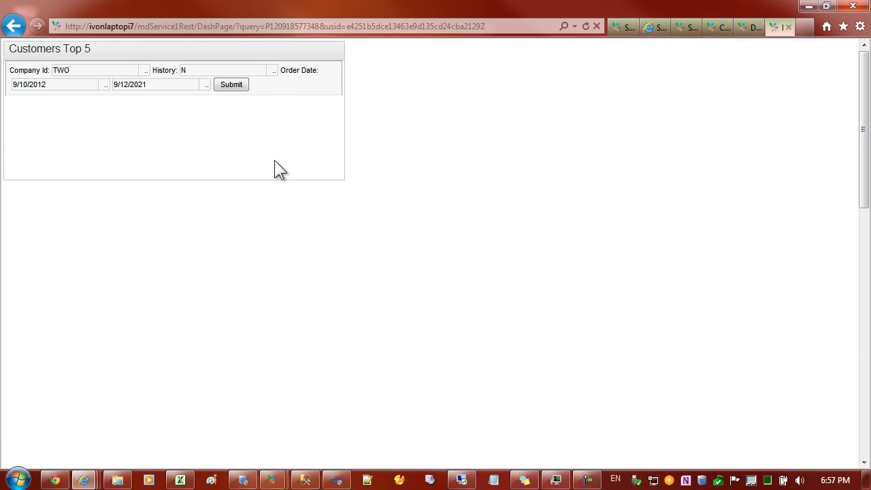
# Submit the tile's prompts to list the five customers totalling 126,810 and go to the query's publishing.
pyautogui.click(55, 84)
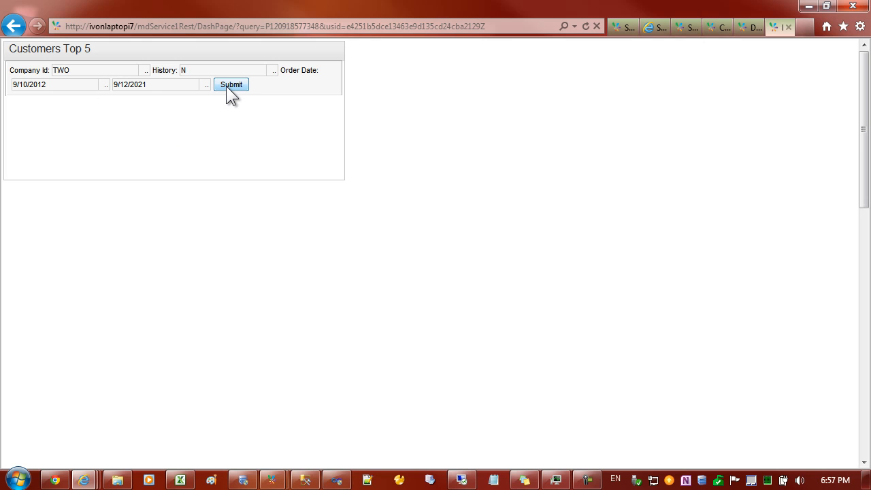
pyautogui.click(232, 85)
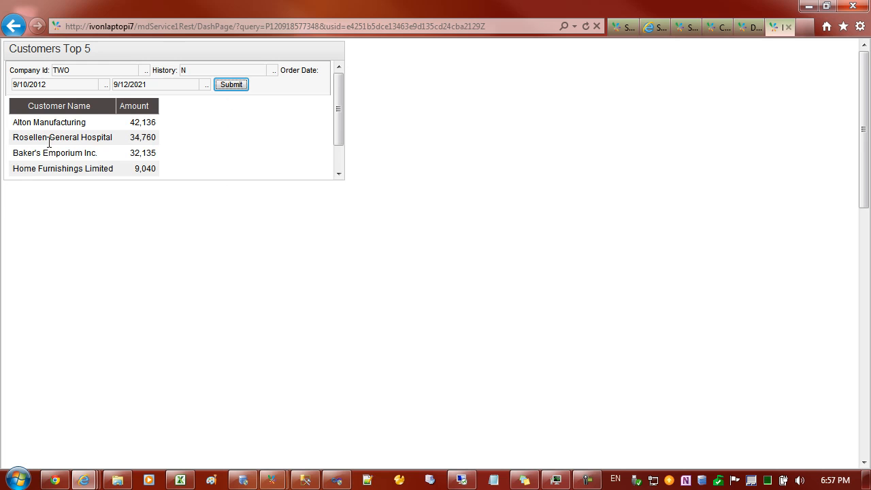
pyautogui.click(232, 85)
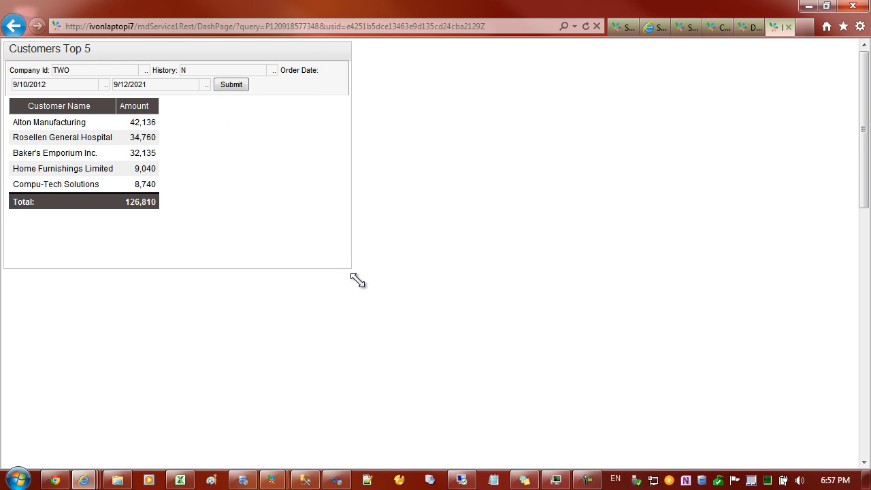
pyautogui.click(95, 70)
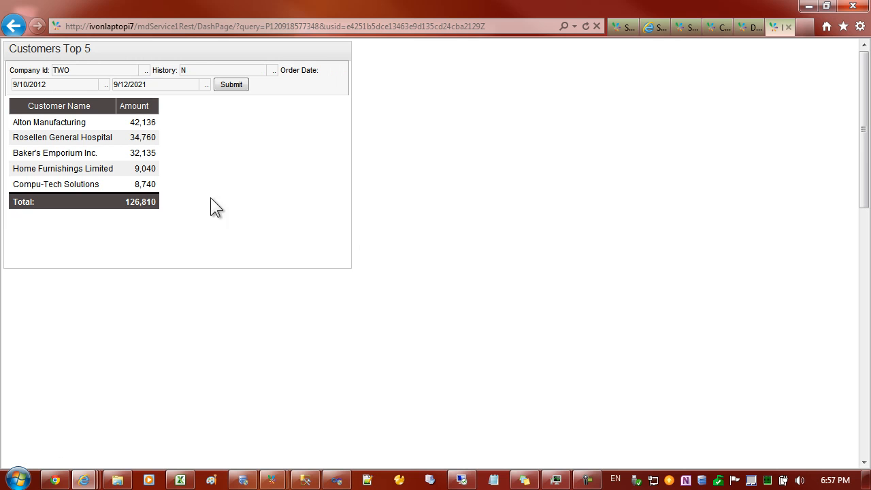
pyautogui.moveTo(272, 480)
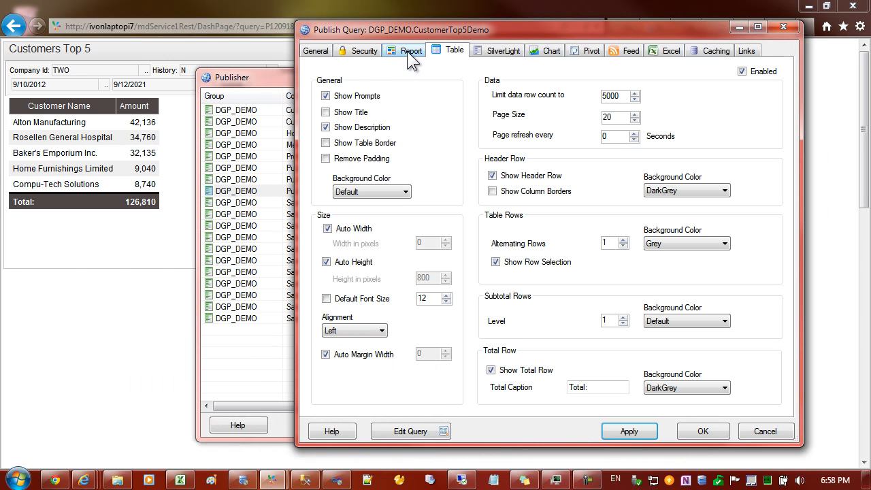
# Turn off Prompts Enable in the Report publishing options so results show directly.
pyautogui.click(411, 49)
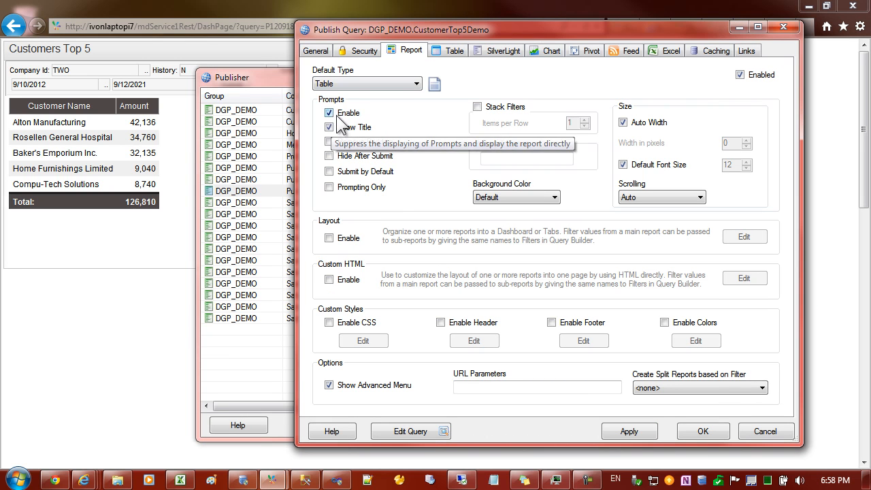
pyautogui.click(329, 112)
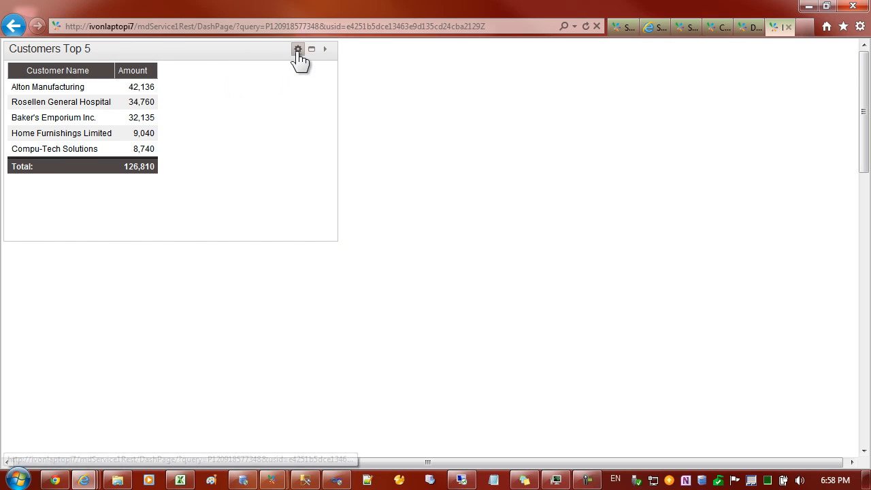
# Change the tile's Content URL from the Report view to the Table view and save it.
pyautogui.click(297, 49)
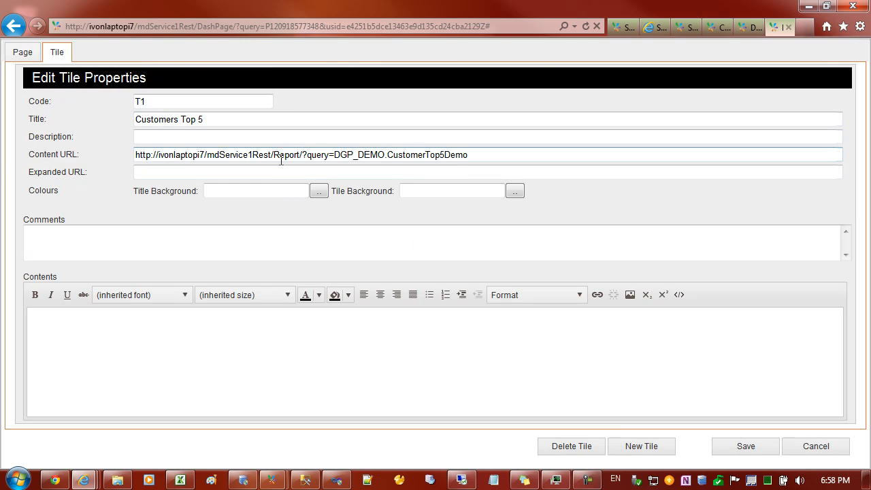
pyautogui.doubleClick(283, 155)
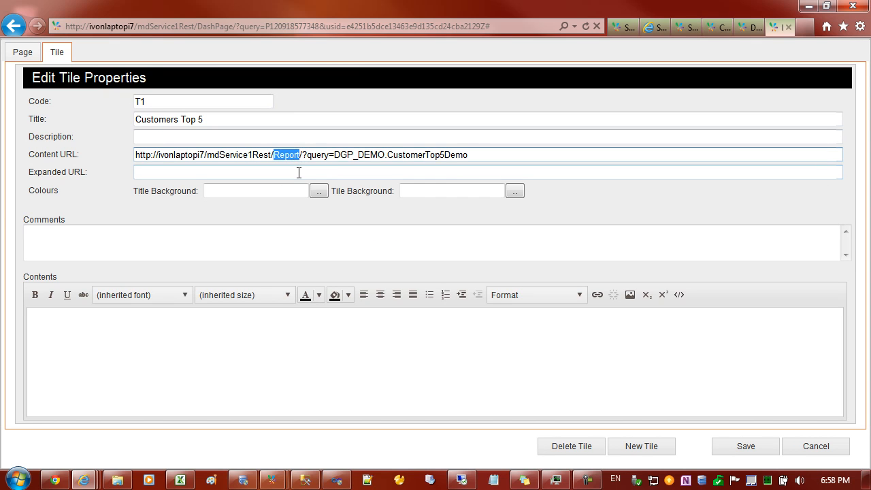
pyautogui.write('Table')
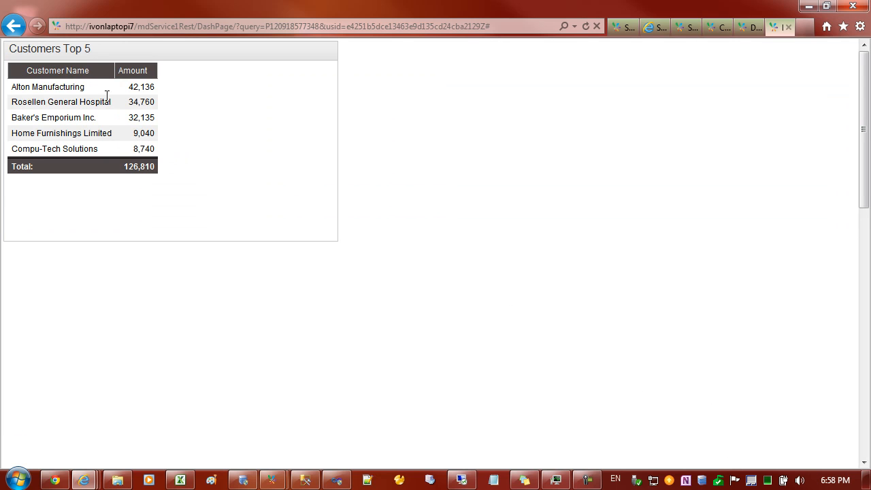
pyautogui.moveTo(199, 182)
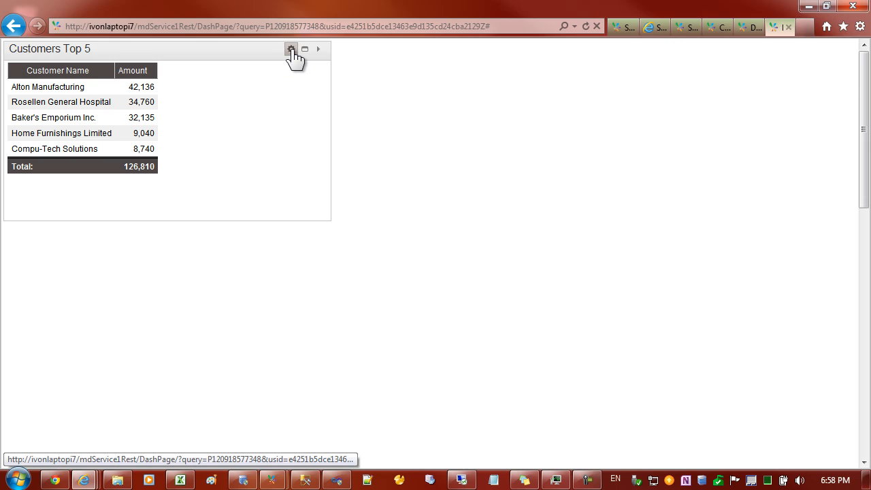
pyautogui.click(292, 49)
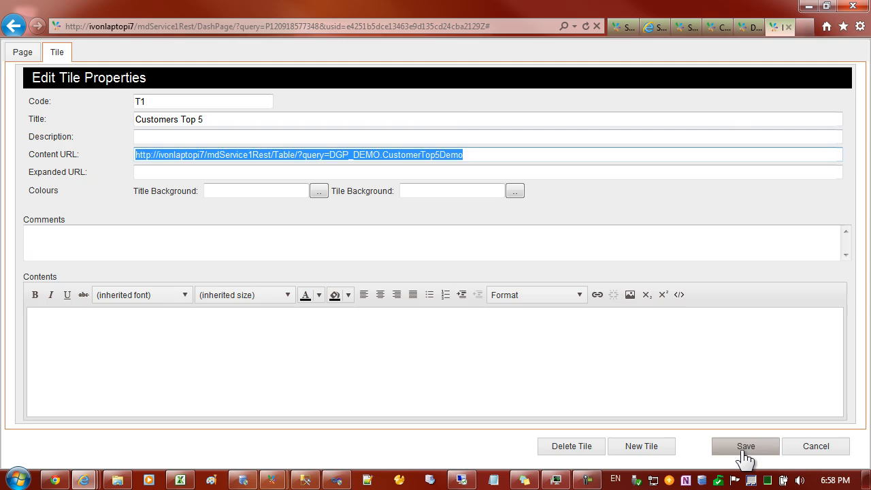
pyautogui.click(745, 446)
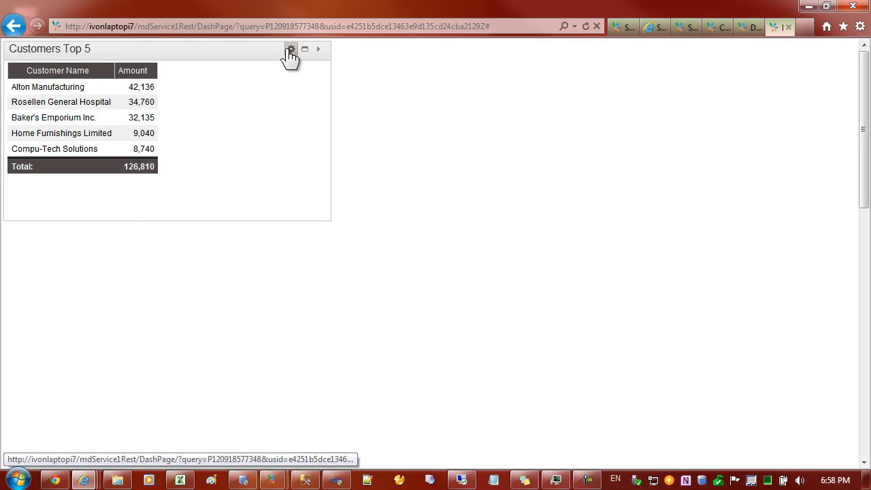
pyautogui.moveTo(473, 71)
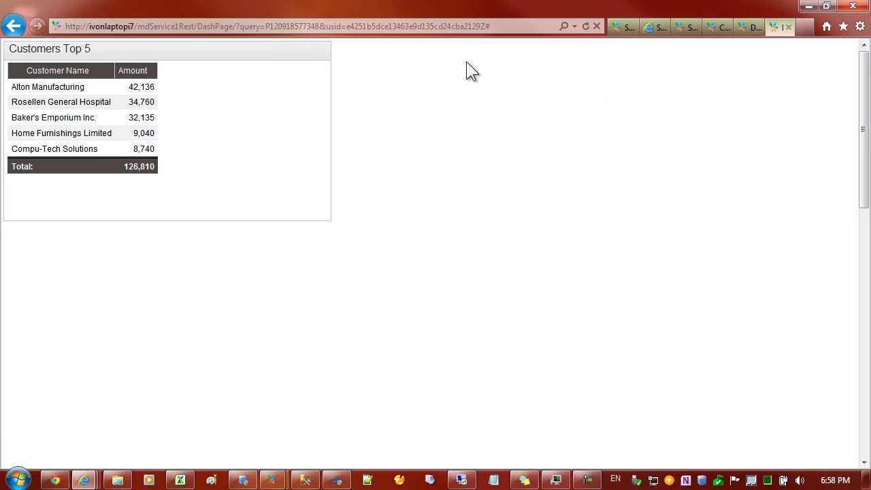
pyautogui.moveTo(284, 122)
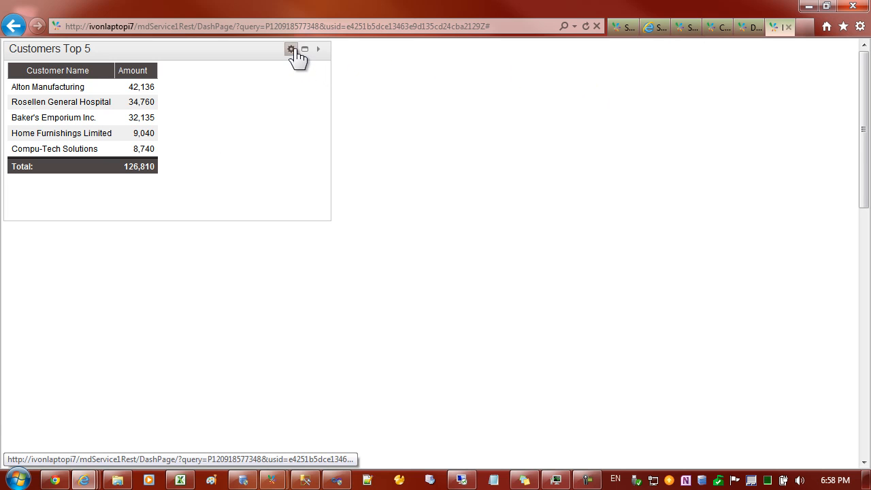
# Add a second tile 'Customer Top 5 Chart' linked to the DGP_DEMO.CustomerTop5Demo query address.
pyautogui.click(291, 49)
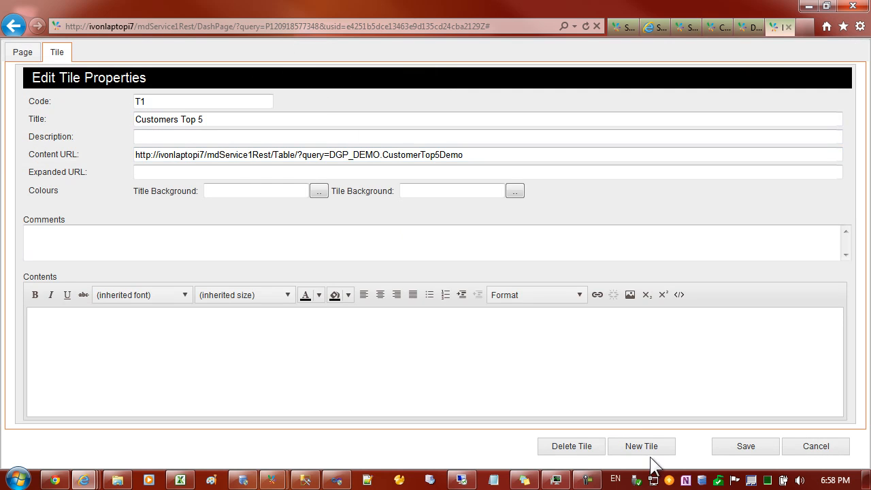
pyautogui.click(640, 447)
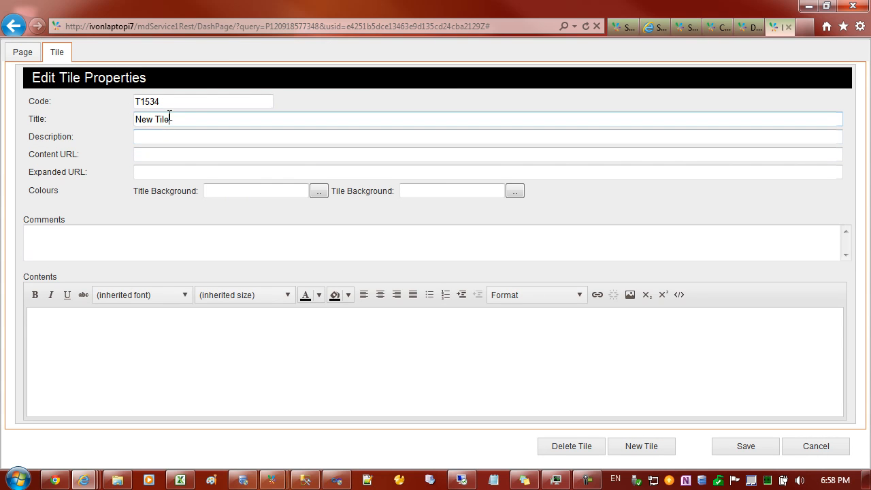
pyautogui.write('Customer Top')
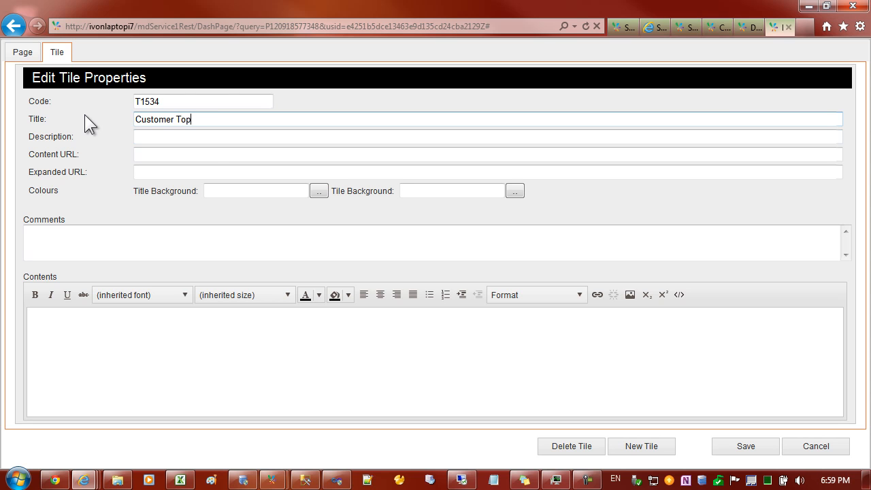
pyautogui.write('5 Chart')
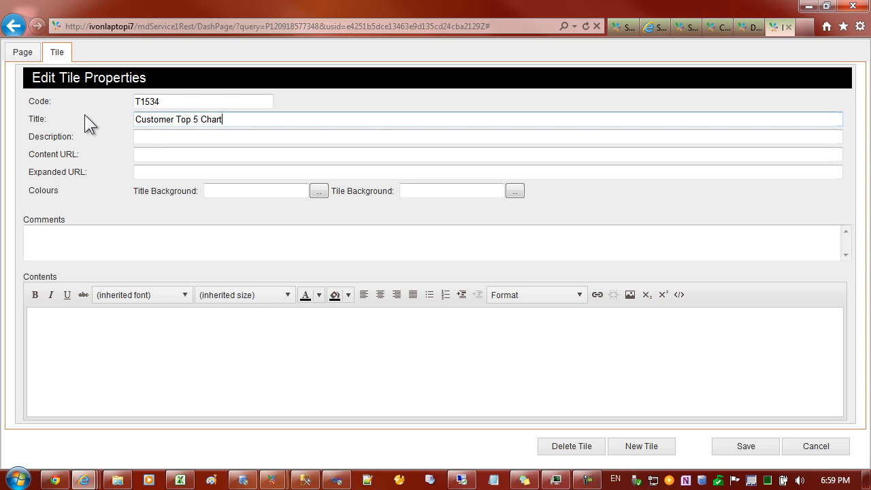
pyautogui.write('http://ivonlaptopi7/mdService1Rest/Table/?query=DGP_DEMO.CustomerTop5Demo')
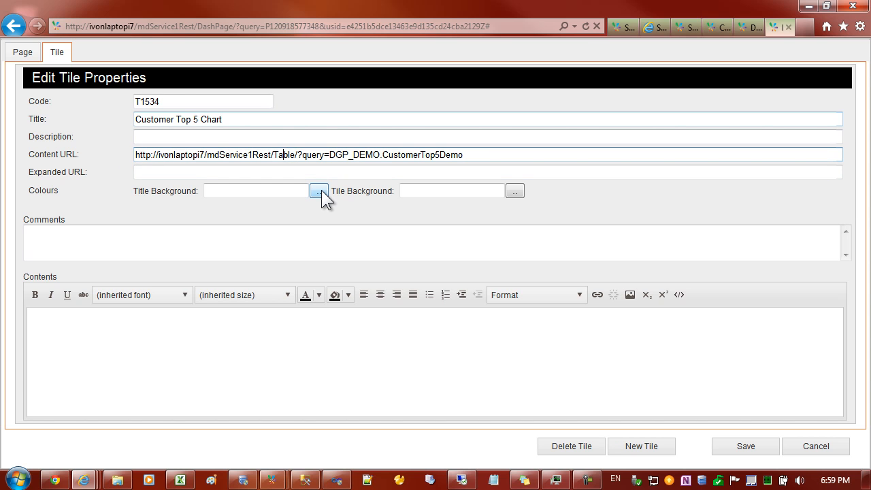
pyautogui.doubleClick(285, 156)
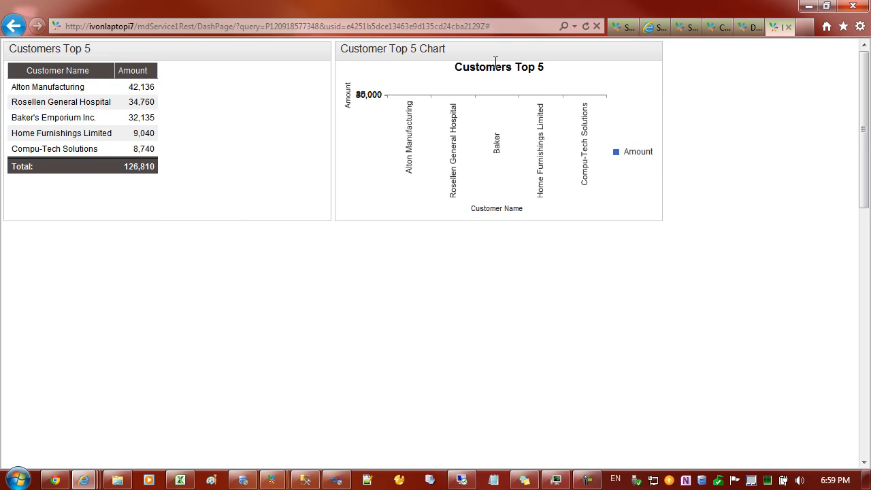
pyautogui.moveTo(670, 232)
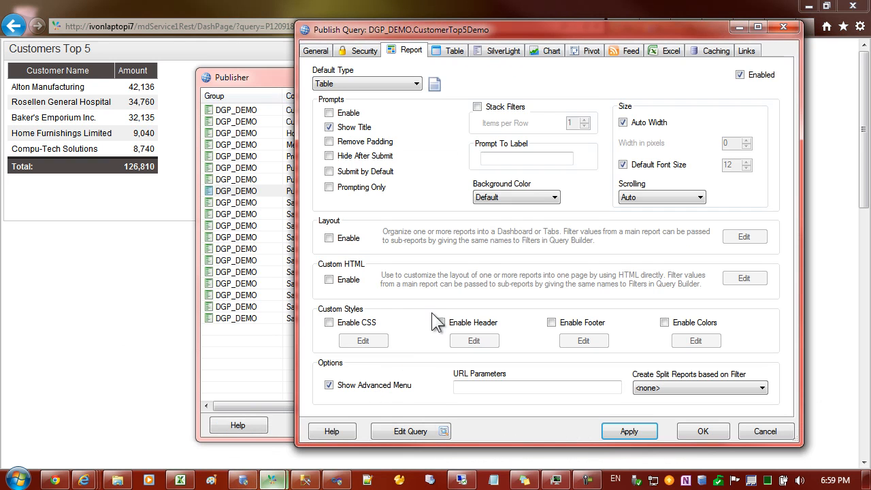
# Turn off Legend Show in the query's Chart settings and apply the change.
pyautogui.click(550, 49)
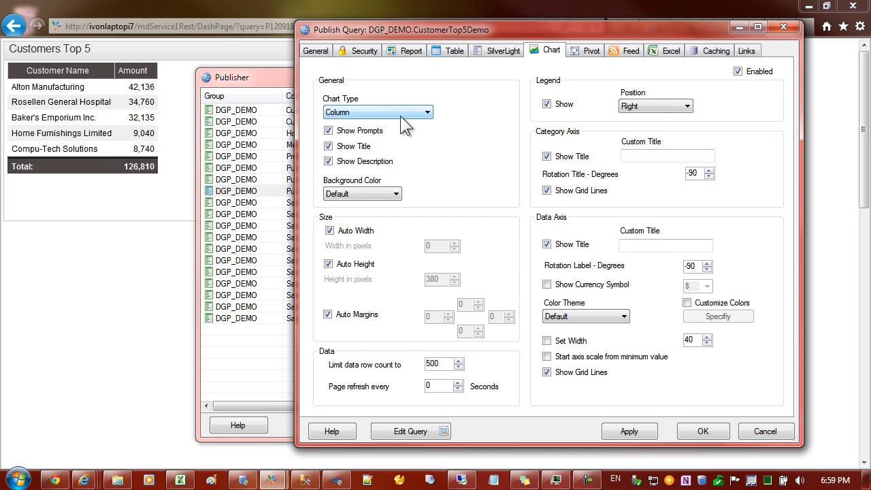
pyautogui.moveTo(411, 120)
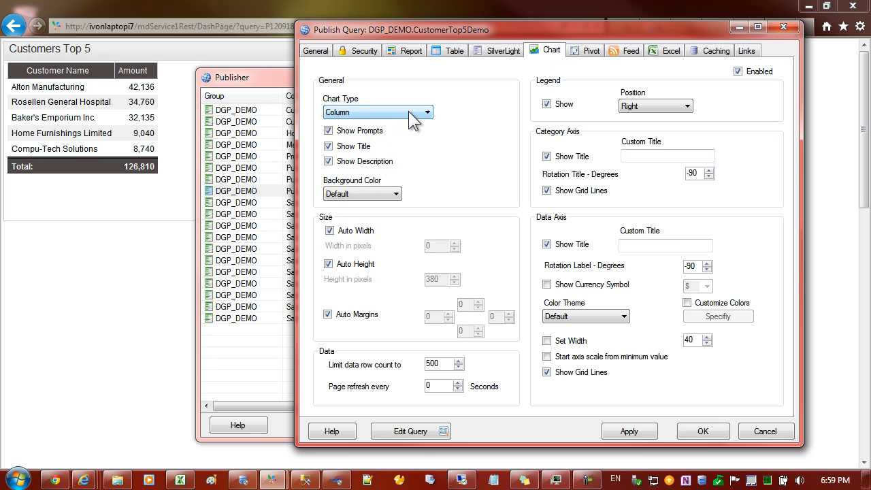
pyautogui.click(428, 112)
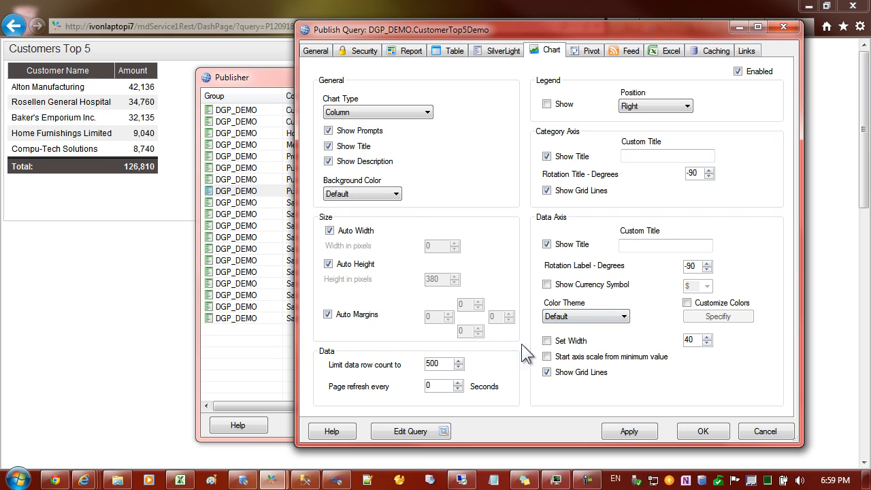
pyautogui.click(630, 430)
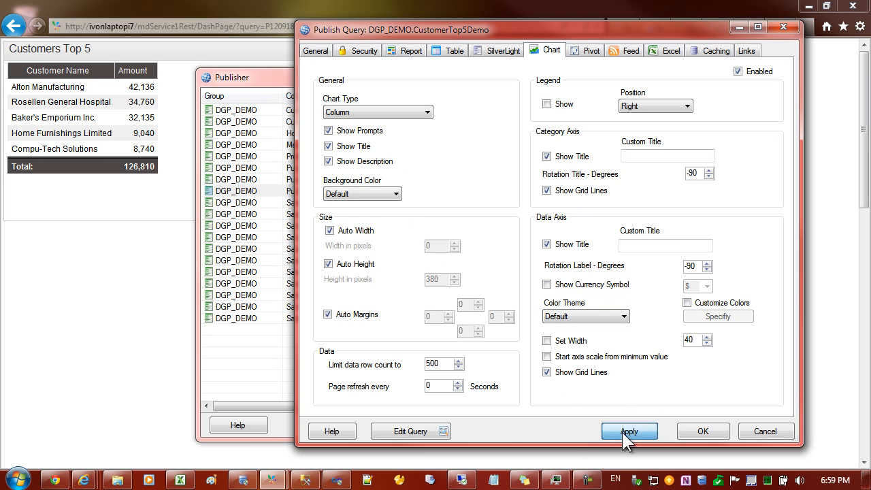
pyautogui.click(629, 430)
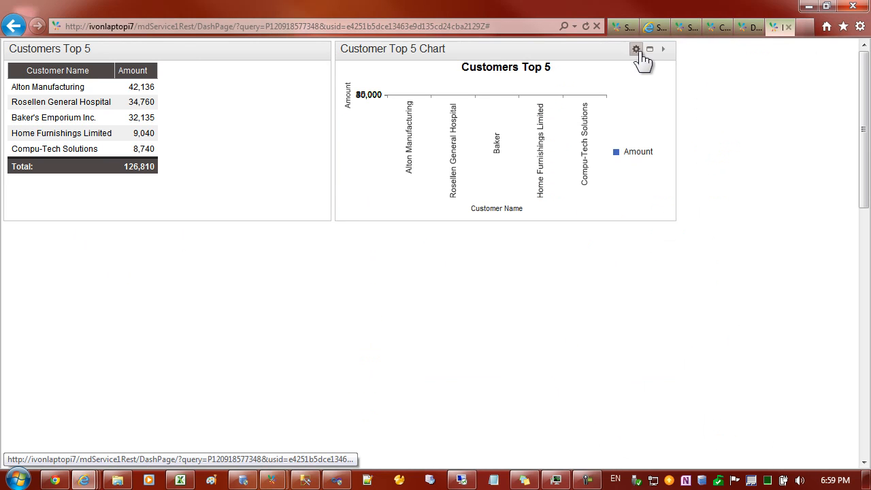
# Reload the Customer Top 5 Chart tile to render a bar for each of the five customers.
pyautogui.click(636, 49)
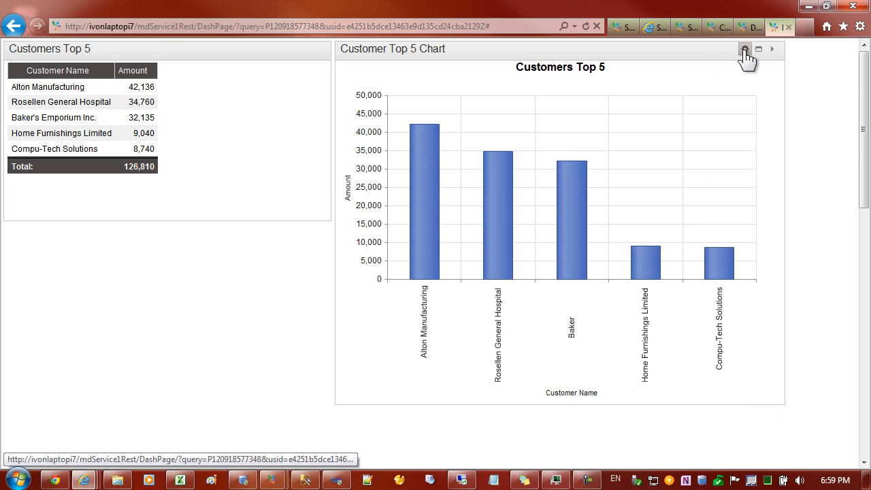
pyautogui.click(745, 49)
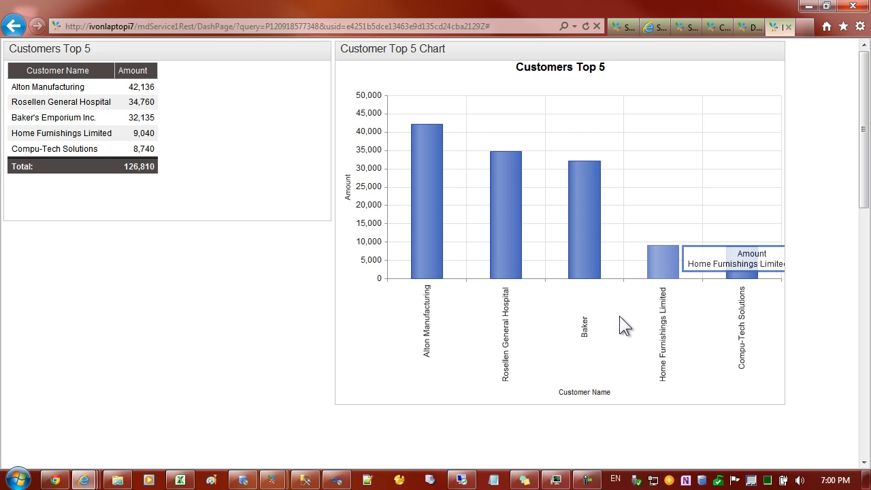
pyautogui.moveTo(484, 333)
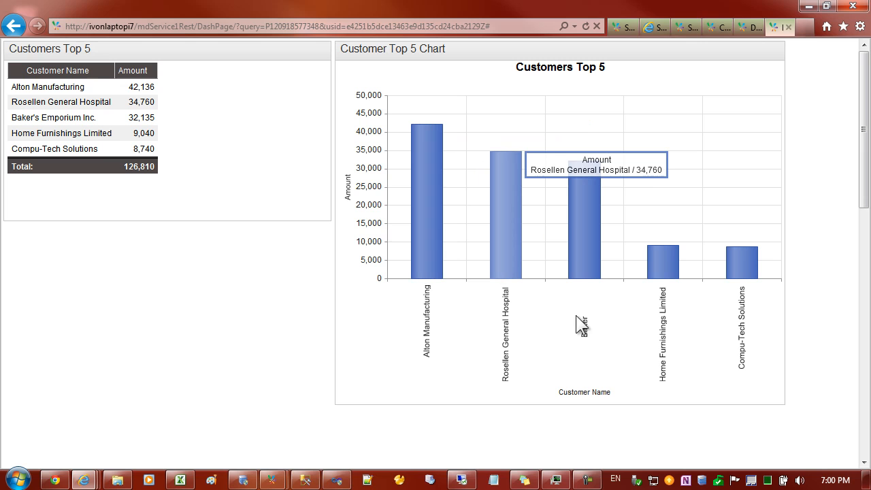
pyautogui.moveTo(540, 334)
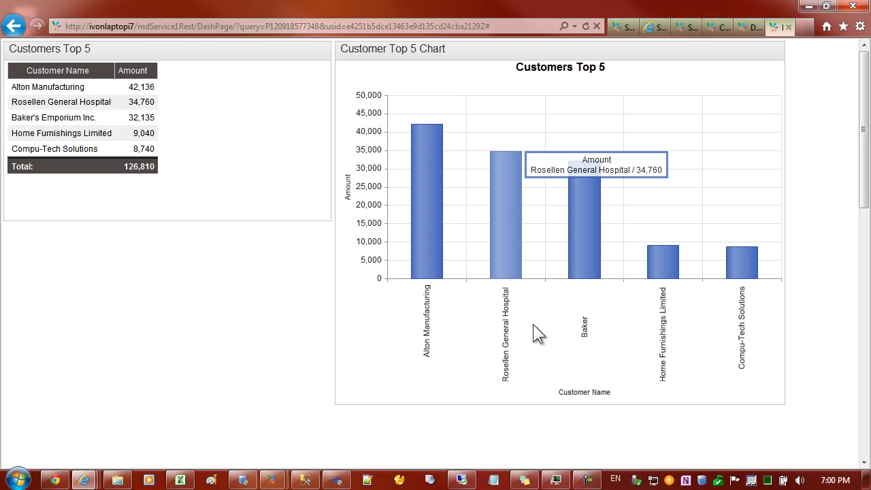
pyautogui.moveTo(430, 305)
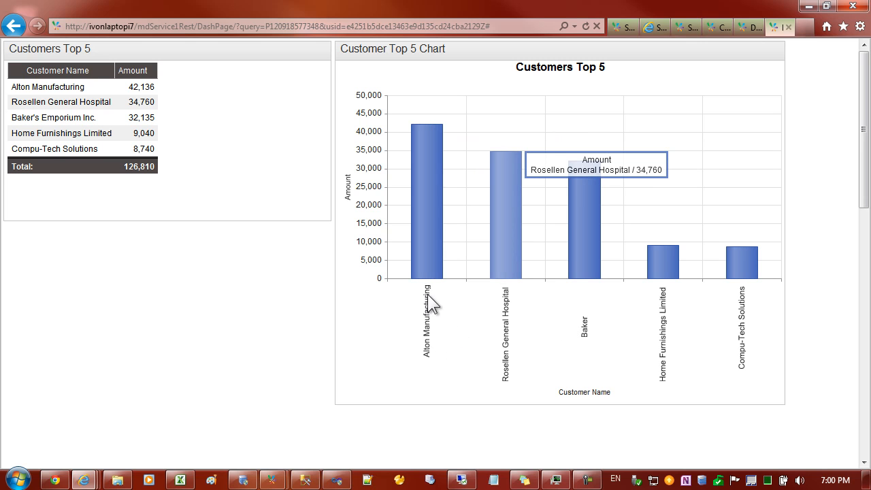
pyautogui.moveTo(765, 343)
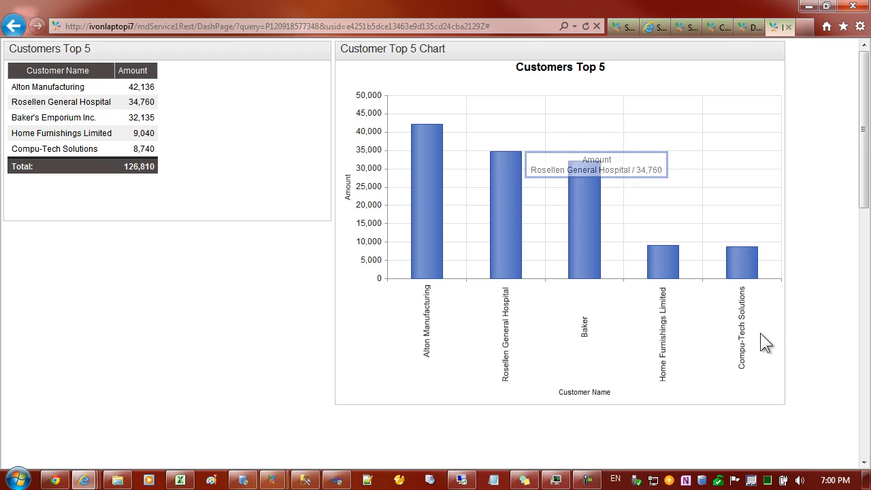
pyautogui.moveTo(492, 335)
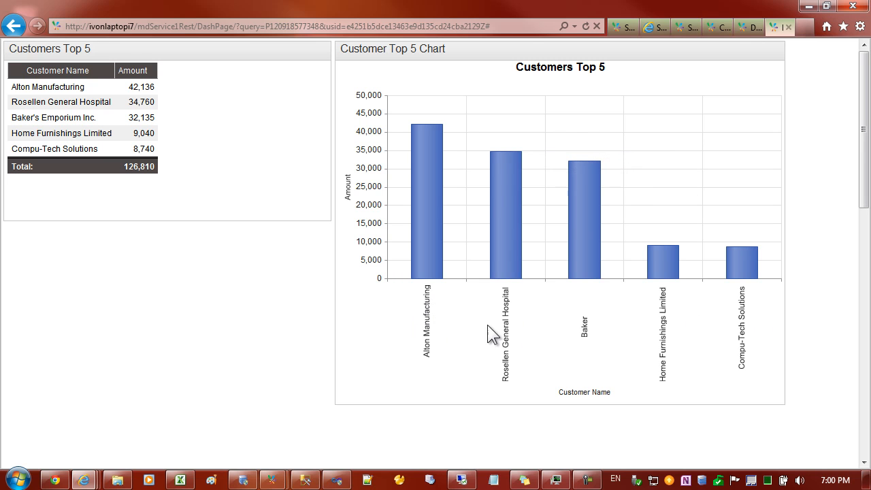
pyautogui.moveTo(496, 474)
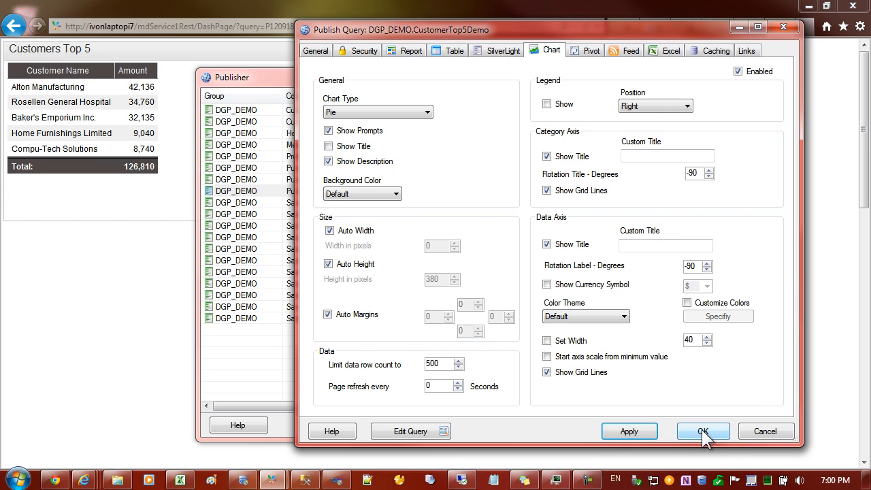
# Set the chart to an untitled Pie with Auto Margins off and custom margins, then apply.
pyautogui.click(702, 431)
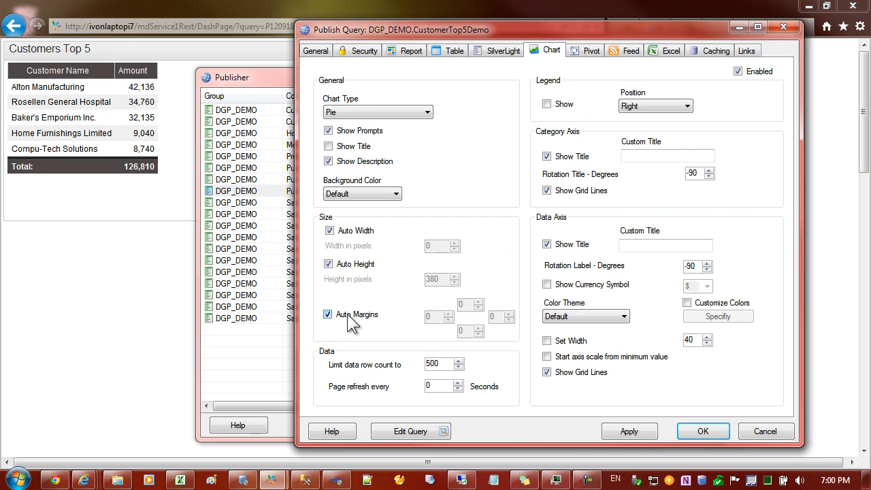
pyautogui.click(328, 314)
pyautogui.write('2')
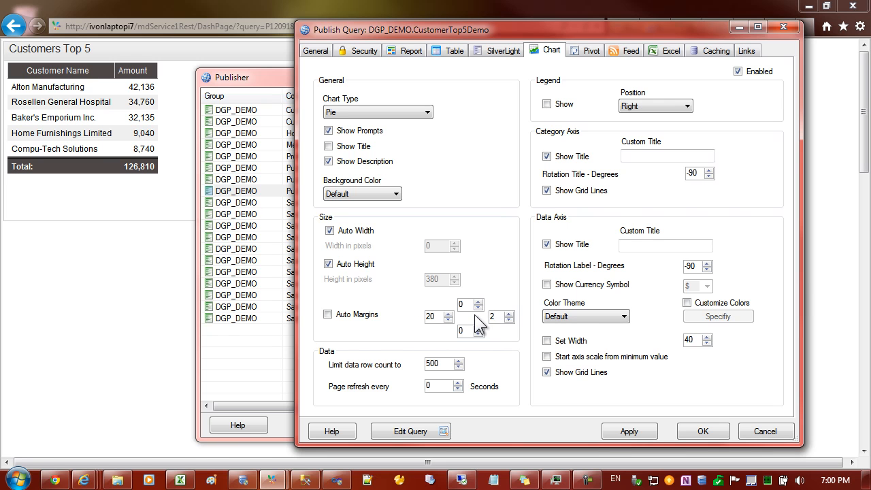
pyautogui.click(703, 431)
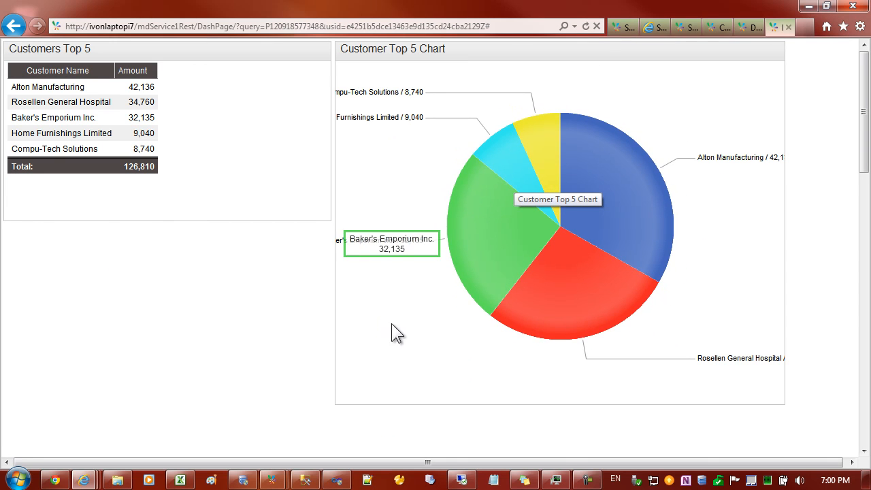
pyautogui.moveTo(774, 155)
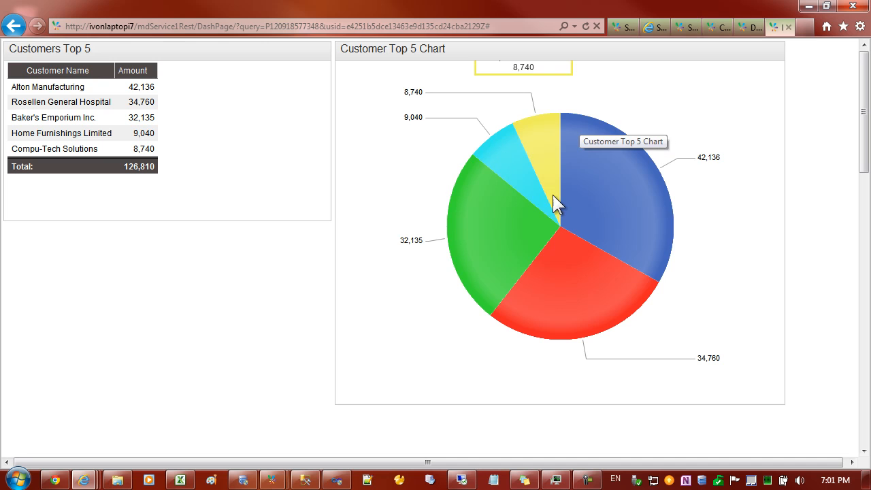
pyautogui.moveTo(274, 479)
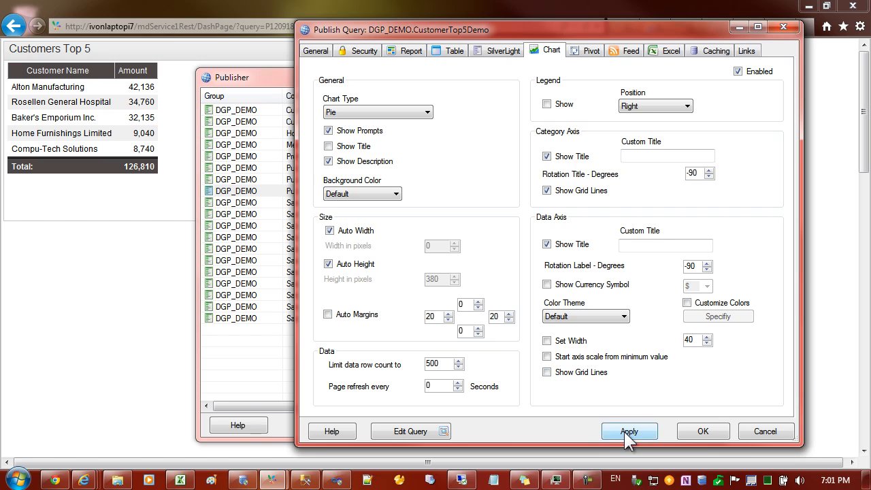
pyautogui.click(629, 432)
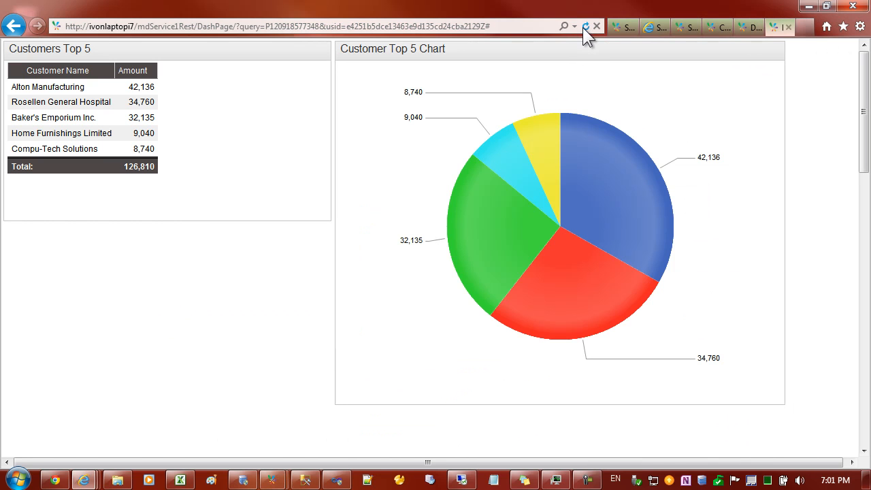
pyautogui.moveTo(589, 201)
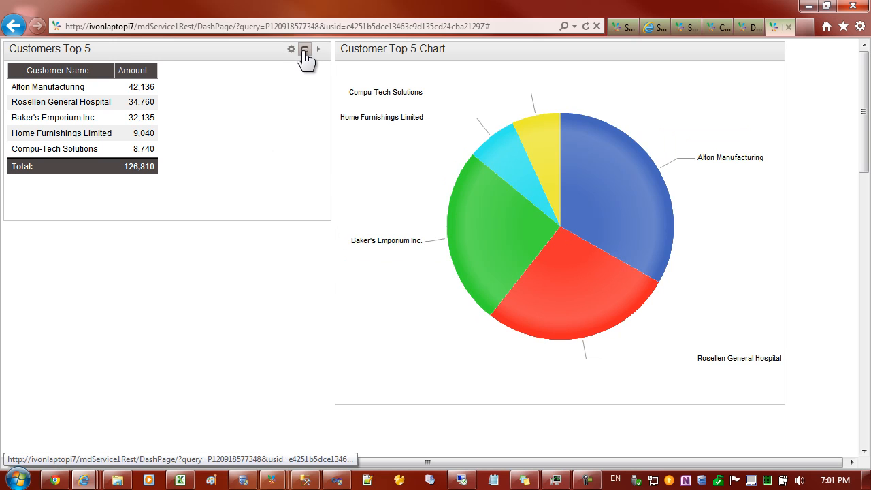
# Maximize the Customers Top 5 table tile so it fills the dashboard page.
pyautogui.click(305, 49)
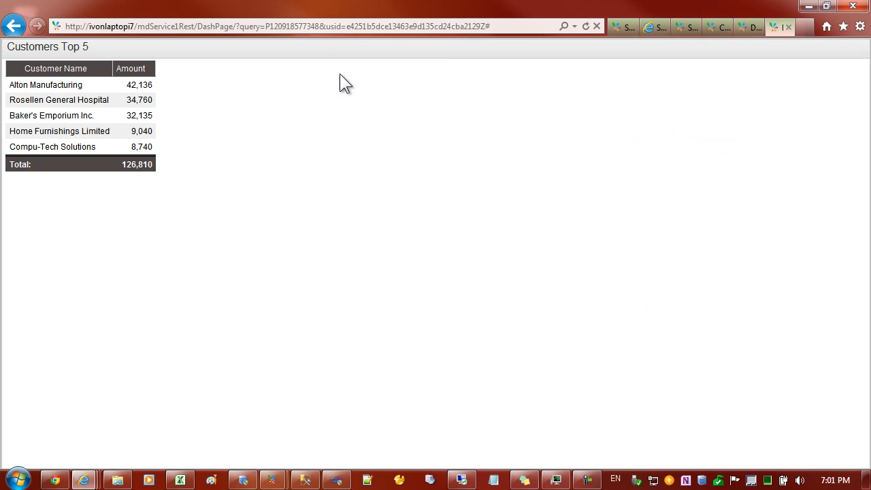
pyautogui.moveTo(60, 101)
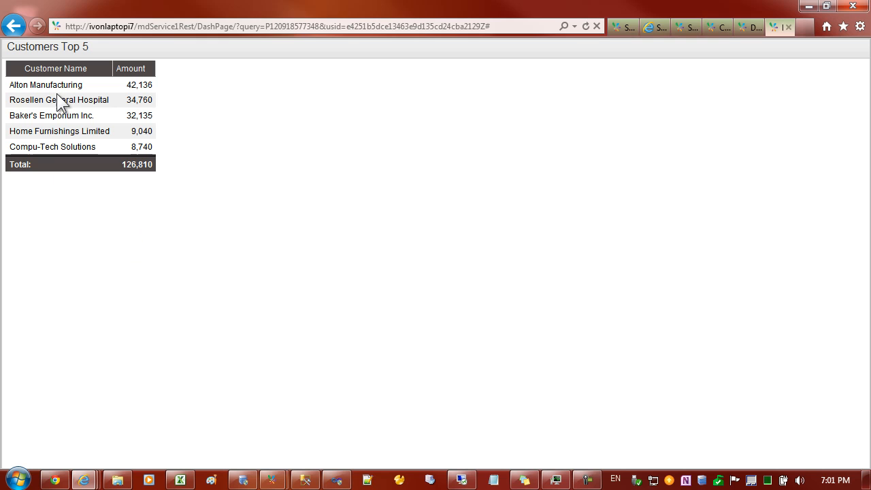
pyautogui.moveTo(35, 85)
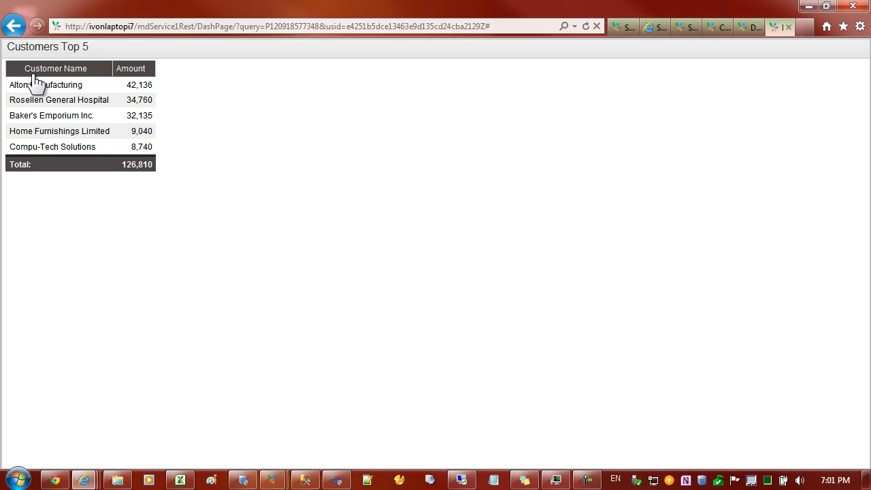
pyautogui.moveTo(53, 60)
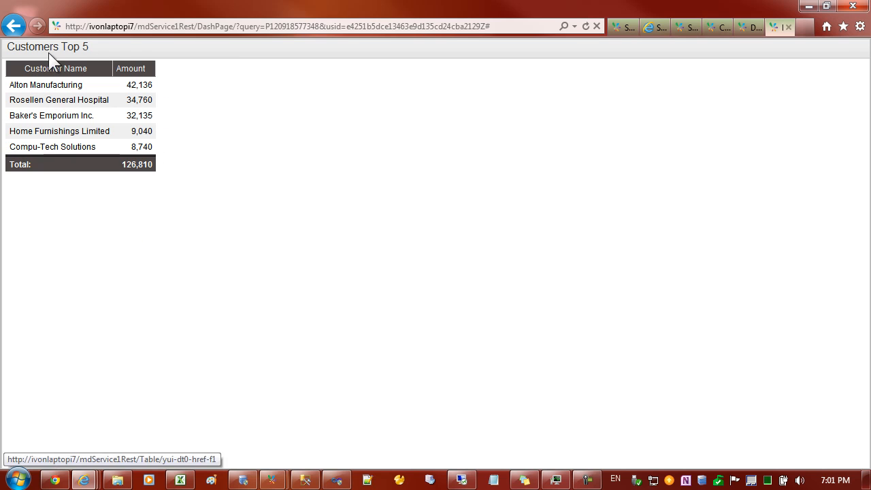
pyautogui.moveTo(74, 202)
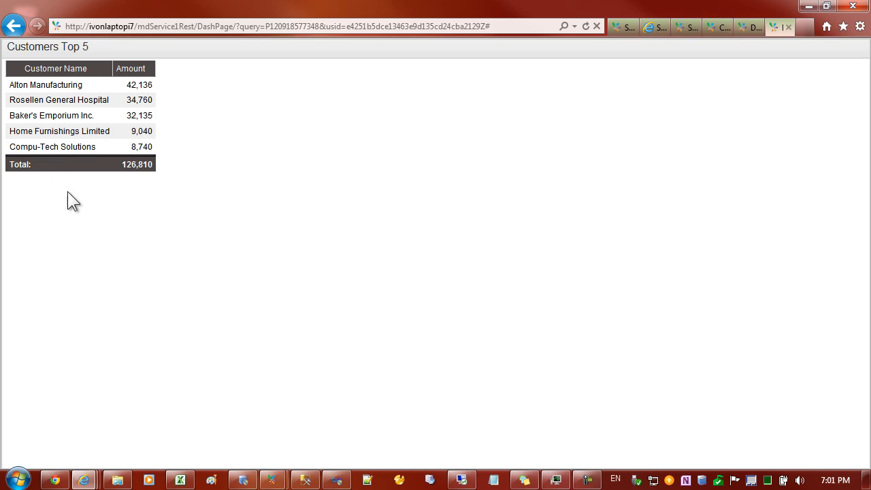